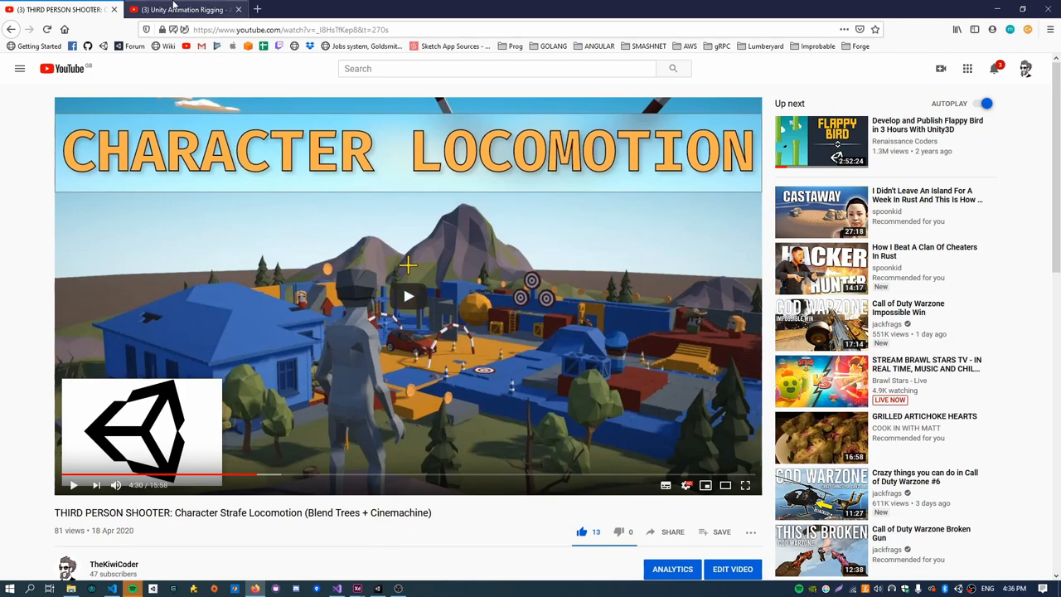
Review the Animation Rigging weapon-attaching video tab, then return to the Unity project.
{"action": "left_click", "coordinate": [182, 9]}
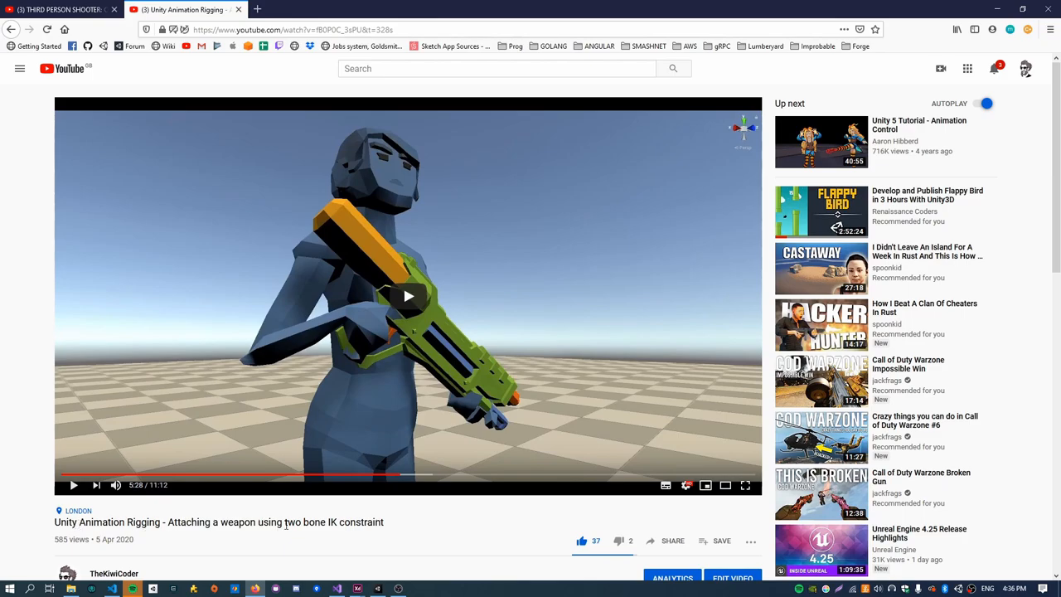
{"action": "left_click", "coordinate": [58, 9]}
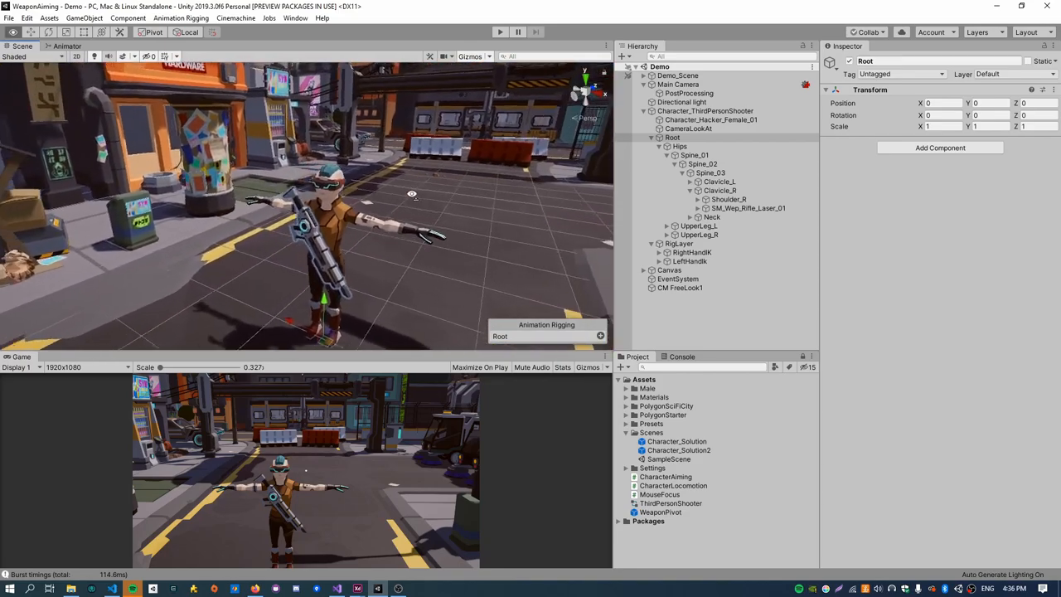
Delete the empty None (Rig) slot from Character_ThirdPersonShooter's Rig Builder, then inspect the laser rifle.
{"action": "left_click", "coordinate": [706, 111]}
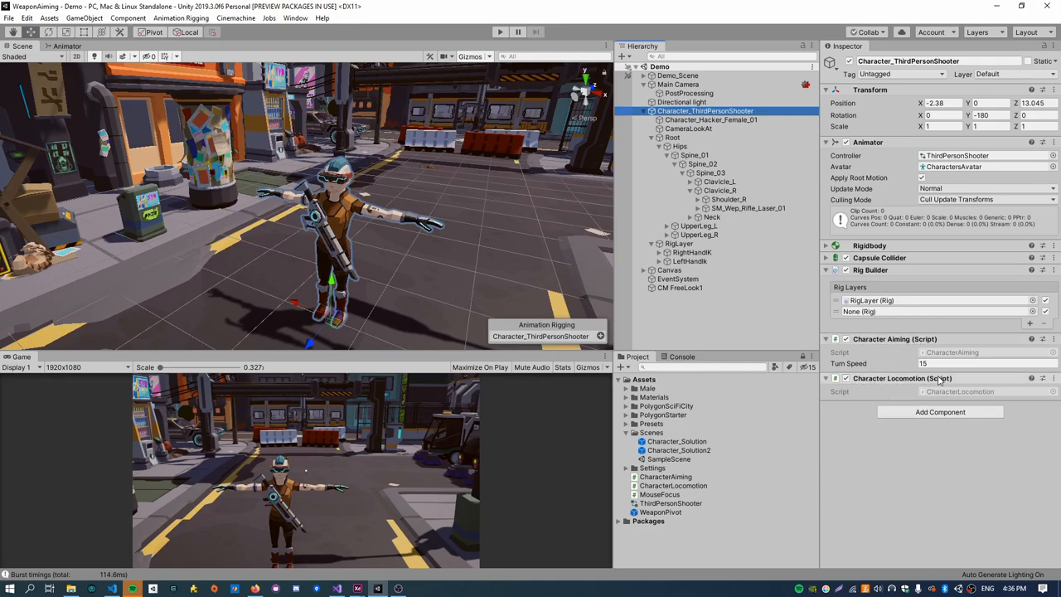
{"action": "left_click", "coordinate": [859, 310]}
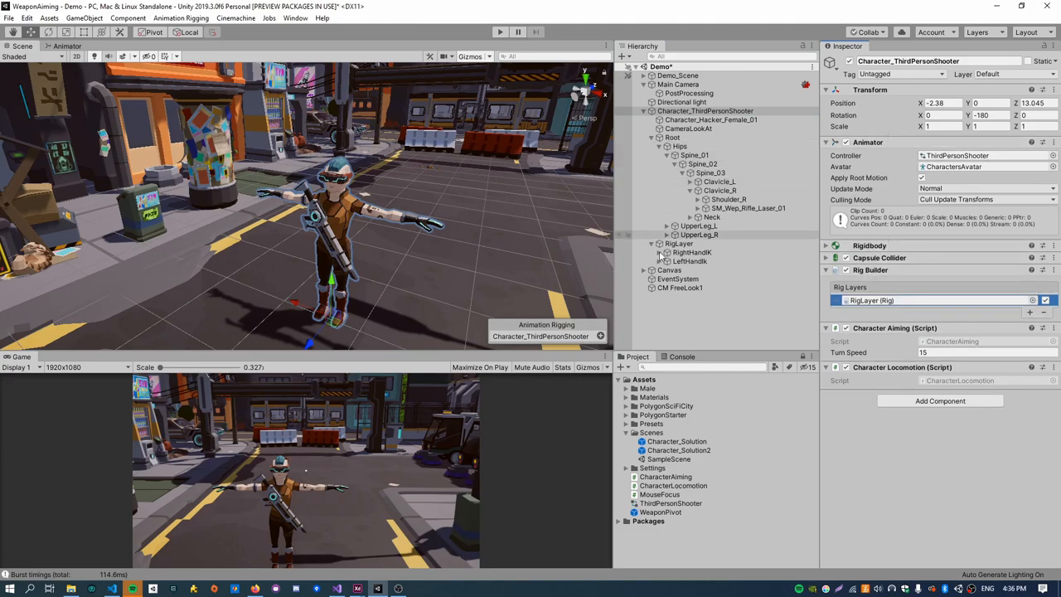
{"action": "left_click", "coordinate": [680, 288]}
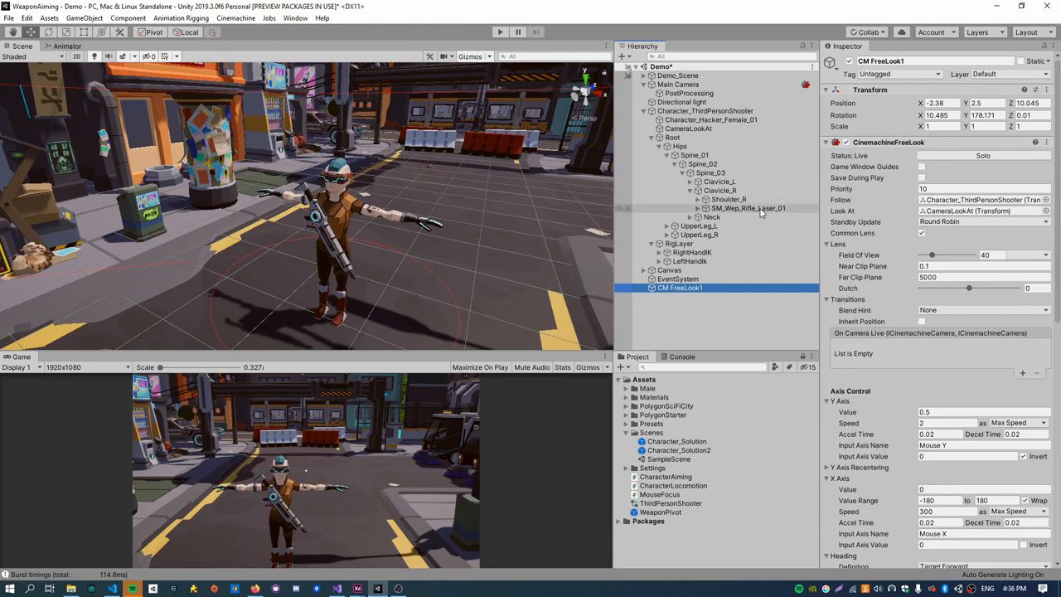
{"action": "left_click", "coordinate": [748, 208]}
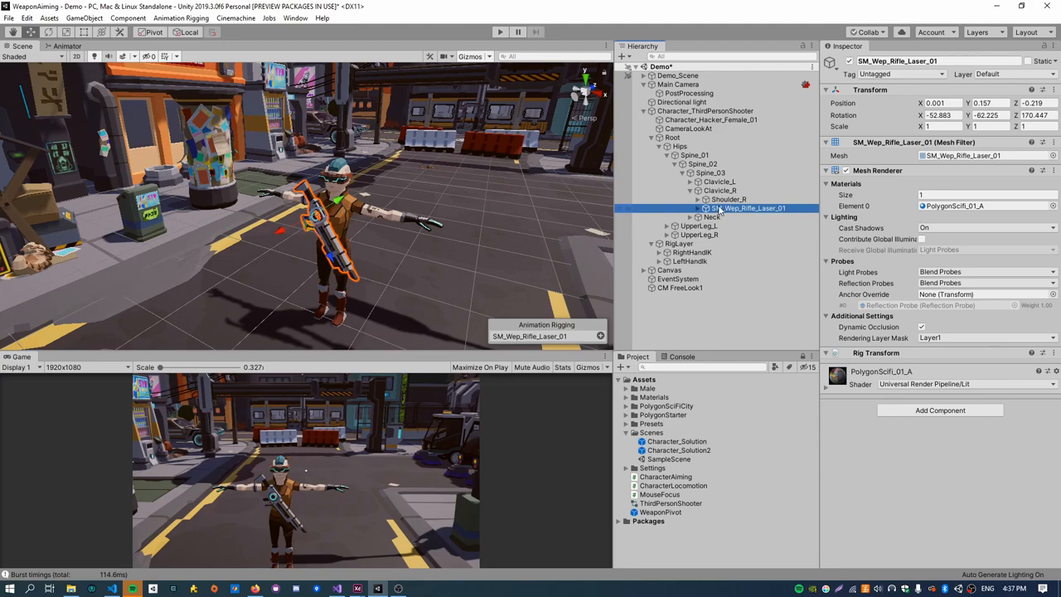
{"action": "mouse_move", "coordinate": [722, 210]}
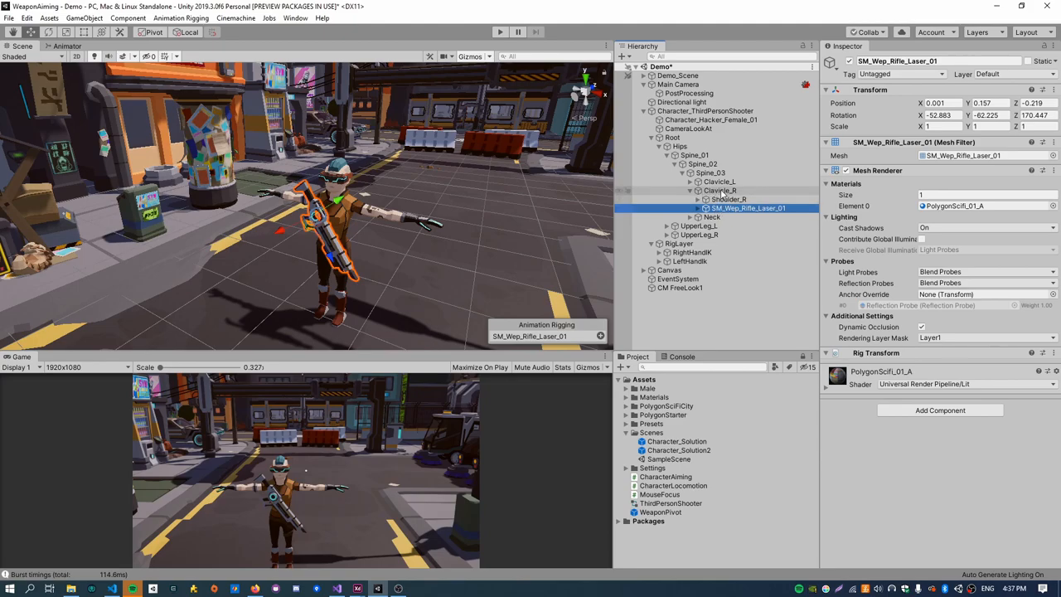
{"action": "mouse_move", "coordinate": [723, 195]}
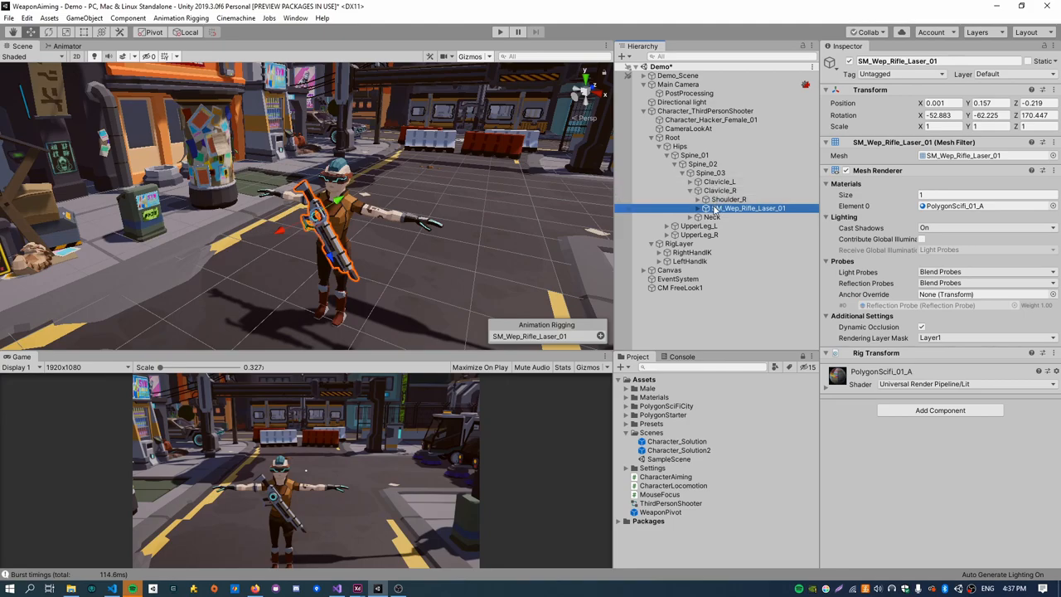
{"action": "mouse_move", "coordinate": [713, 212]}
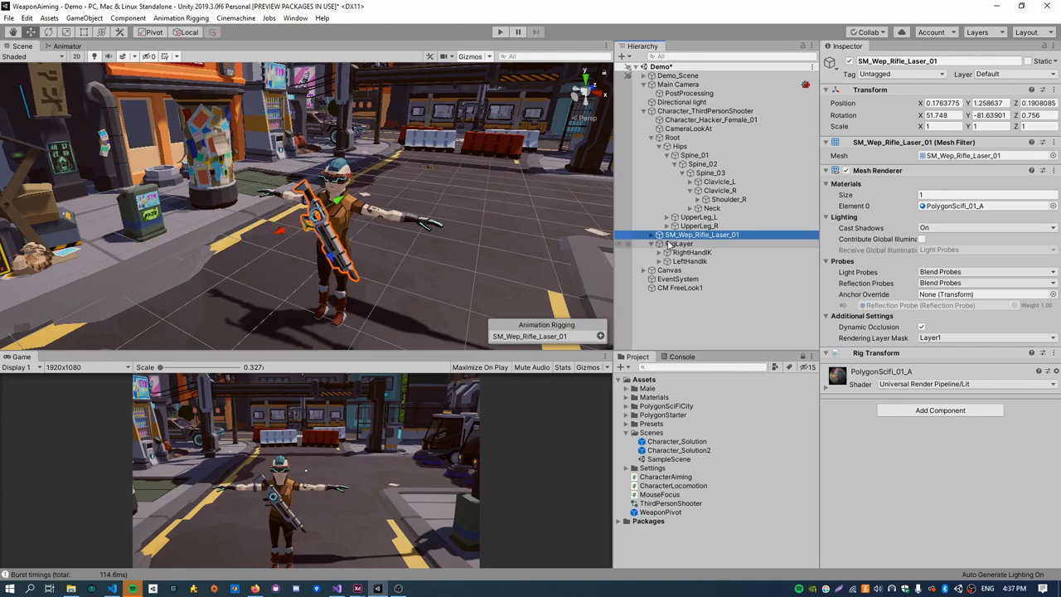
Parent the laser rifle under a new empty WeaponPivot object and compare their transforms.
{"action": "left_click", "coordinate": [652, 138]}
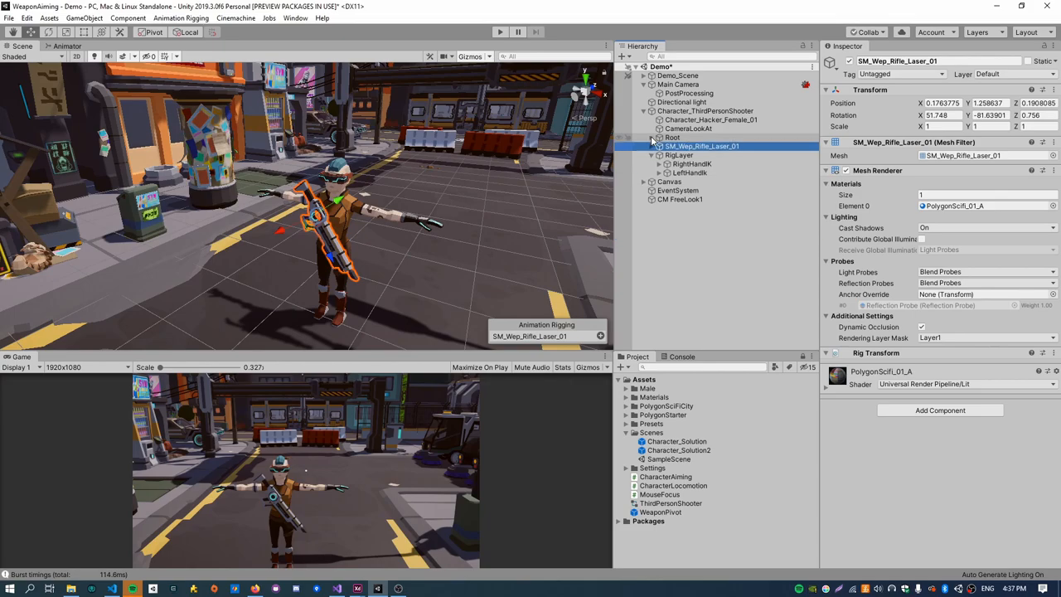
{"action": "left_click", "coordinate": [672, 137]}
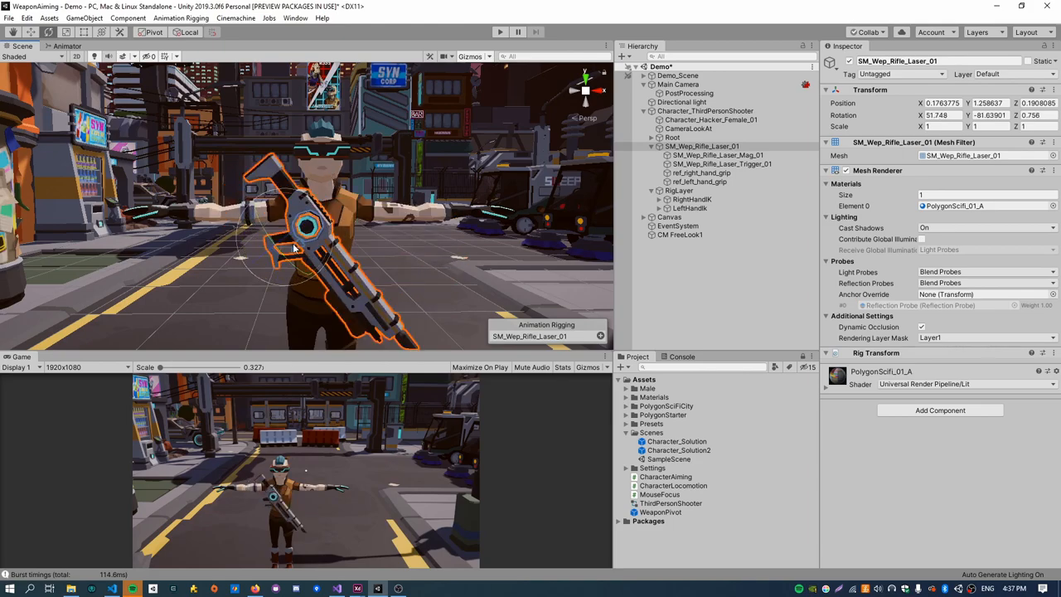
{"action": "mouse_move", "coordinate": [261, 206]}
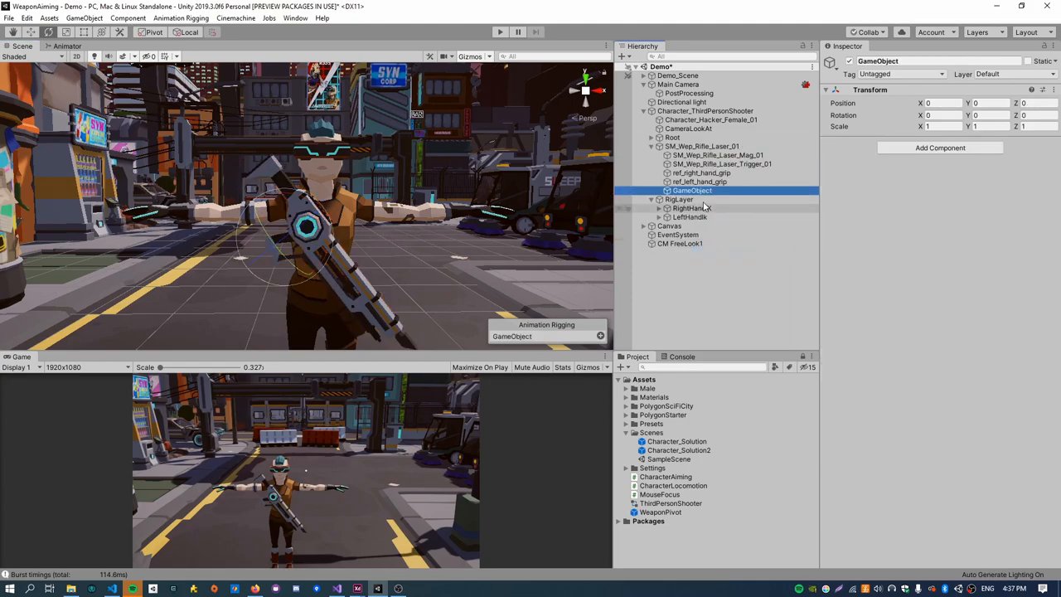
{"action": "double_click", "coordinate": [692, 191]}
{"action": "type", "text": "WeaponPivot"}
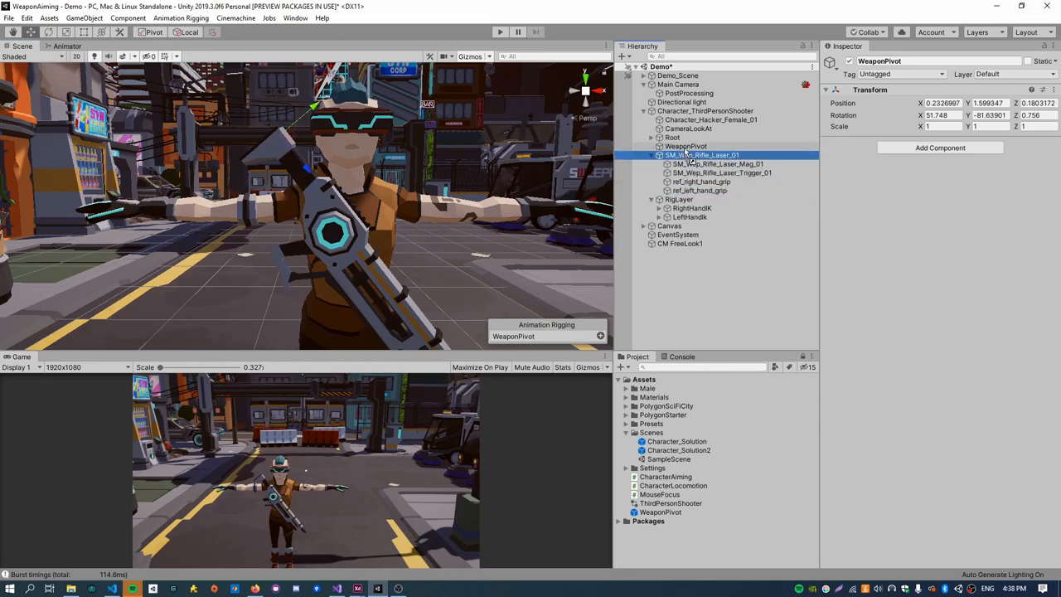
{"action": "left_click", "coordinate": [702, 155]}
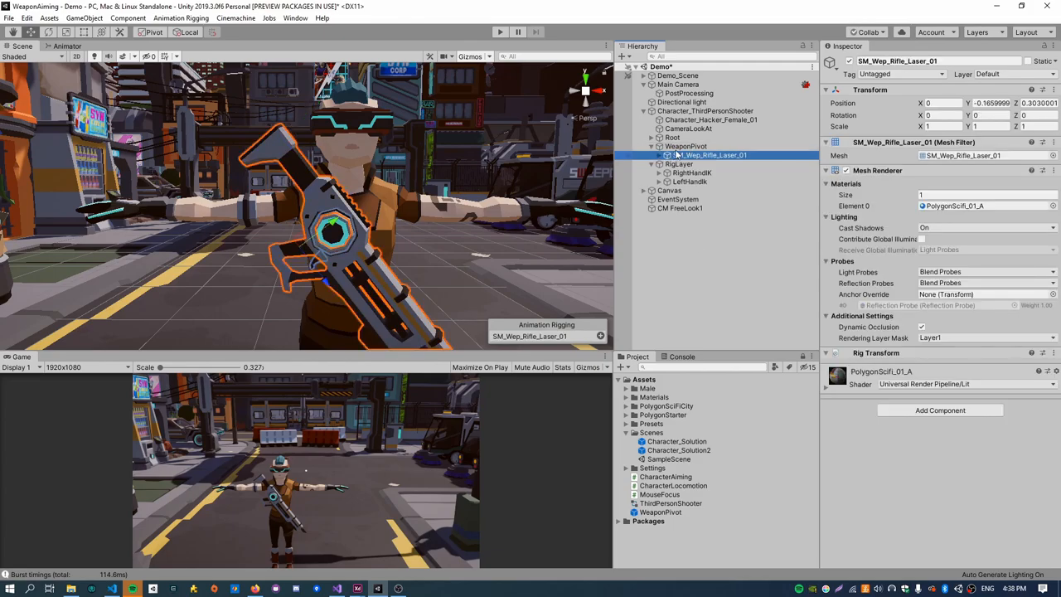
{"action": "left_click", "coordinate": [686, 146]}
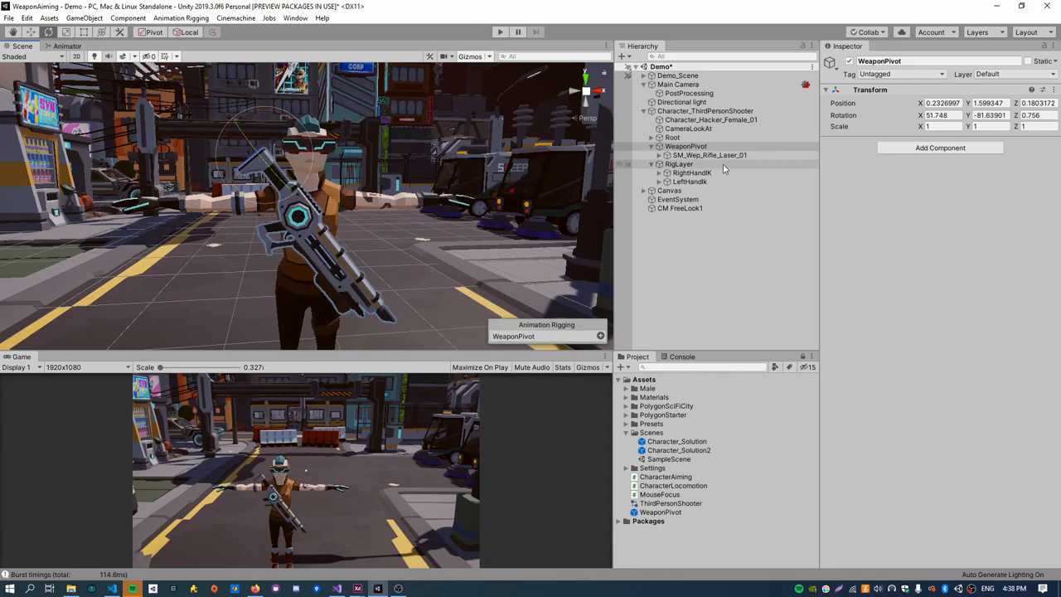
{"action": "left_click", "coordinate": [709, 156]}
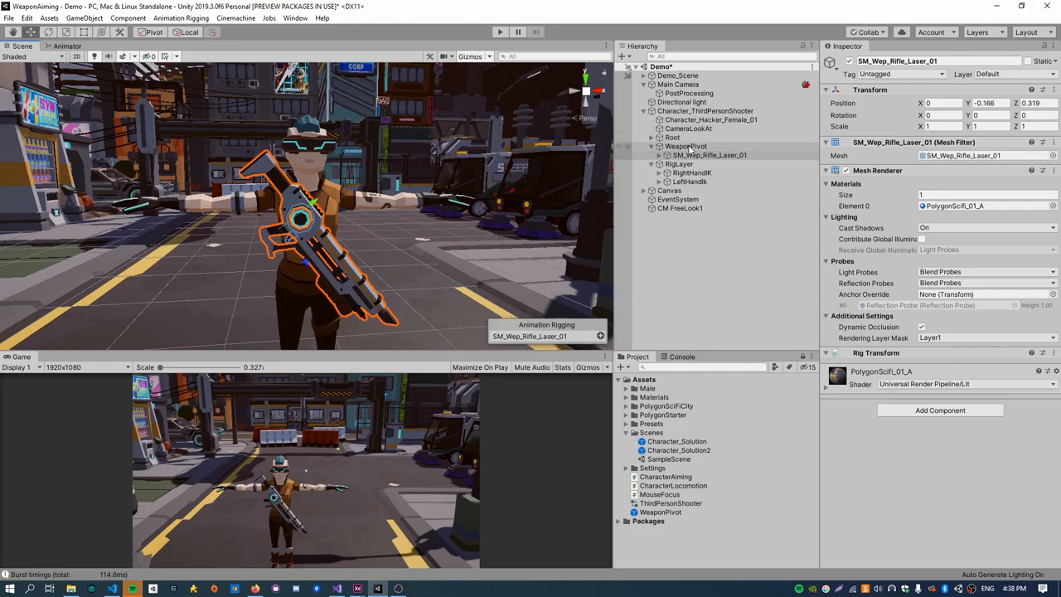
{"action": "left_click", "coordinate": [686, 146]}
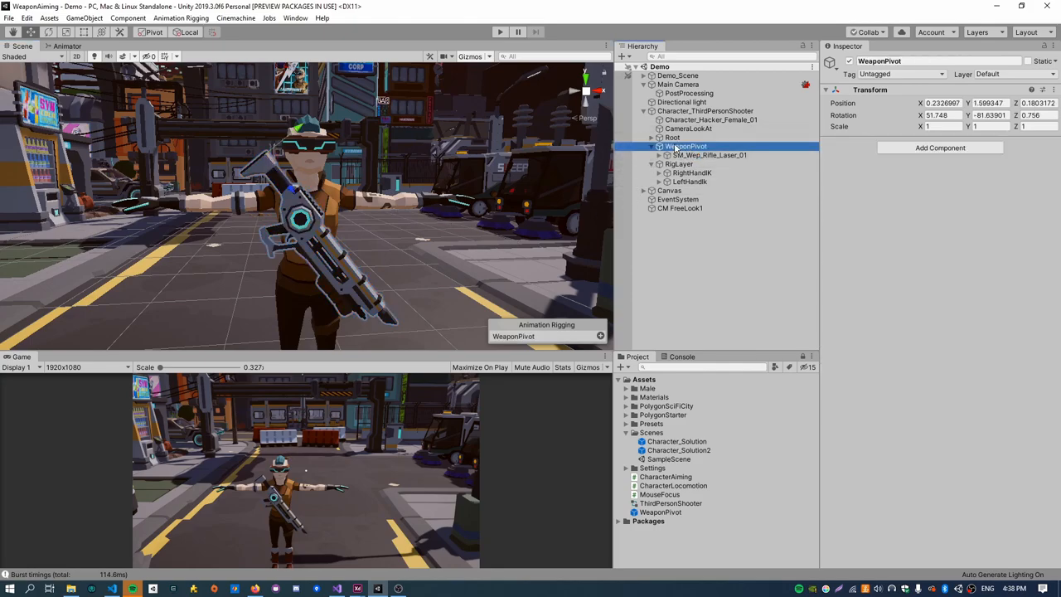
Rename the existing rig layer to RigLayer_HandIK and name a new layer object RigLayer.
{"action": "left_click", "coordinate": [658, 146]}
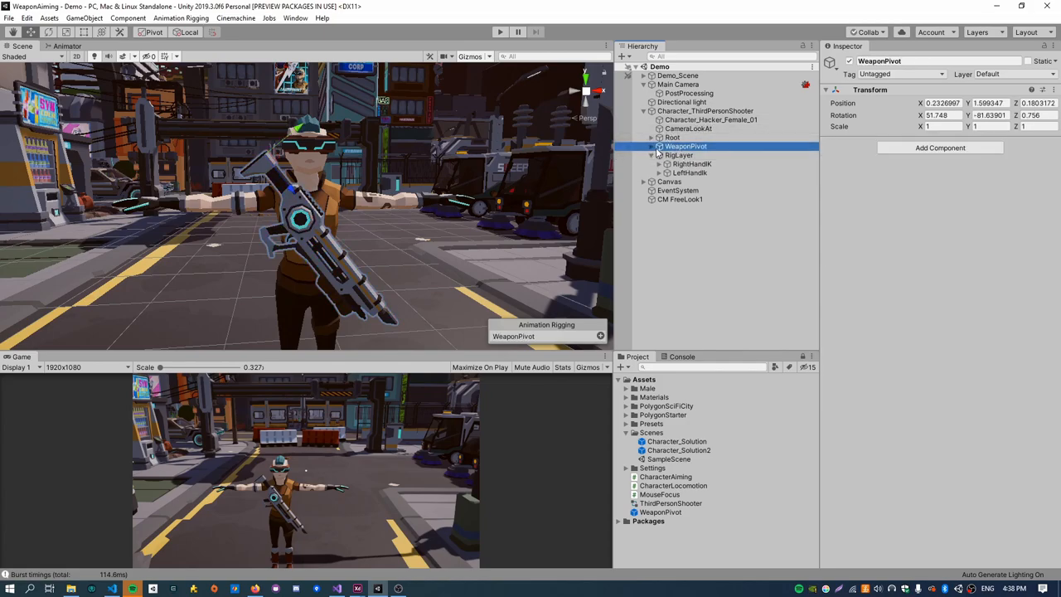
{"action": "left_click", "coordinate": [653, 155]}
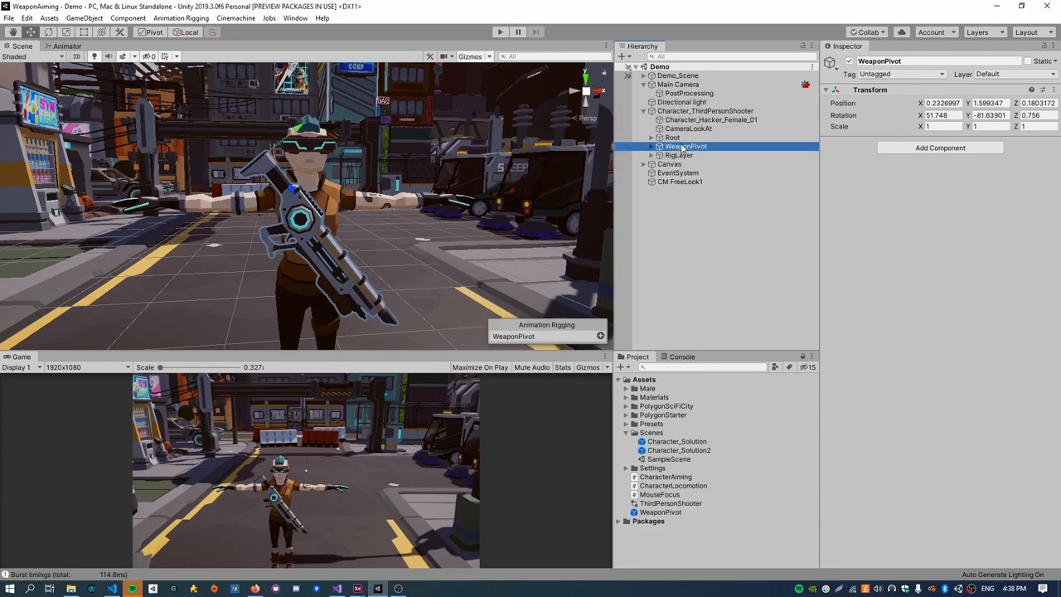
{"action": "left_click", "coordinate": [679, 155]}
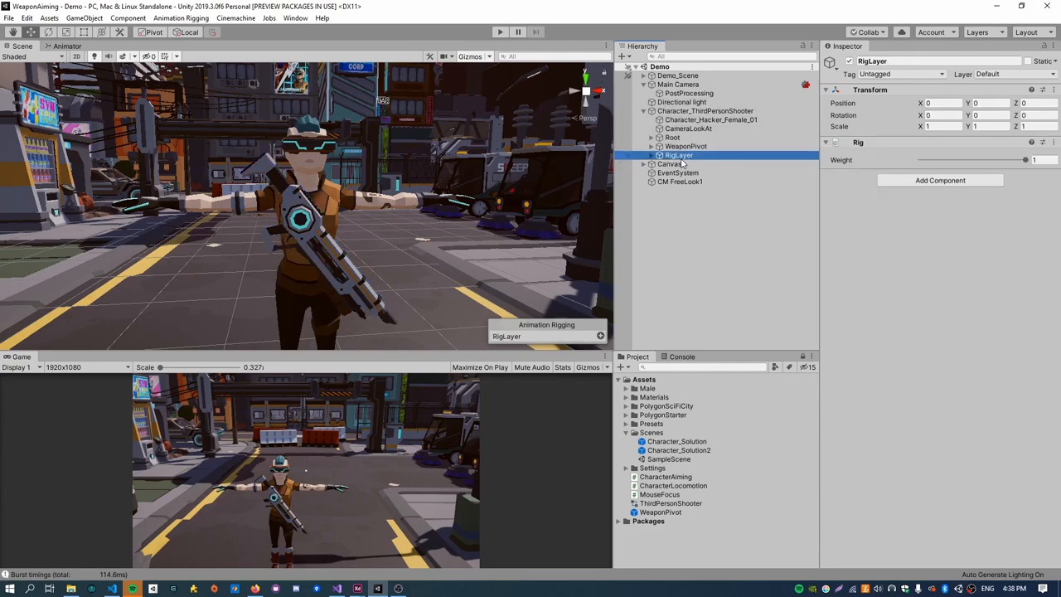
{"action": "double_click", "coordinate": [679, 155]}
{"action": "type", "text": "_HandIK"}
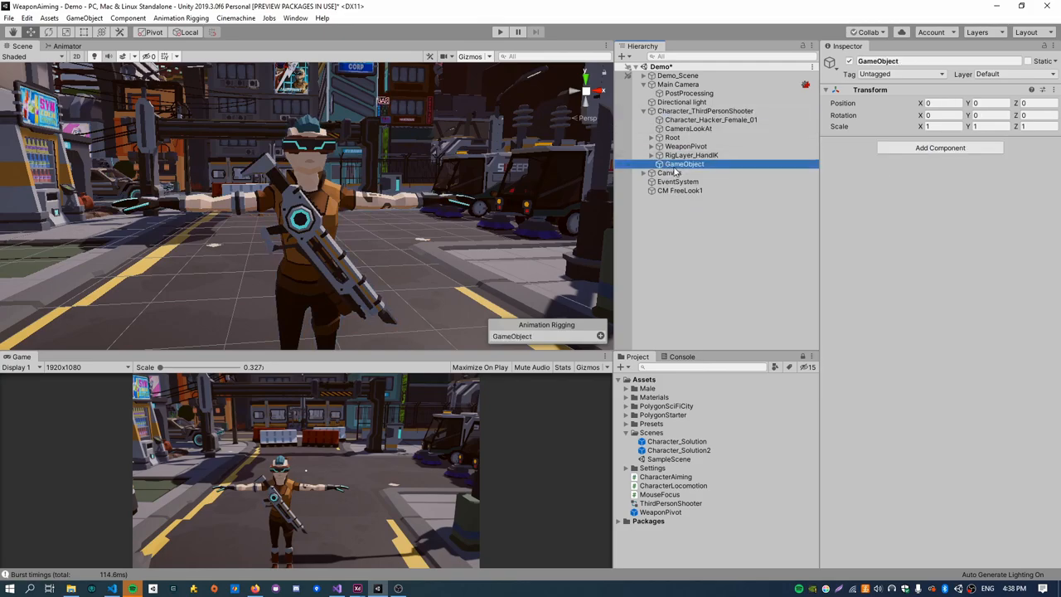
{"action": "double_click", "coordinate": [684, 155]}
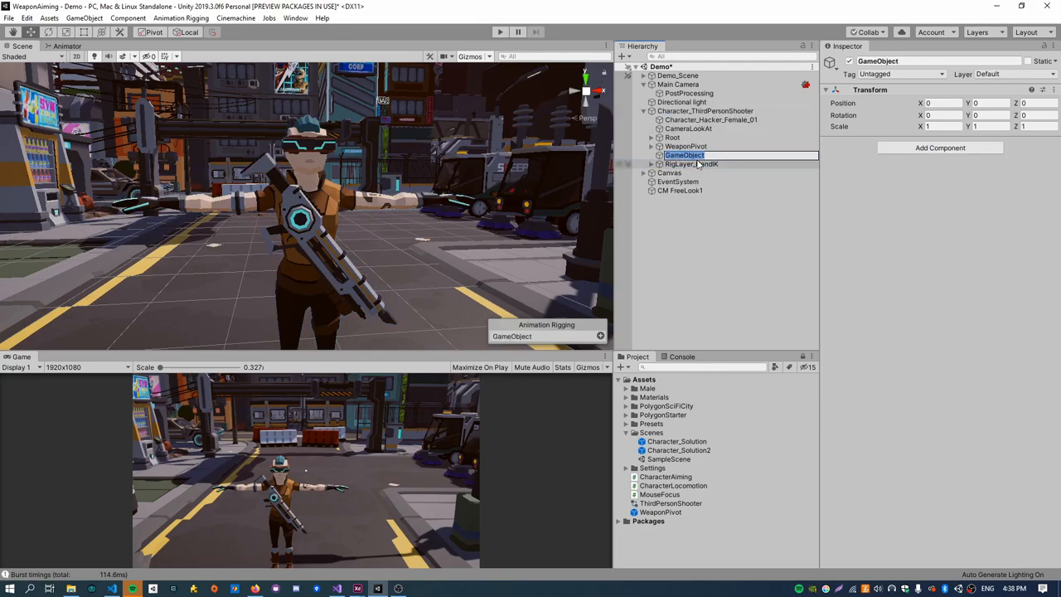
{"action": "type", "text": "RigLayer_WeaponPose"}
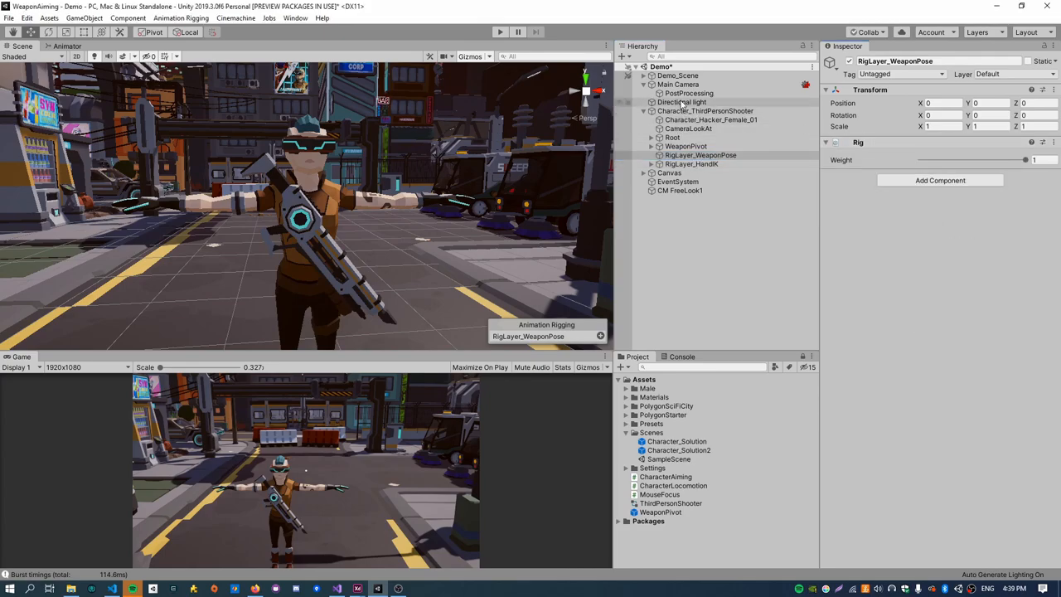
Add RigLayer_WeaponPose as the first entry in the character's Rig Builder layers.
{"action": "left_click", "coordinate": [706, 110]}
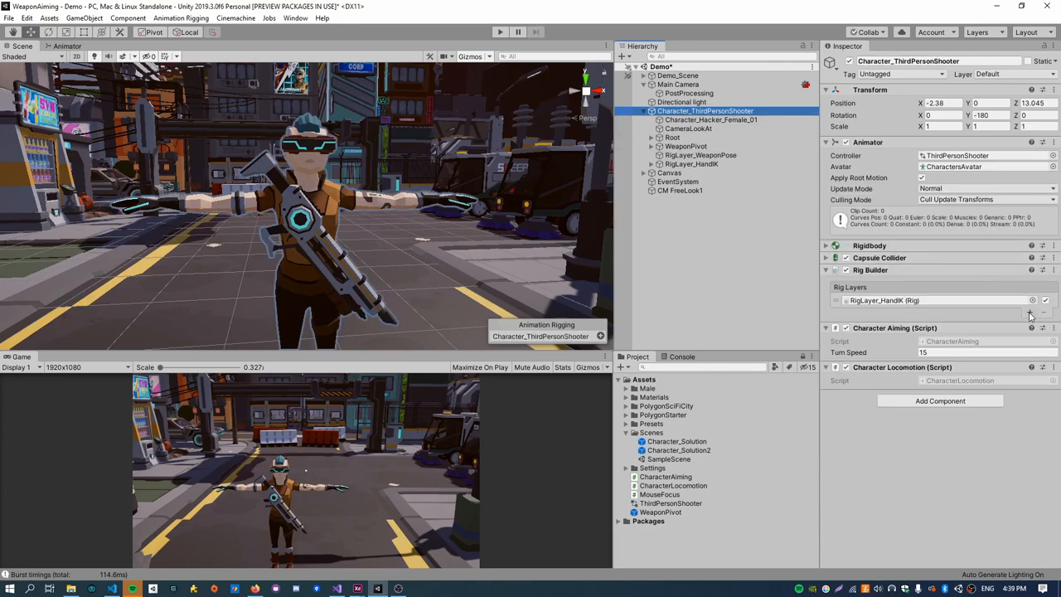
{"action": "left_click", "coordinate": [1031, 313]}
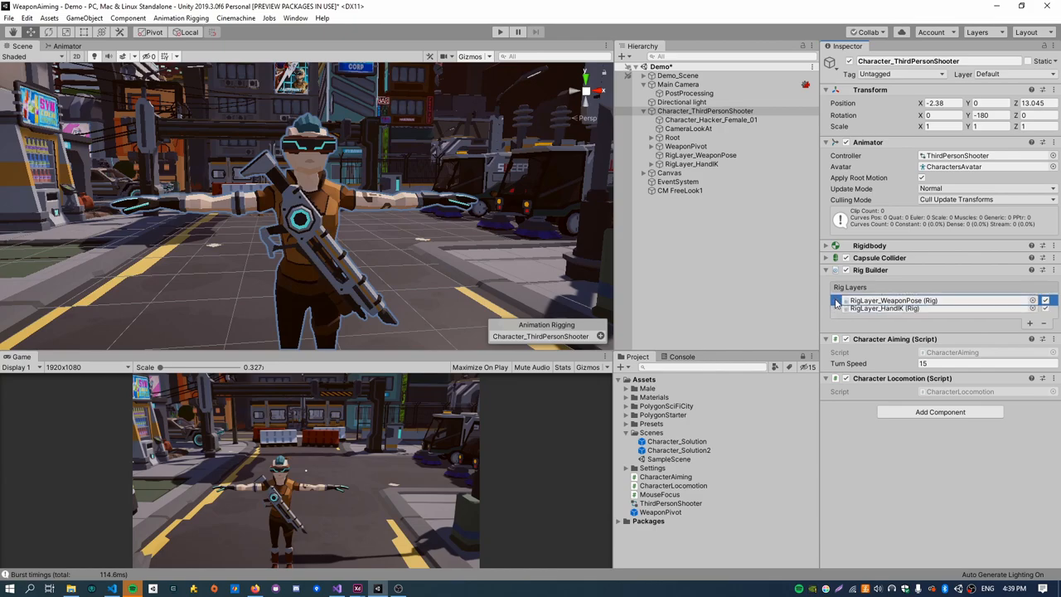
{"action": "left_click", "coordinate": [884, 311]}
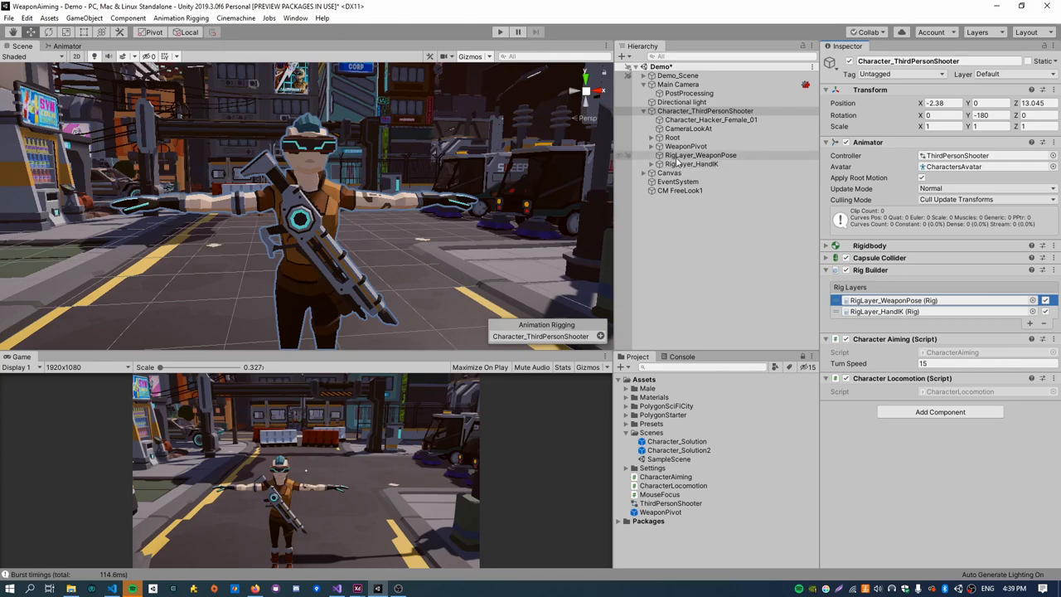
{"action": "left_click", "coordinate": [700, 155]}
{"action": "type", "text": "WeaponP"}
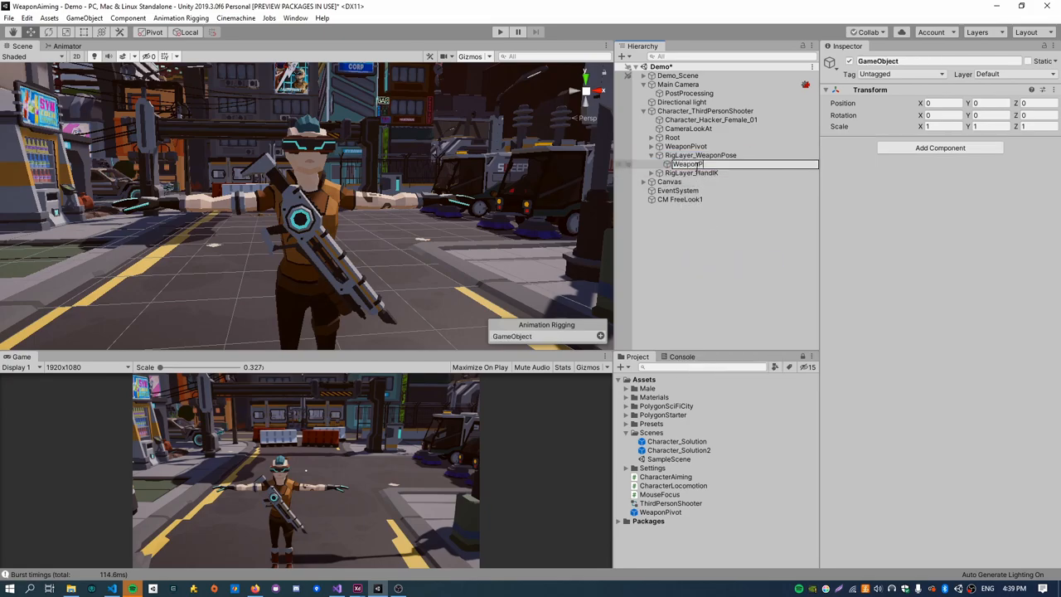
Add a Multi-Parent Constraint with WeaponPose as source and Maintain Offset set to None.
{"action": "left_click", "coordinate": [940, 148]}
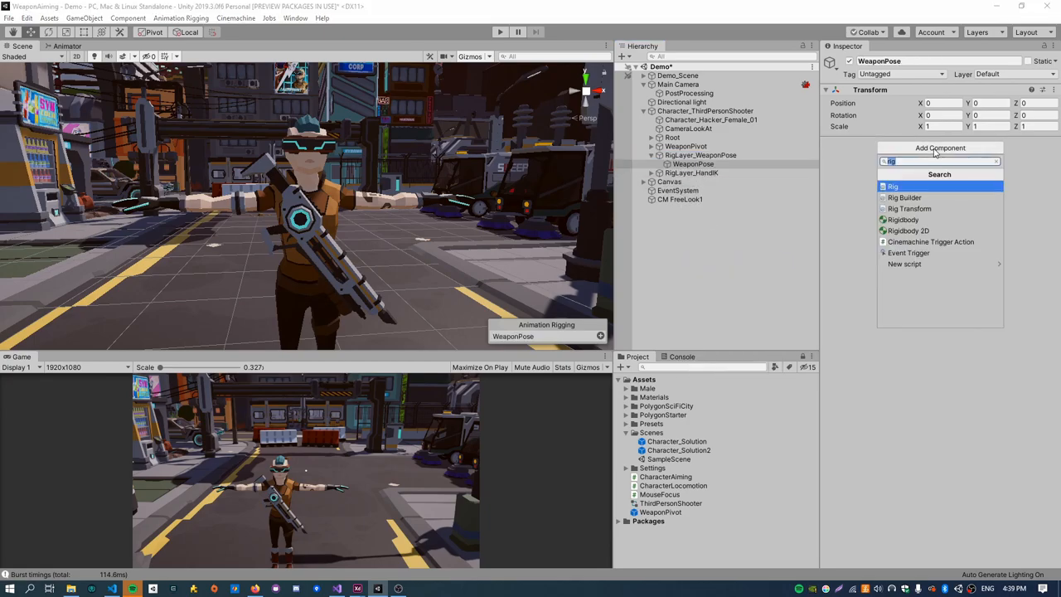
{"action": "type", "text": "multi"}
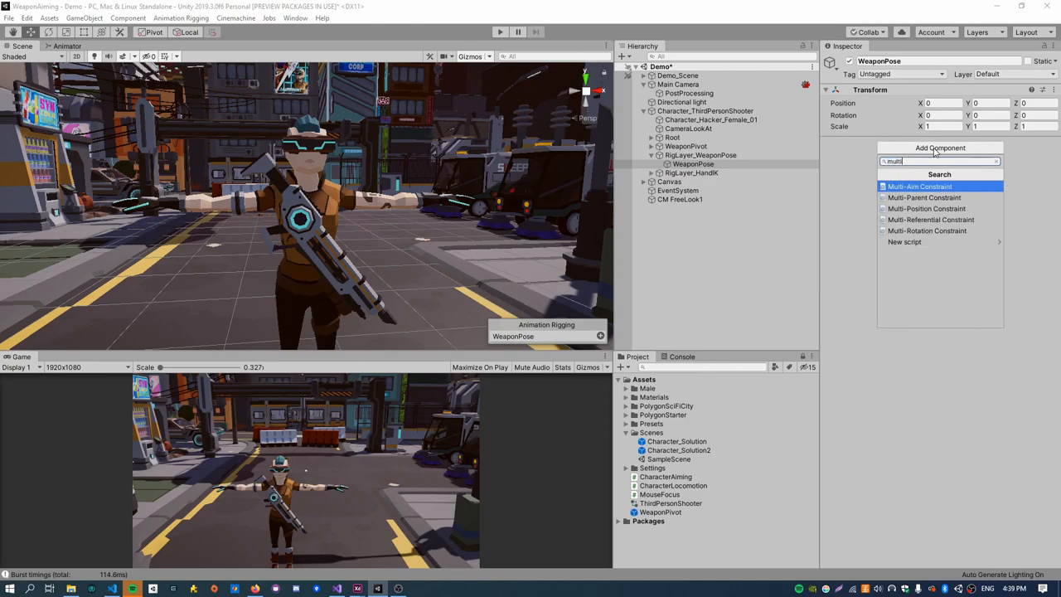
{"action": "left_click", "coordinate": [924, 197]}
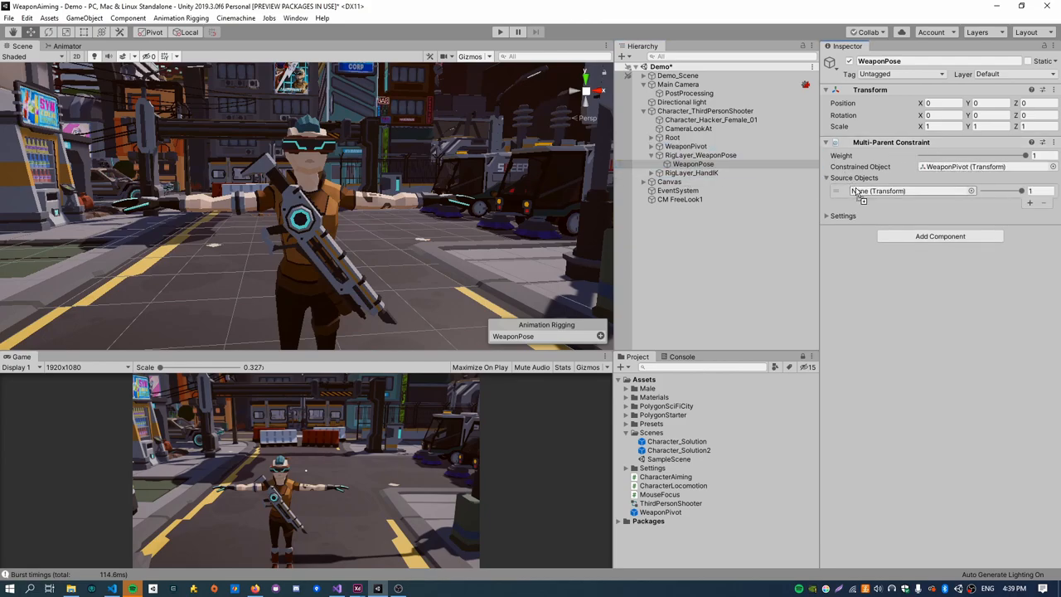
{"action": "left_click", "coordinate": [987, 226]}
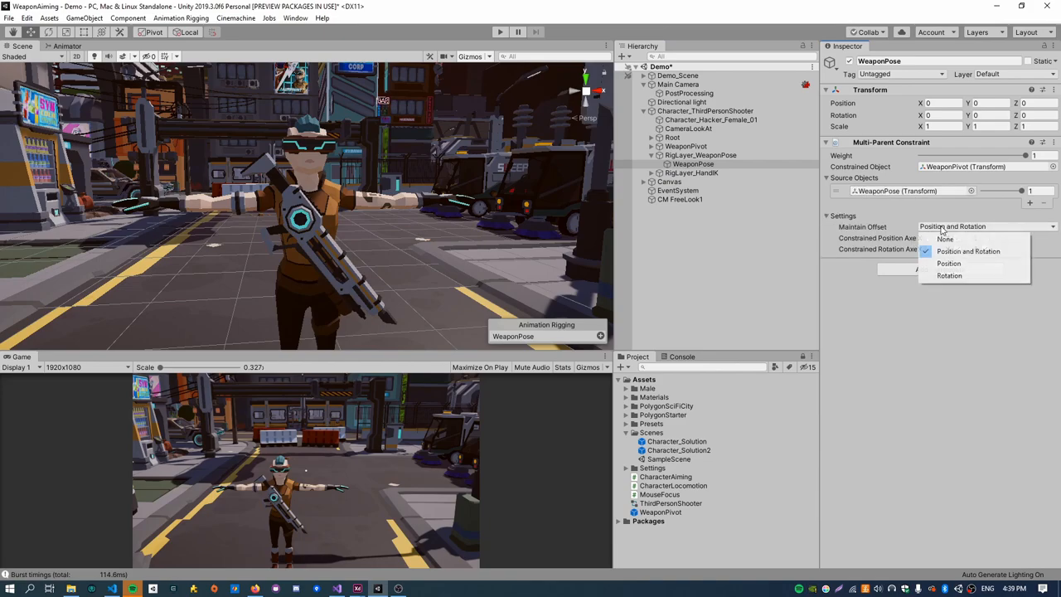
{"action": "left_click", "coordinate": [945, 239]}
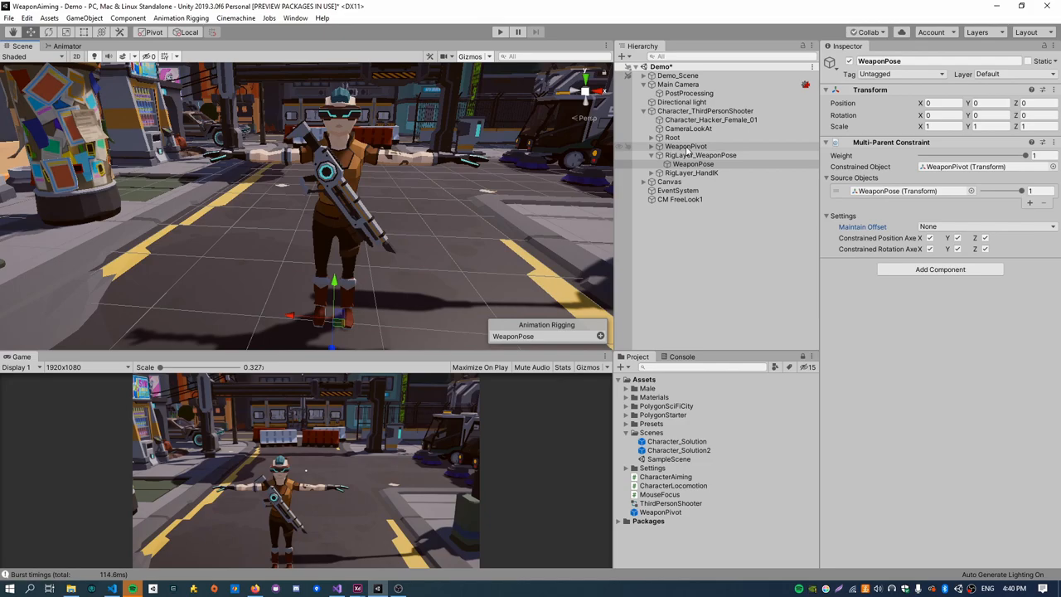
Paste WeaponPivot's copied transform values onto WeaponPose, reset WeaponPivot, and start Play.
{"action": "right_click", "coordinate": [685, 146]}
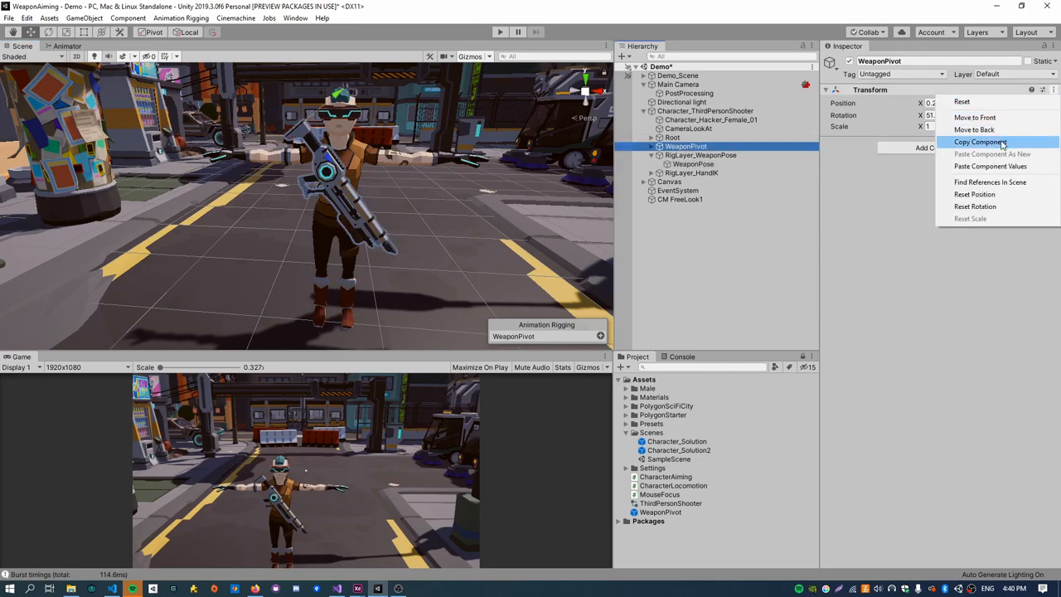
{"action": "left_click", "coordinate": [694, 163]}
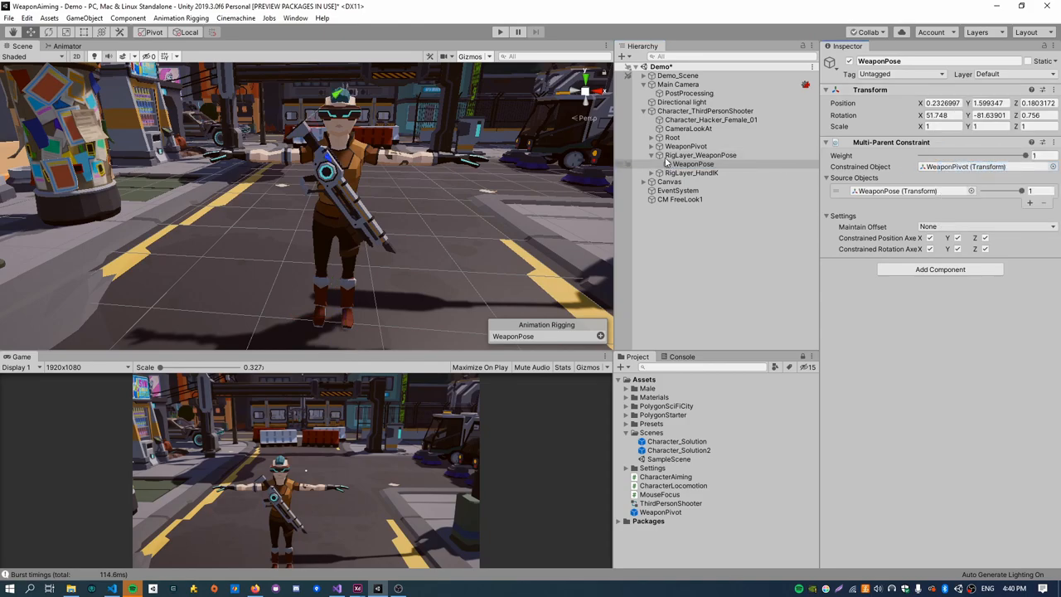
{"action": "left_click", "coordinate": [1053, 89]}
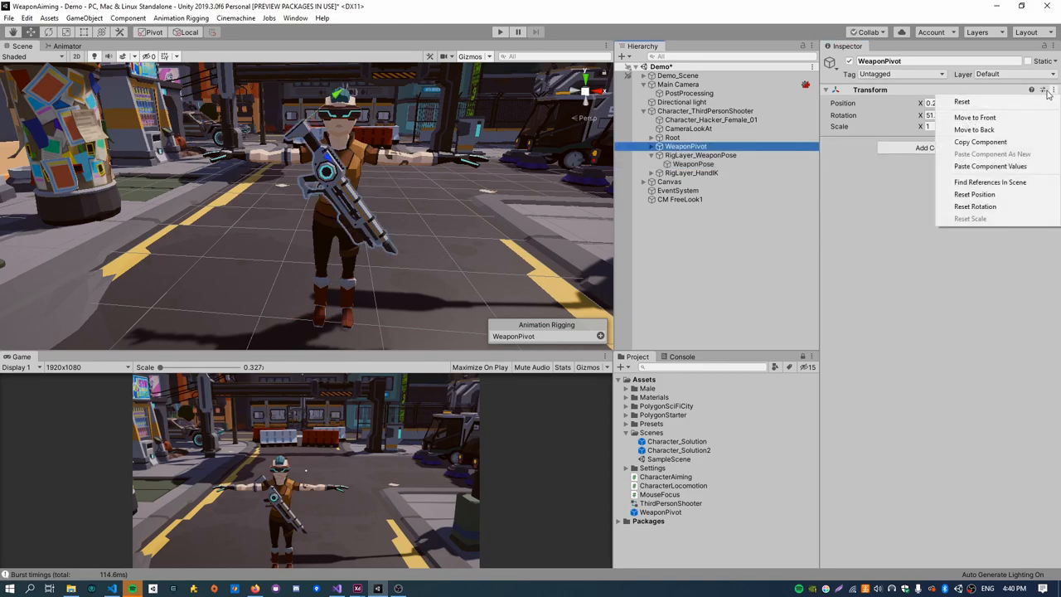
{"action": "left_click", "coordinate": [963, 101]}
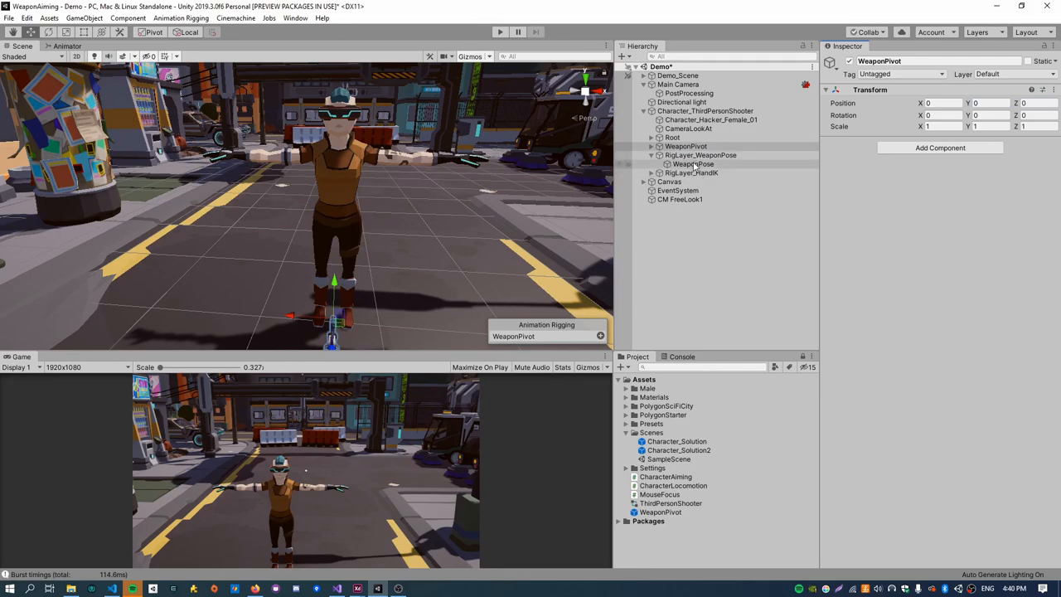
{"action": "left_click", "coordinate": [692, 163]}
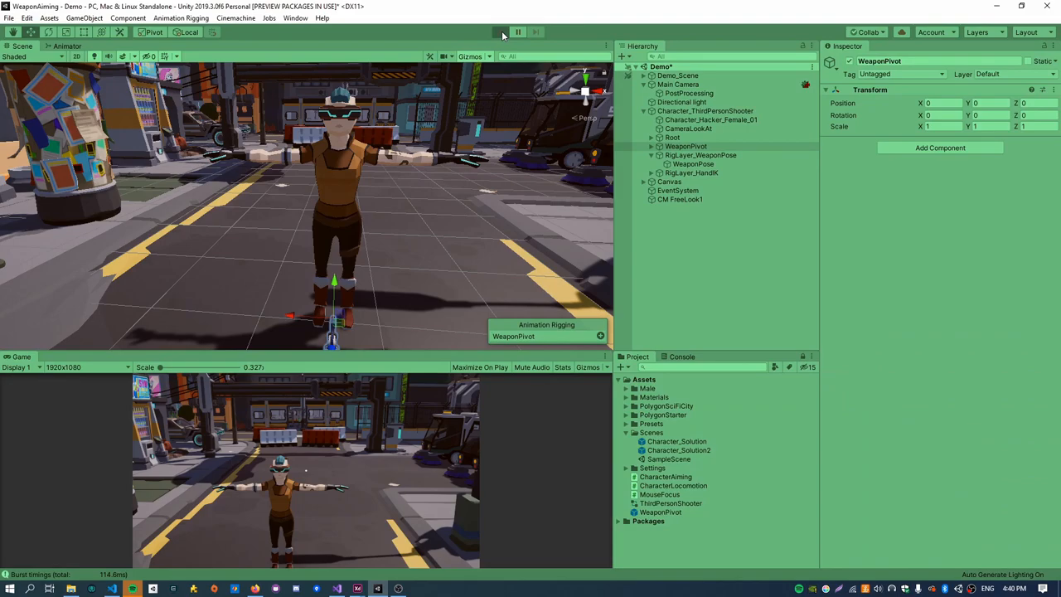
{"action": "left_click", "coordinate": [500, 32]}
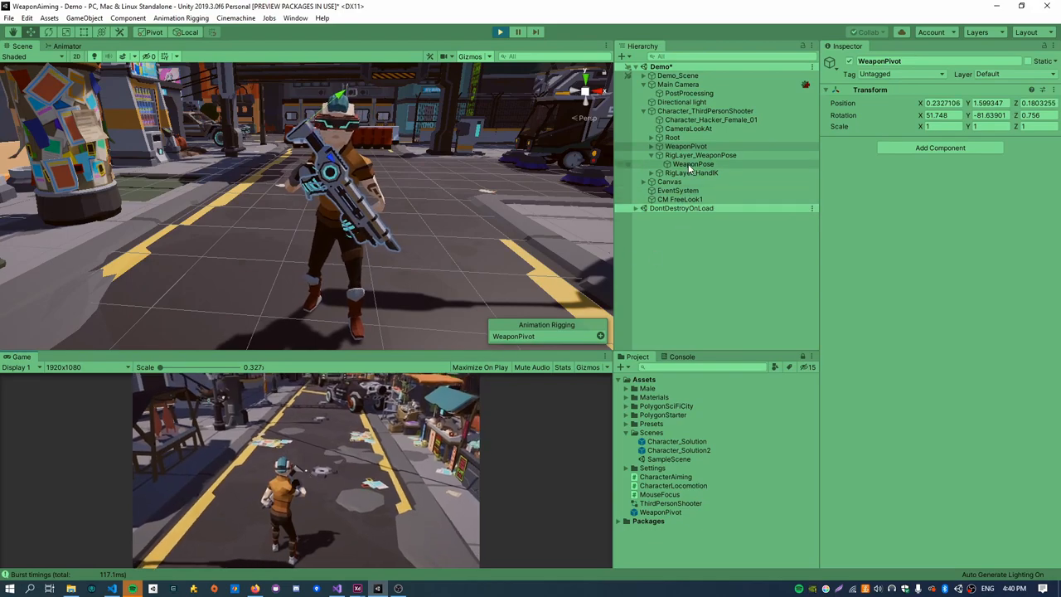
{"action": "left_click", "coordinate": [693, 163]}
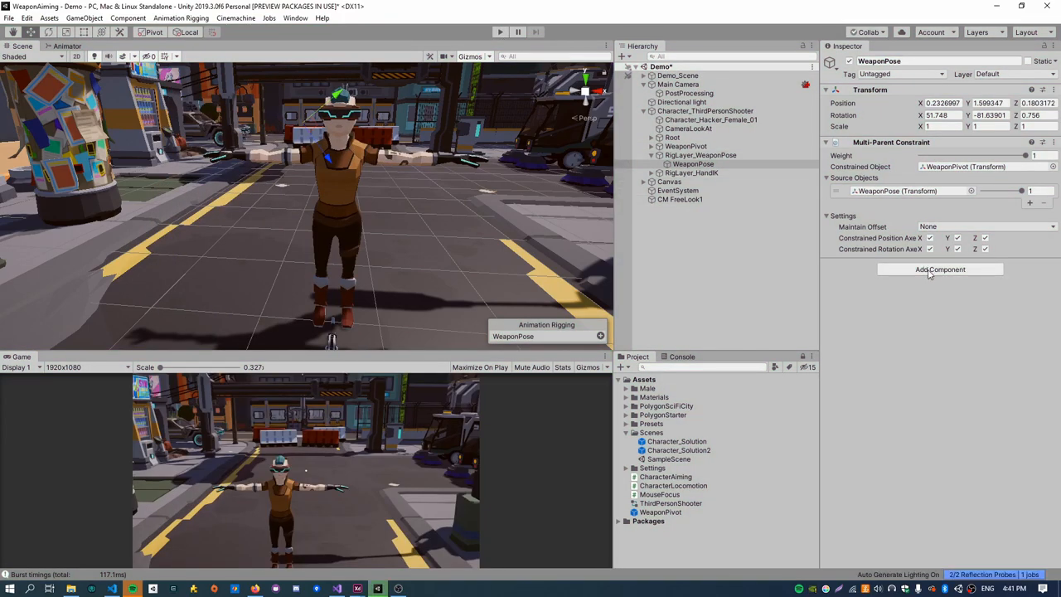
Add a Multi-Position Constraint on WeaponPose sourced from Clavicle_R, untick Maintain Position Offset, and play.
{"action": "left_click", "coordinate": [941, 269]}
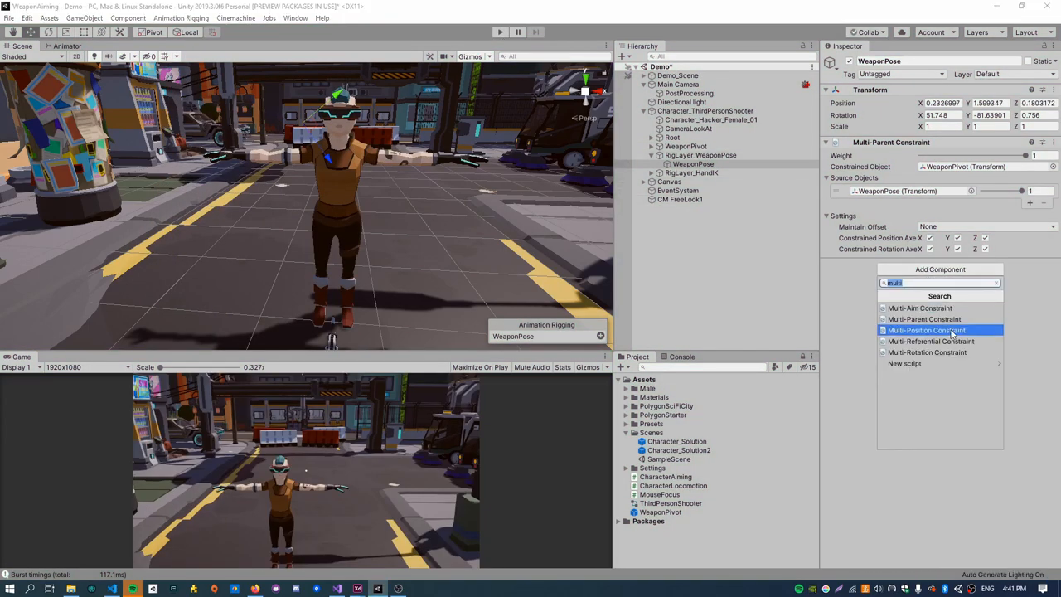
{"action": "left_click", "coordinate": [926, 331]}
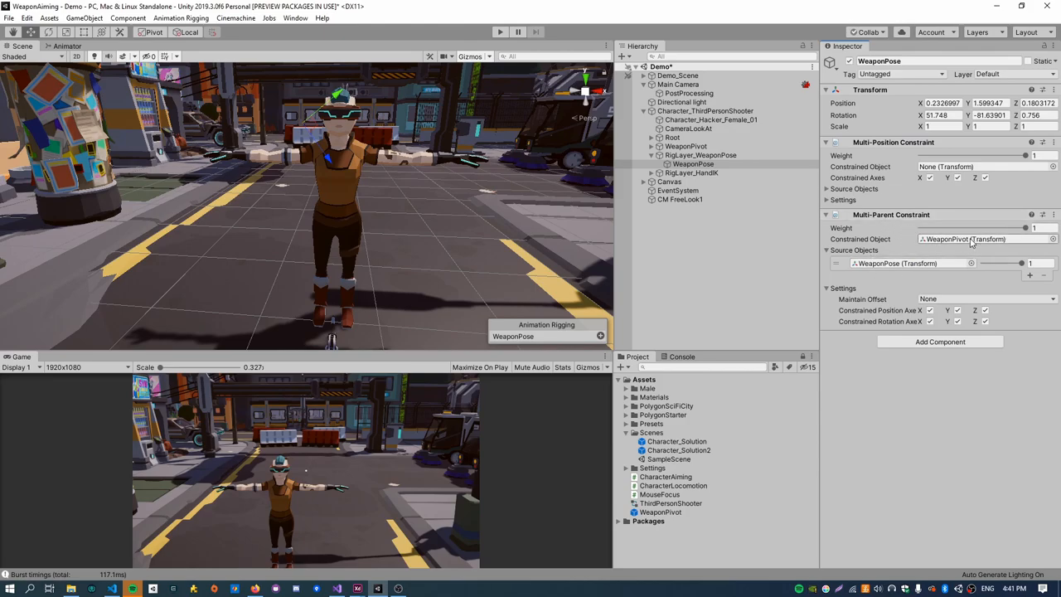
{"action": "left_click", "coordinate": [687, 146]}
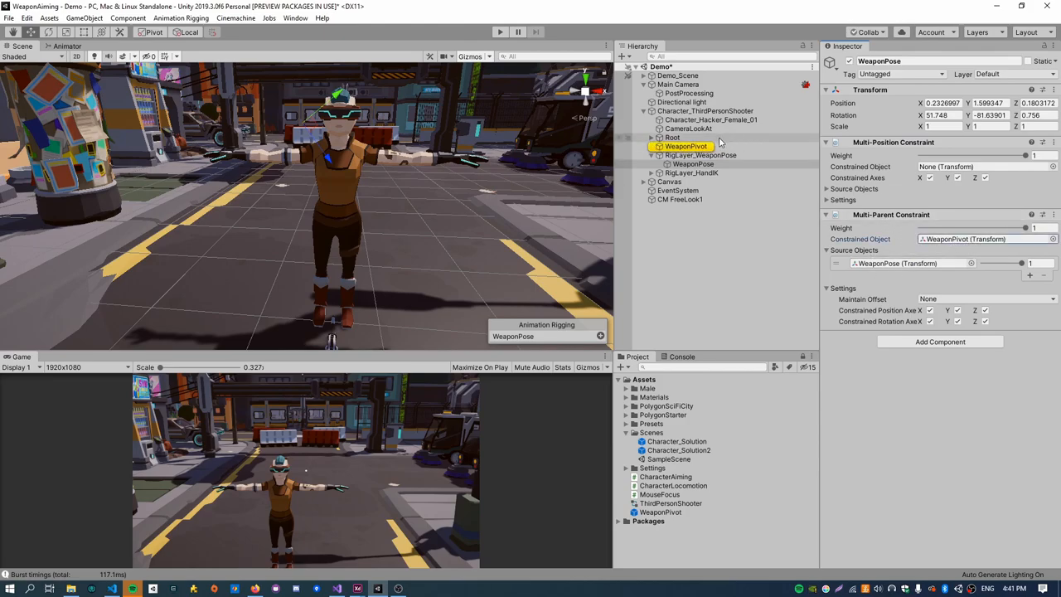
{"action": "left_click", "coordinate": [686, 146]}
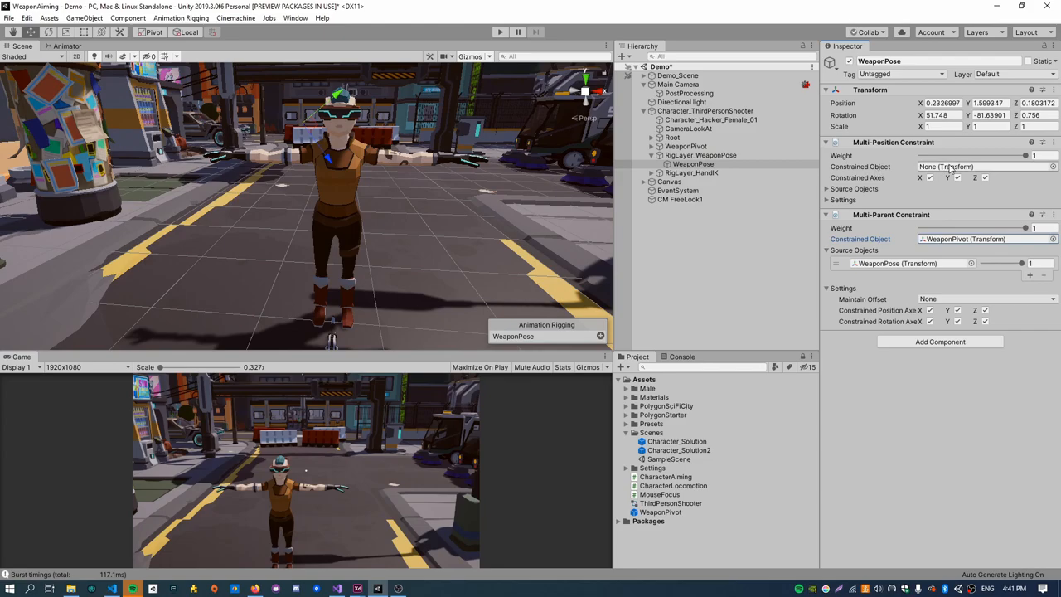
{"action": "left_click", "coordinate": [693, 163]}
{"action": "type", "text": "cla"}
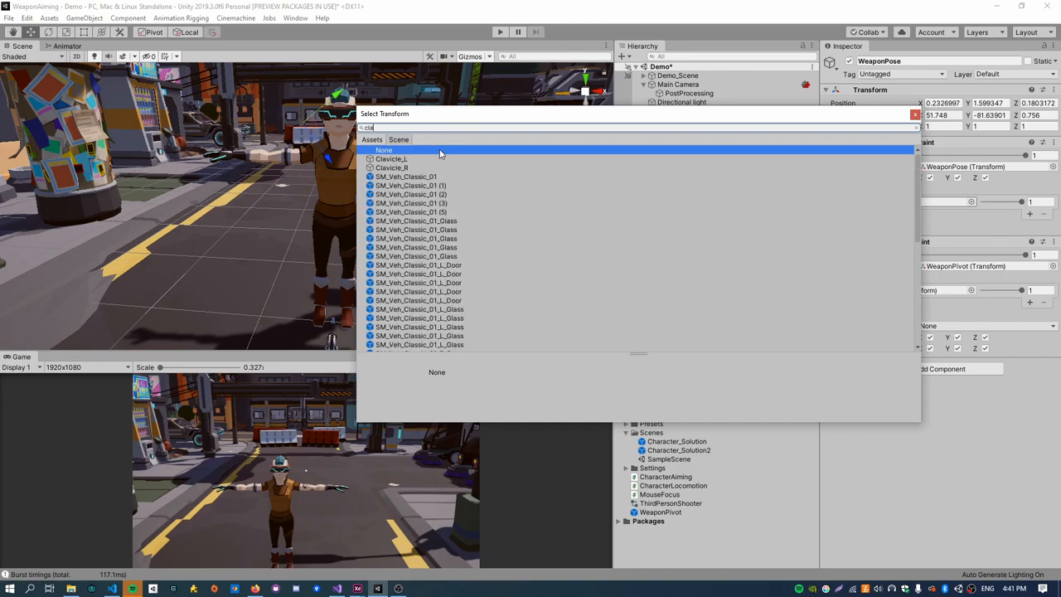
{"action": "left_click", "coordinate": [392, 167]}
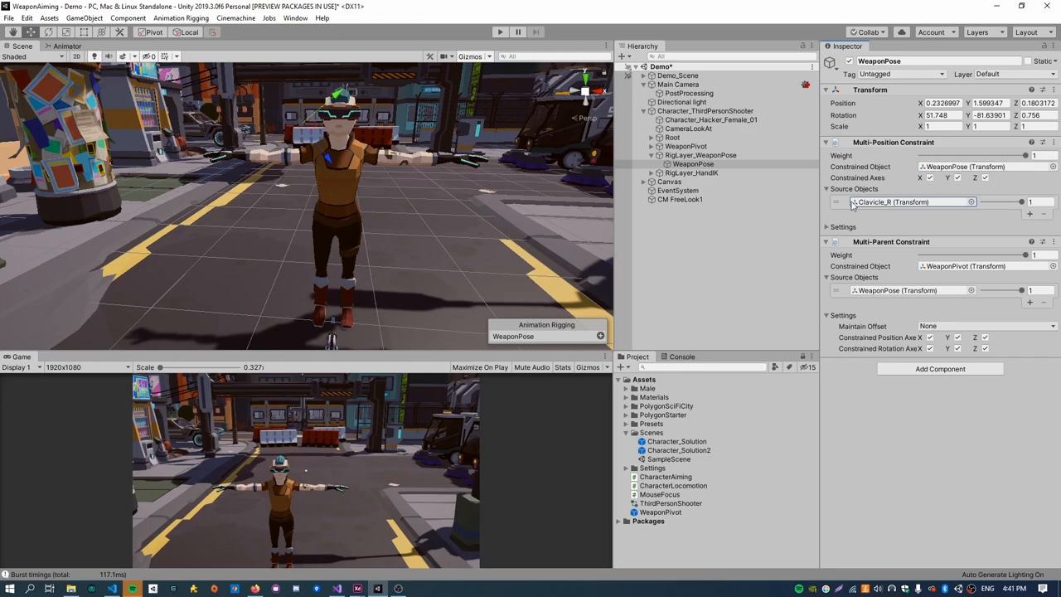
{"action": "left_click", "coordinate": [843, 227]}
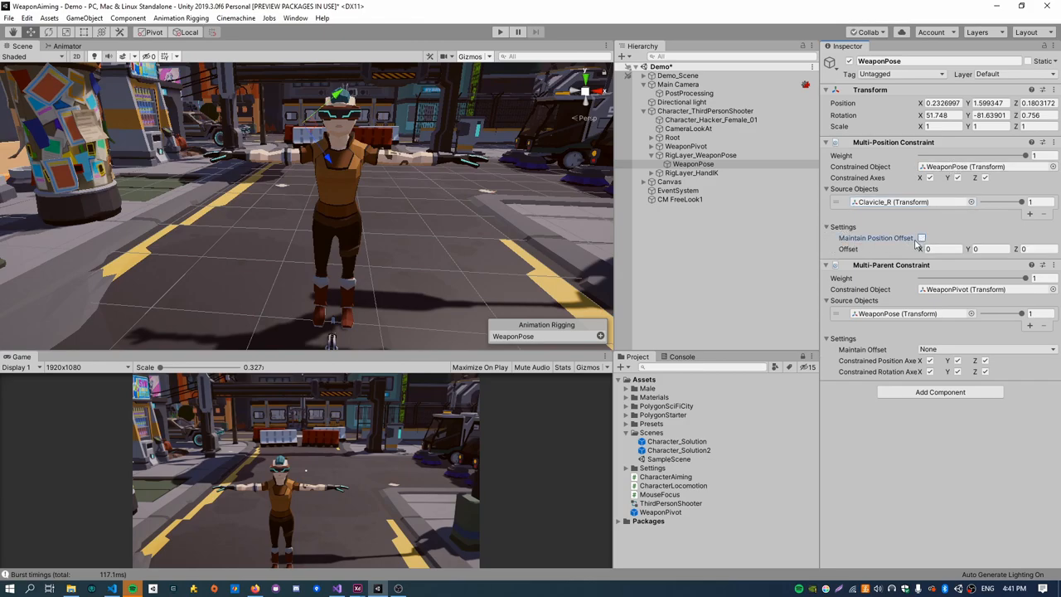
{"action": "left_click", "coordinate": [500, 32]}
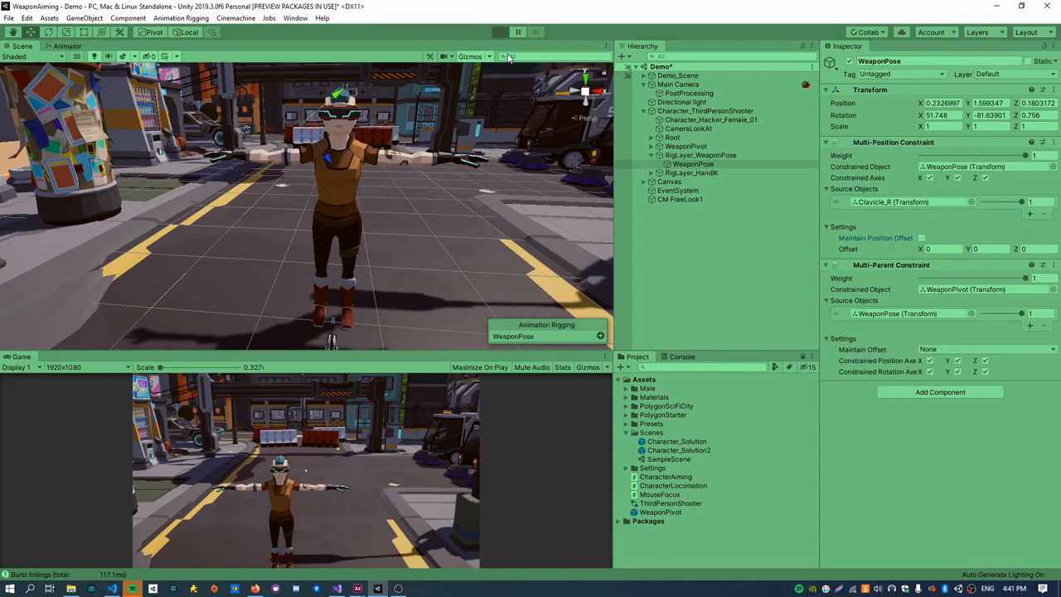
Stop Play and paste the tuned 0.18, 0.15, 0.15 offset into the Multi-Position Constraint.
{"action": "left_click", "coordinate": [500, 31]}
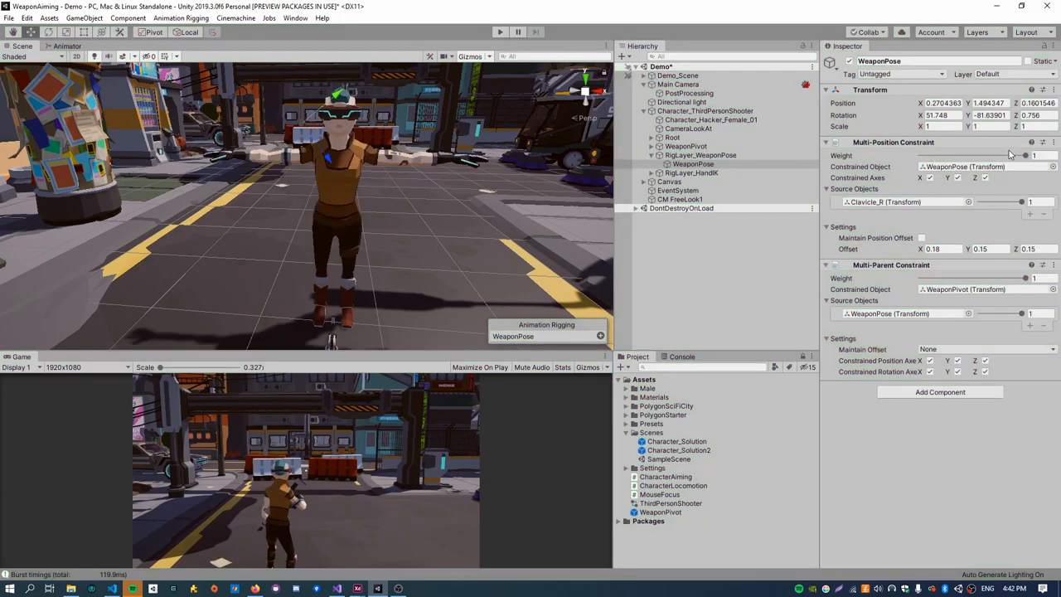
{"action": "right_click", "coordinate": [1032, 142]}
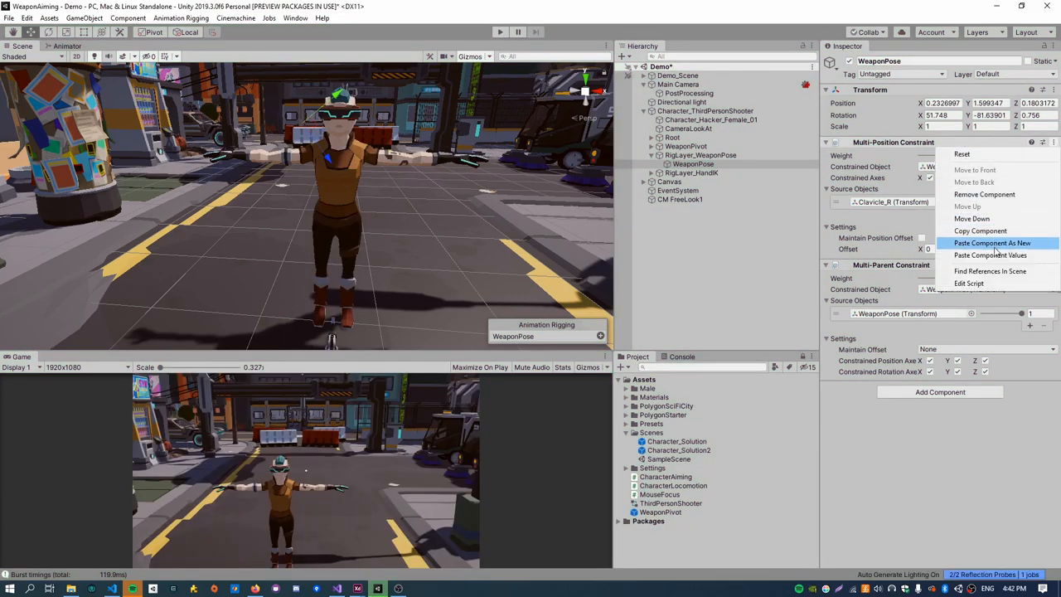
{"action": "mouse_move", "coordinate": [992, 255]}
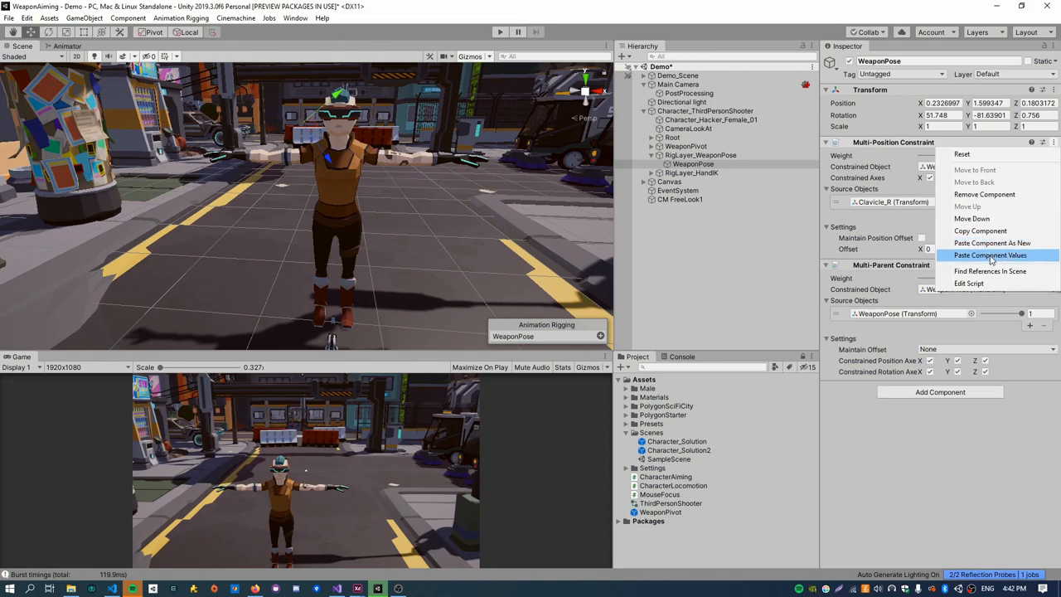
{"action": "left_click", "coordinate": [991, 254]}
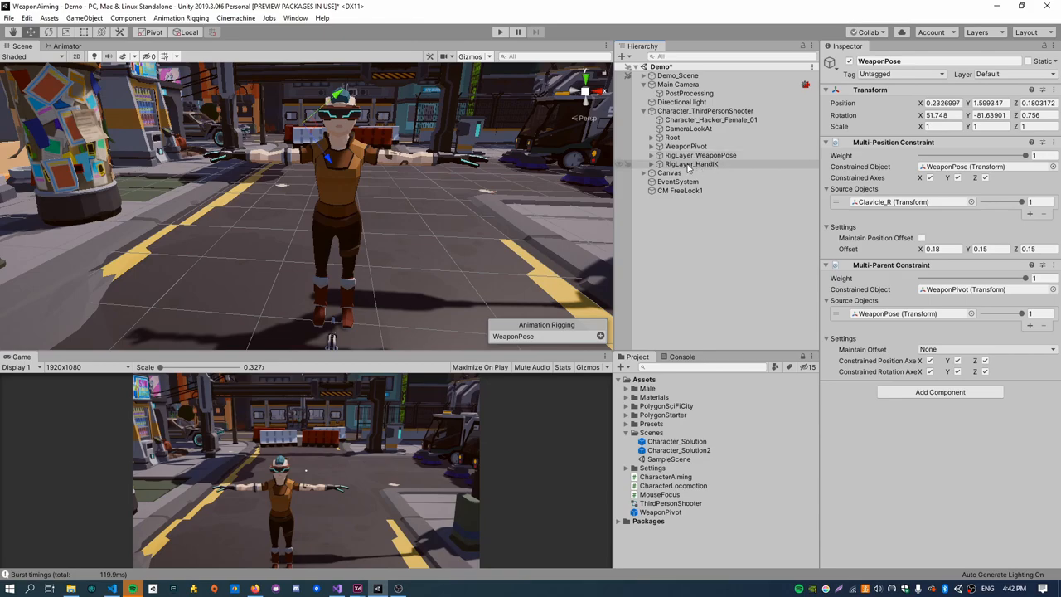
Duplicate RigLayer_WeaponPose and name the copy RigLayer_WeaponAiming.
{"action": "left_click", "coordinate": [701, 155]}
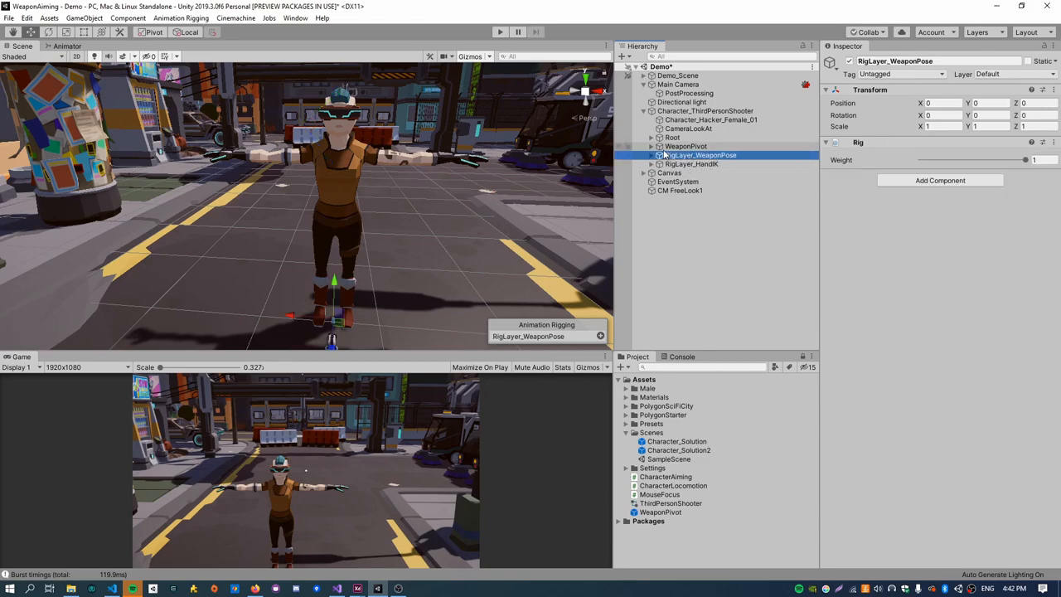
{"action": "left_click", "coordinate": [685, 146]}
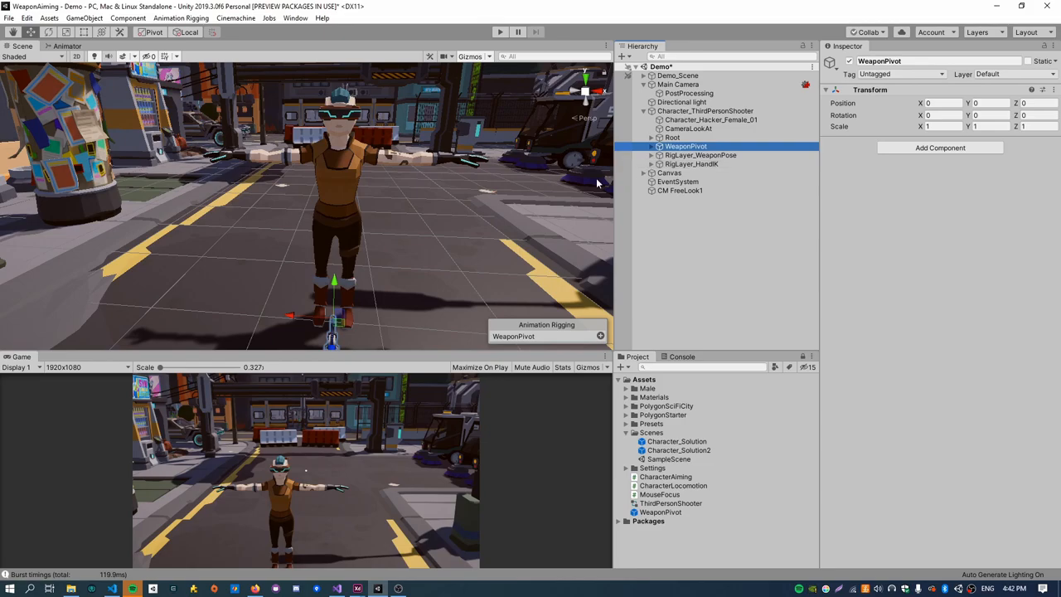
{"action": "left_click", "coordinate": [702, 155]}
{"action": "type", "text": "RigLayer_WeaponAiming"}
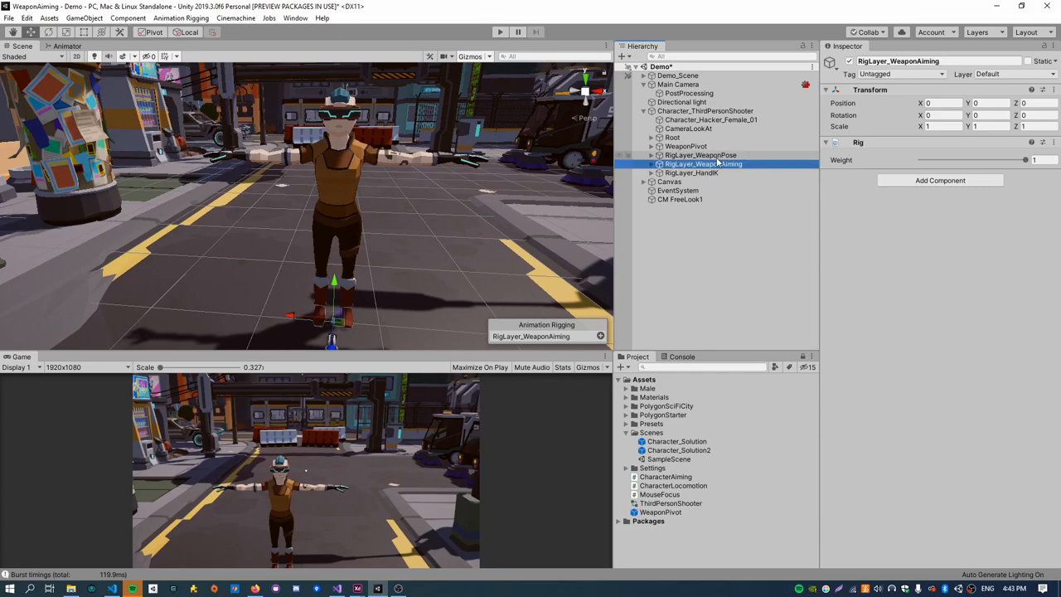
Assign RigLayer_WeaponAiming to a new second Rig Builder slot and expand its contents.
{"action": "left_click", "coordinate": [705, 110]}
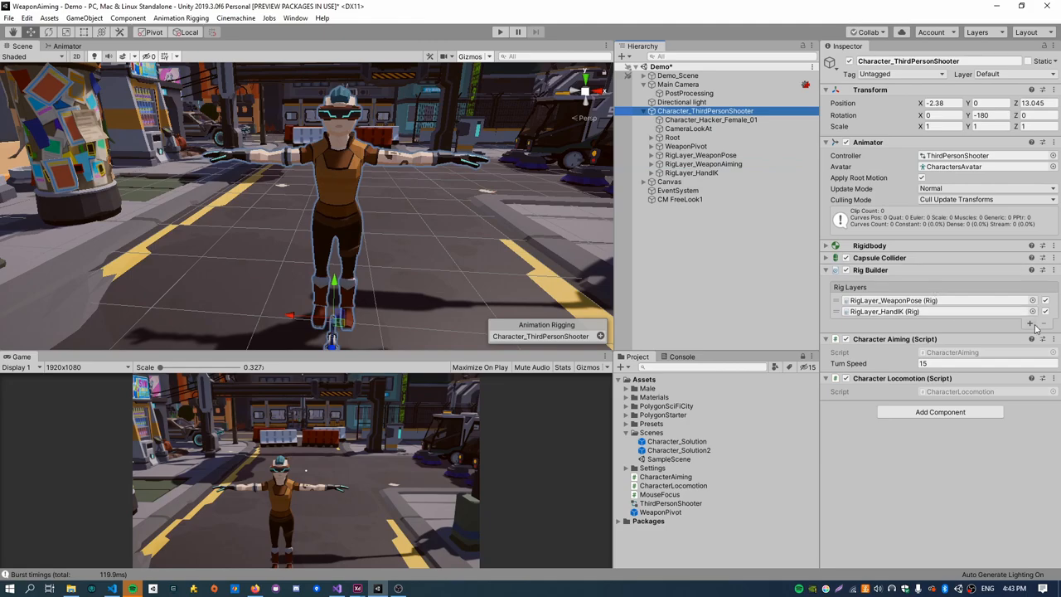
{"action": "left_click", "coordinate": [1031, 323]}
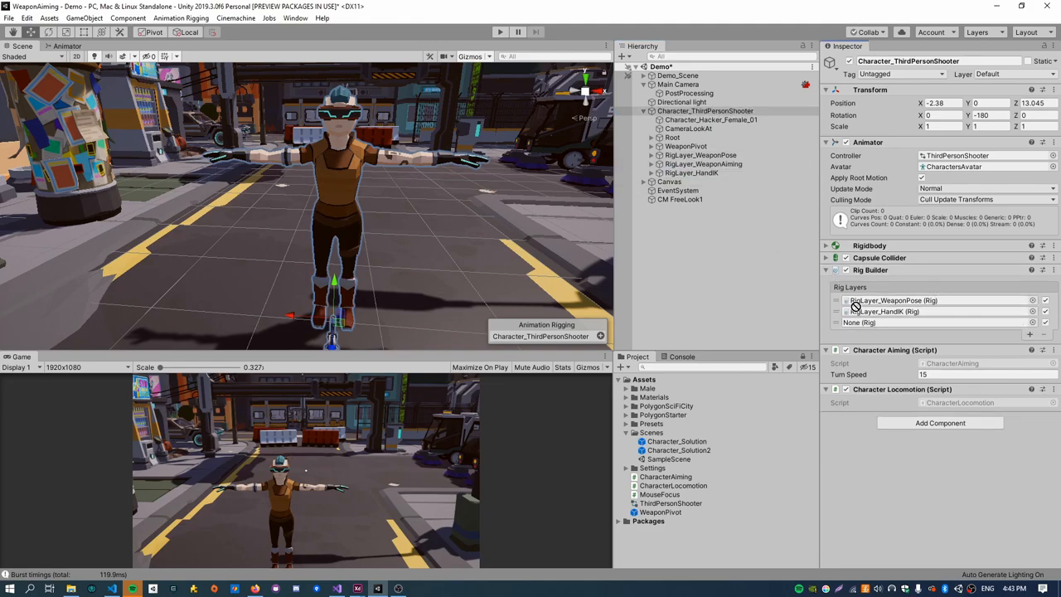
{"action": "left_click", "coordinate": [895, 311]}
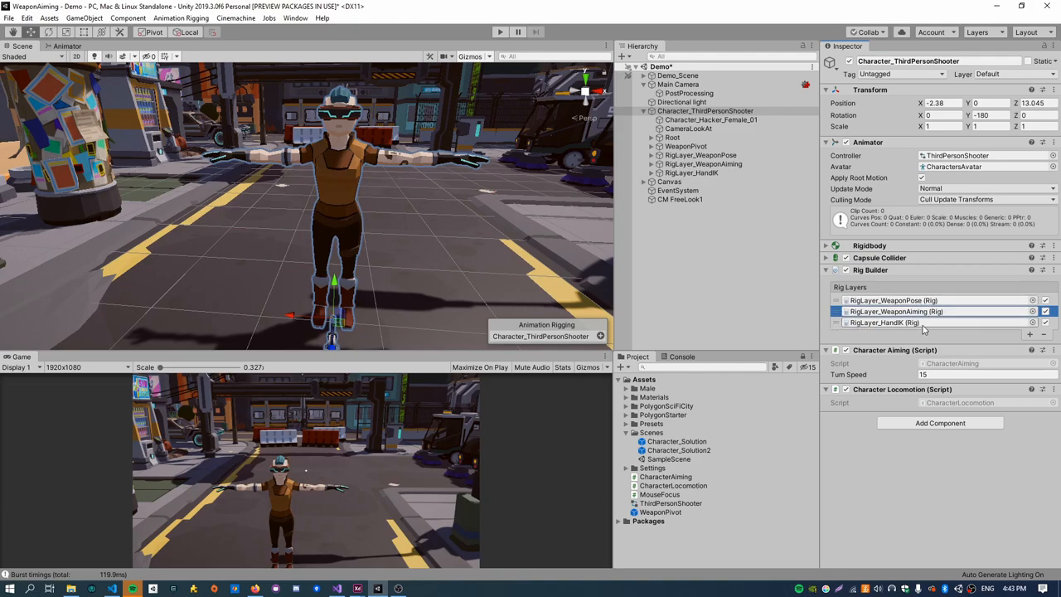
{"action": "left_click", "coordinate": [704, 163]}
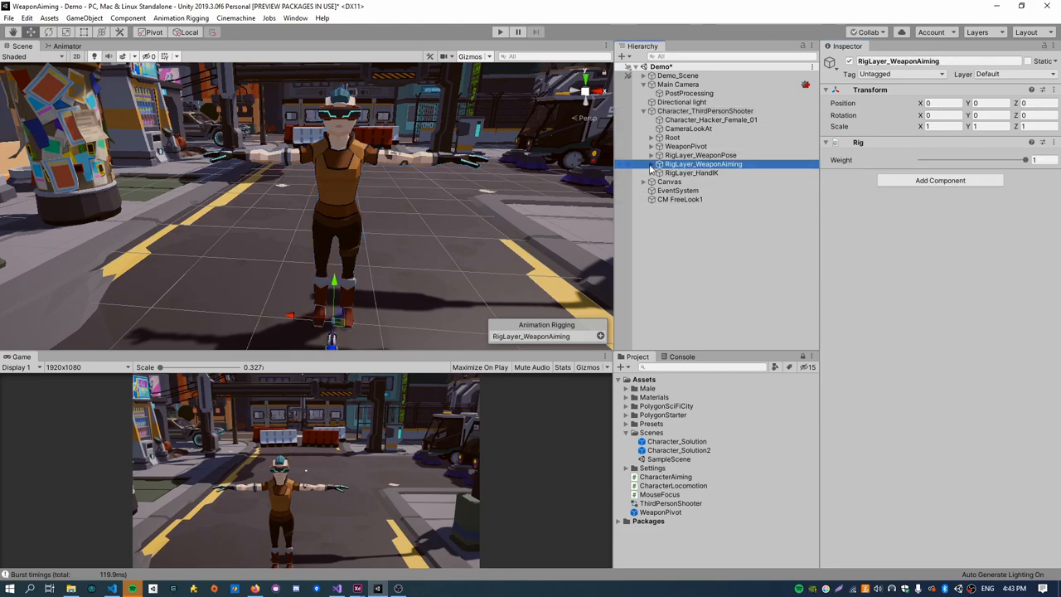
{"action": "left_click", "coordinate": [651, 164]}
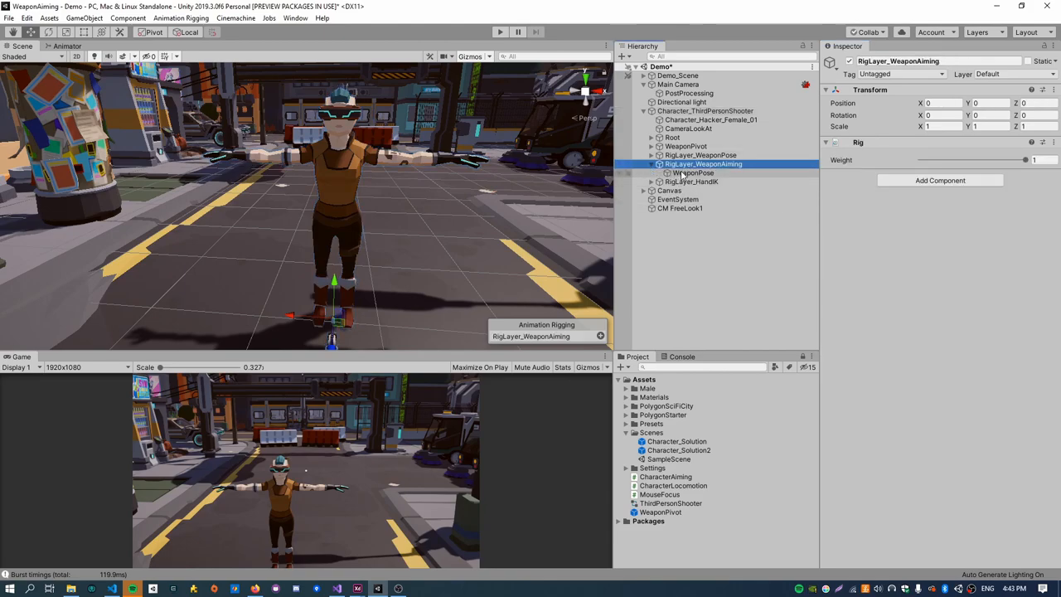
In Play mode, drag WeaponPose's position constraint offset to 0.08, 0.03, -0.09.
{"action": "left_click", "coordinate": [500, 31]}
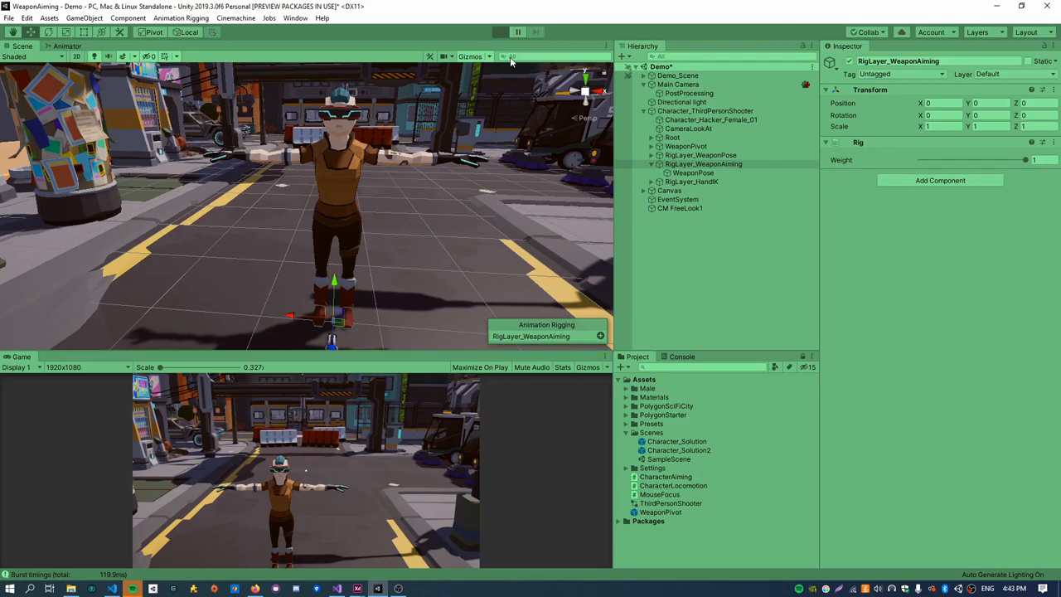
{"action": "left_click", "coordinate": [500, 32]}
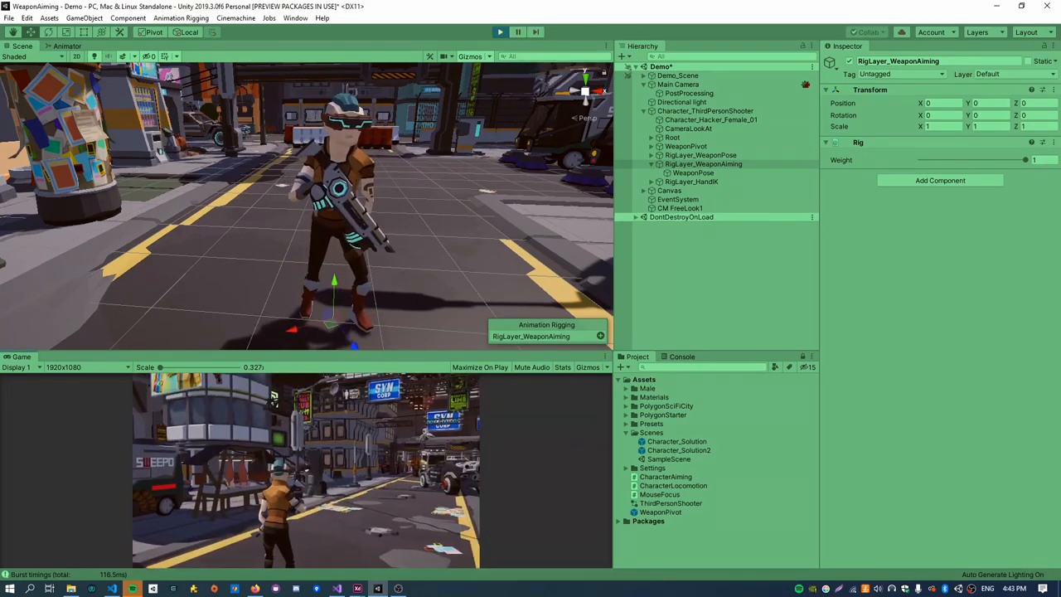
{"action": "left_click", "coordinate": [694, 172]}
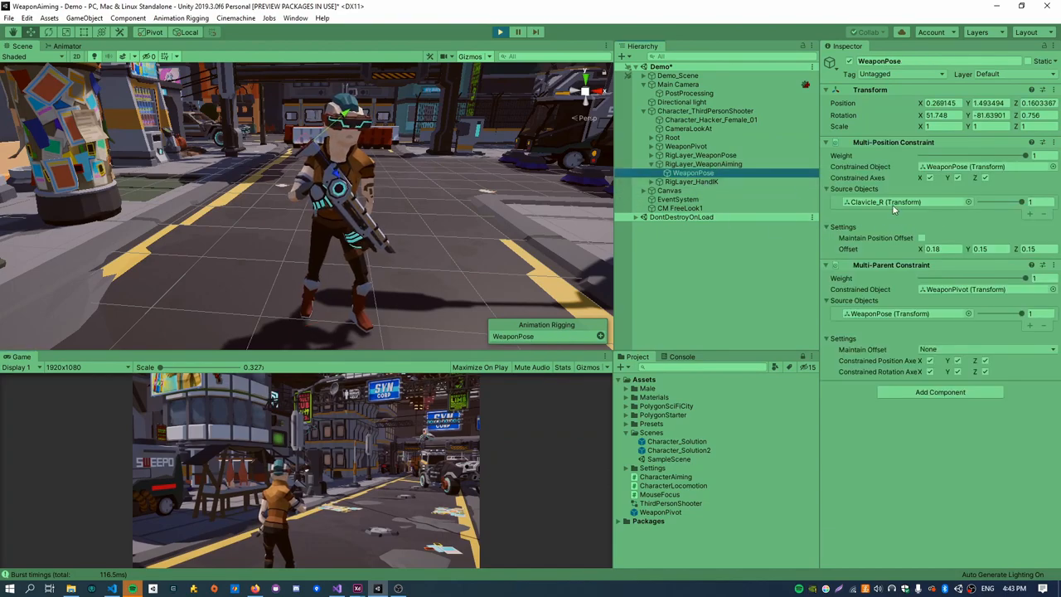
{"action": "left_click", "coordinate": [693, 173]}
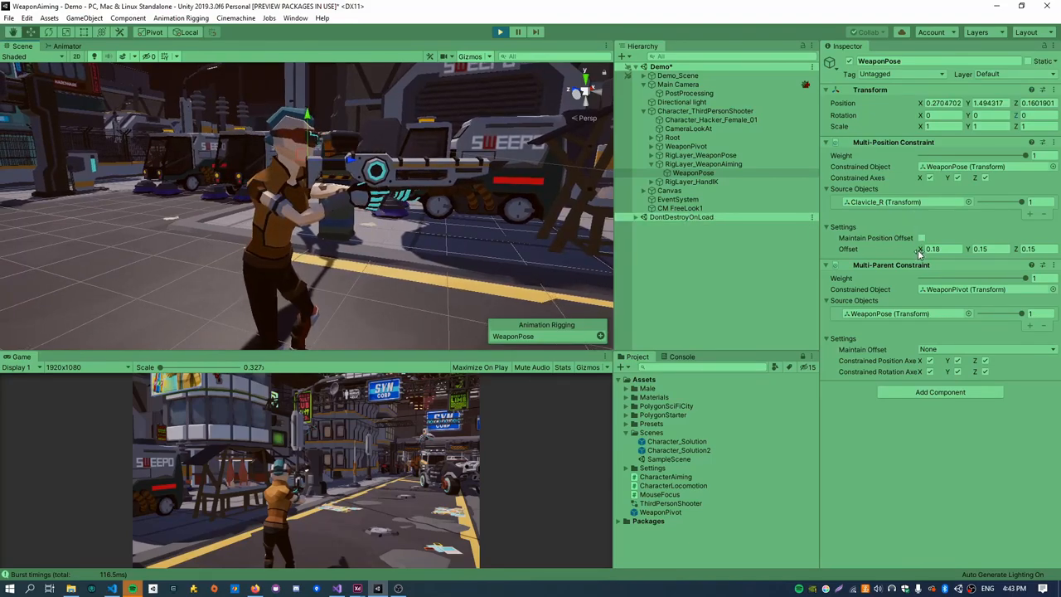
{"action": "left_click_drag", "start_coordinate": [920, 249], "coordinate": [917, 248]}
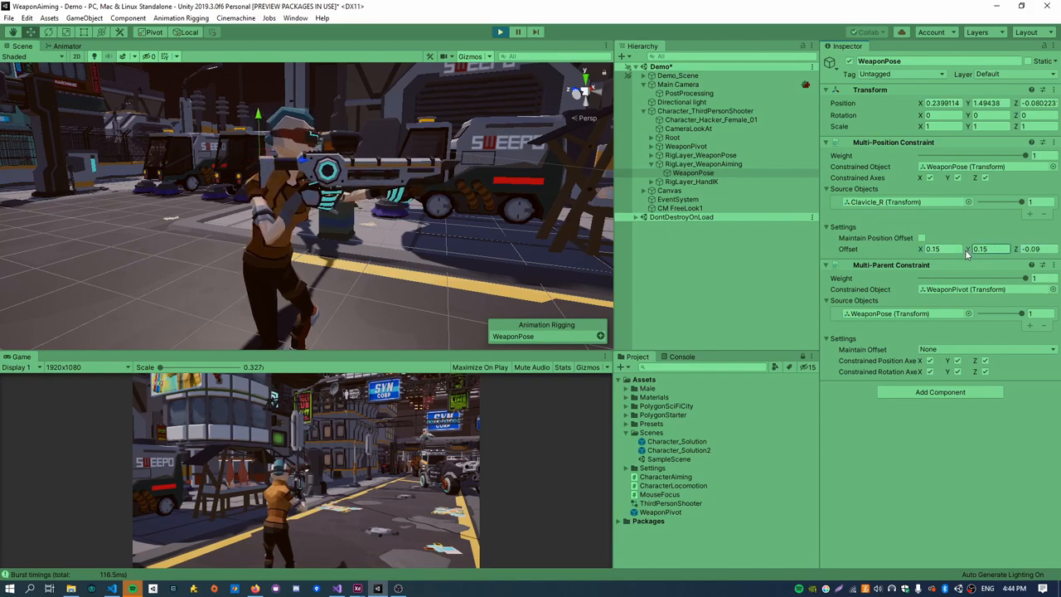
{"action": "left_click_drag", "start_coordinate": [982, 248], "coordinate": [983, 249]}
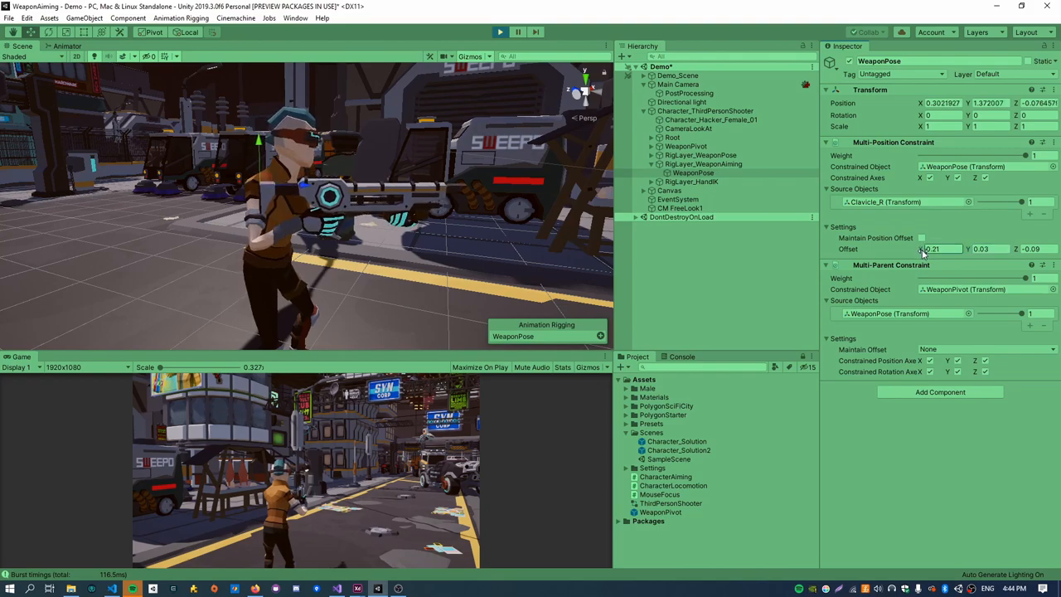
{"action": "left_click_drag", "start_coordinate": [941, 249], "coordinate": [913, 249]}
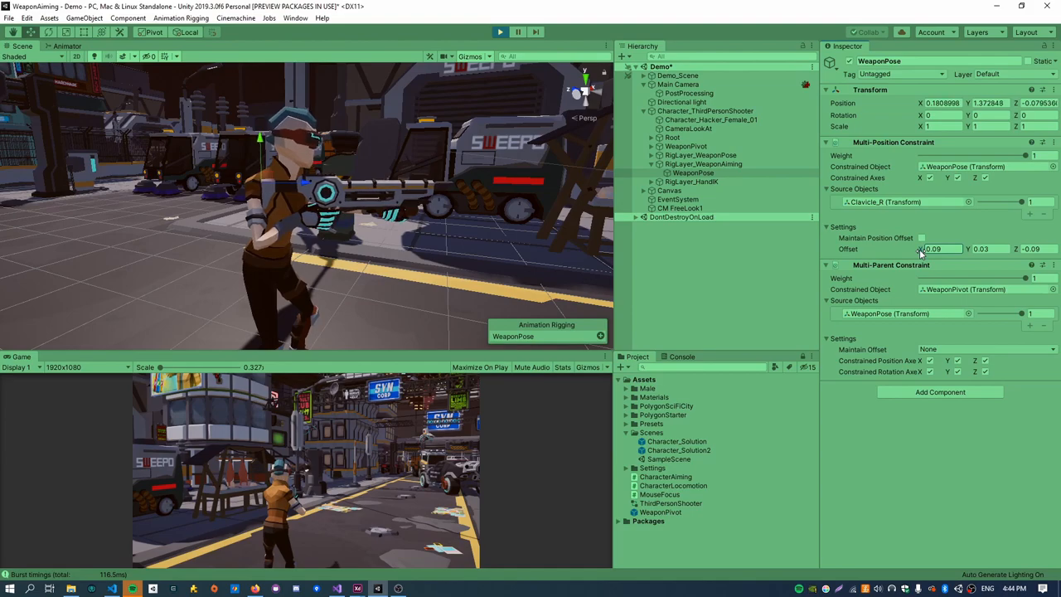
{"action": "left_click", "coordinate": [937, 249]}
{"action": "type", "text": "0.08"}
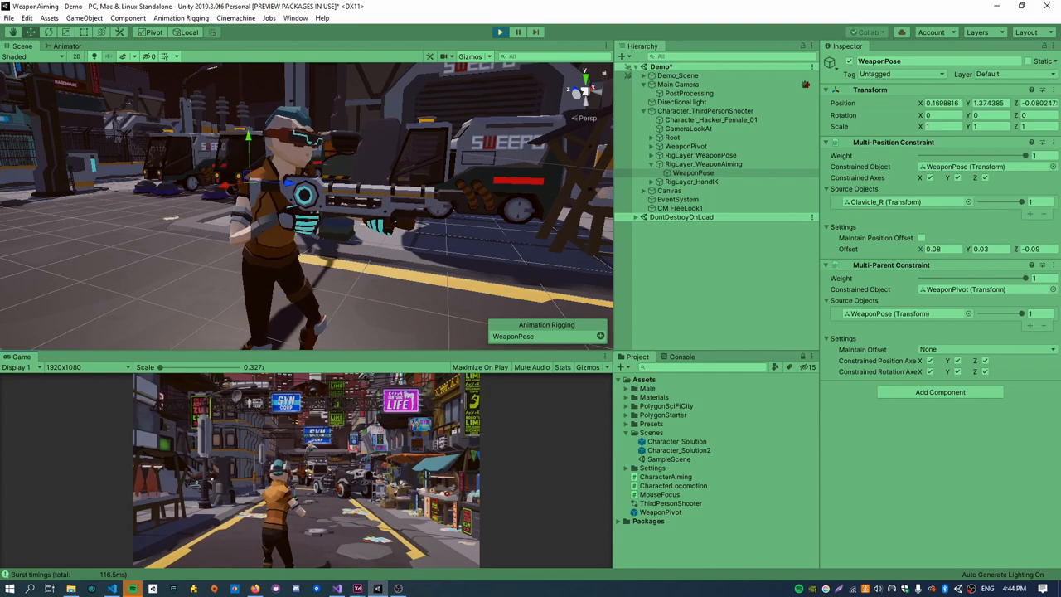
{"action": "left_click", "coordinate": [702, 164]}
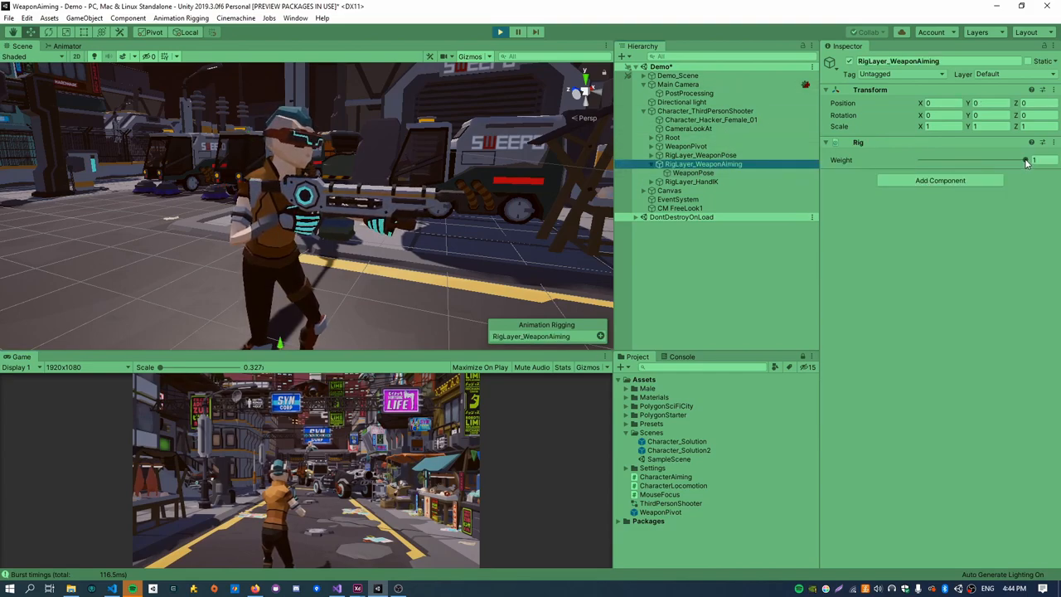
Slide RigLayer_WeaponAiming's weight from 1 to 0 and back to 1, then reselect WeaponPose.
{"action": "left_click_drag", "start_coordinate": [1032, 159], "coordinate": [920, 159]}
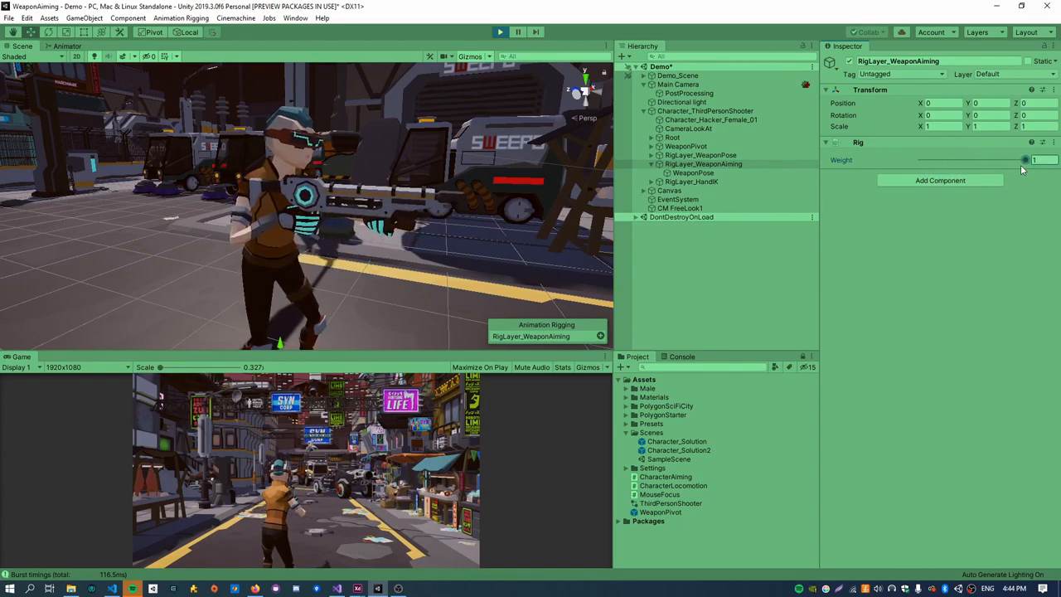
{"action": "left_click_drag", "start_coordinate": [1026, 159], "coordinate": [986, 159]}
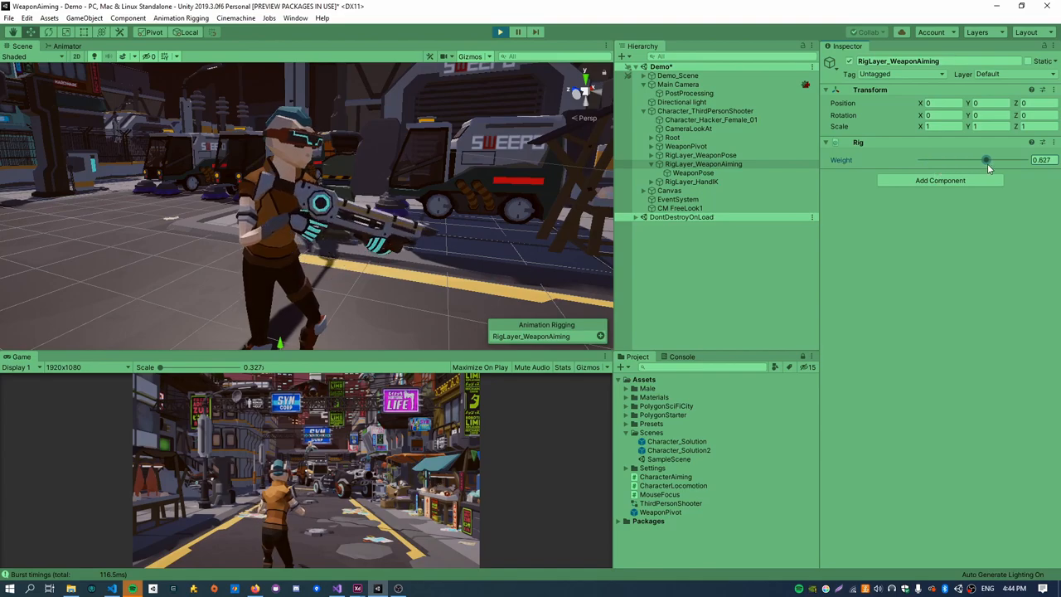
{"action": "left_click_drag", "start_coordinate": [986, 159], "coordinate": [920, 159]}
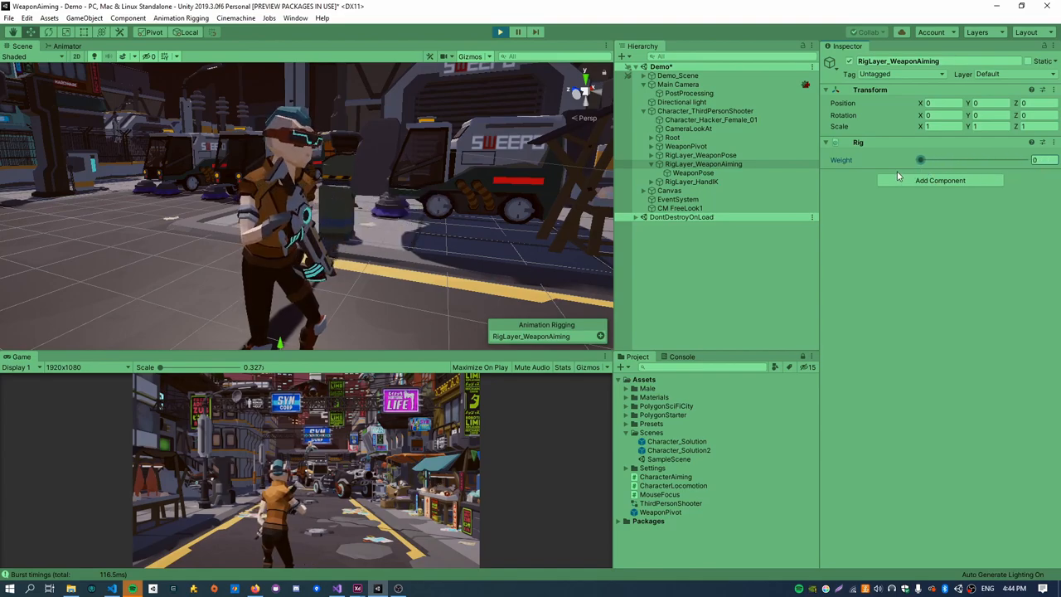
{"action": "left_click_drag", "start_coordinate": [920, 159], "coordinate": [1025, 159]}
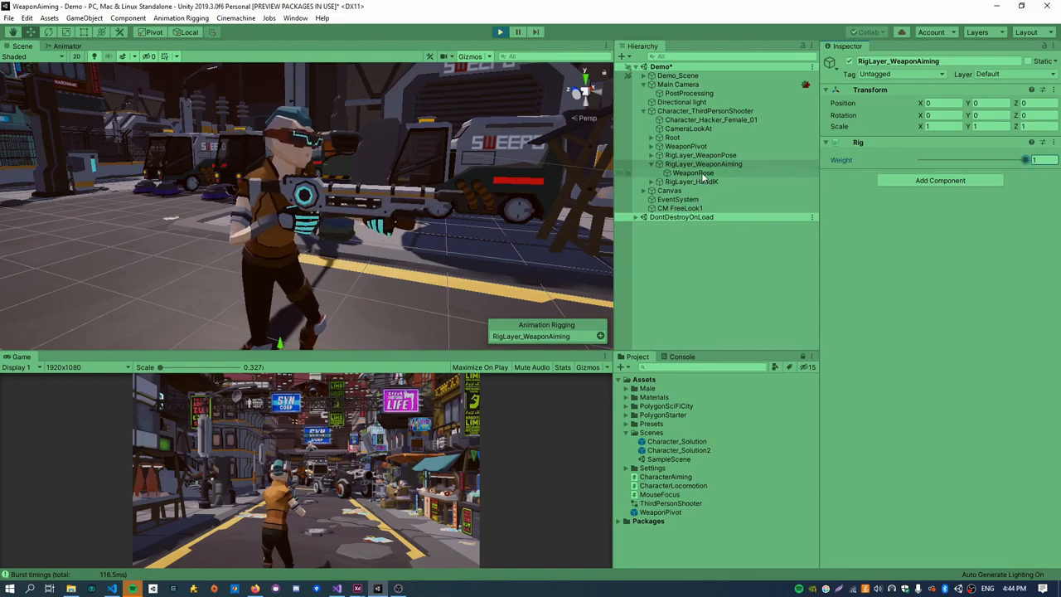
{"action": "left_click", "coordinate": [1032, 142]}
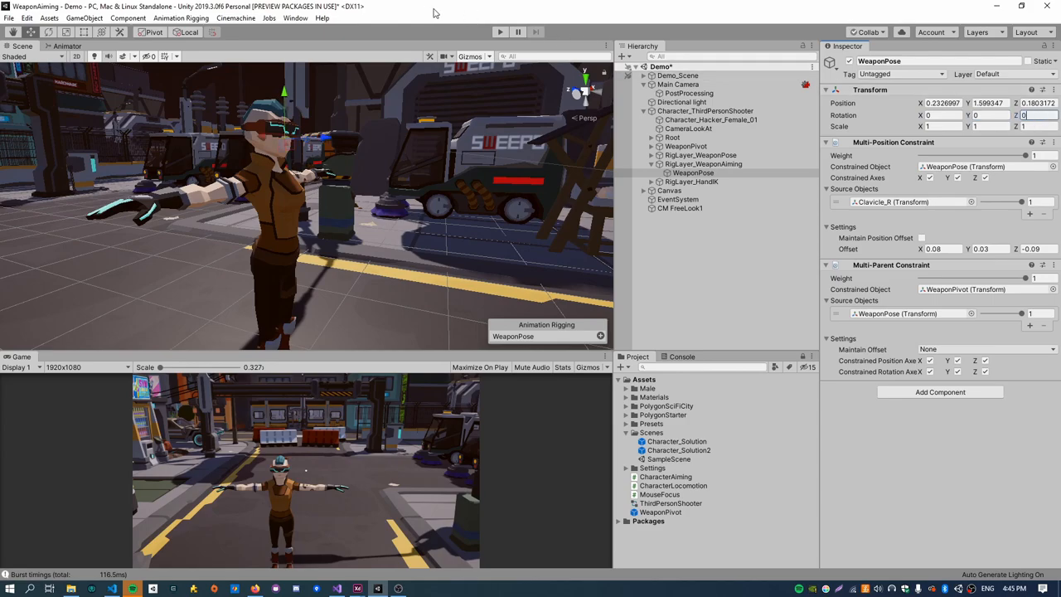
Search components for 'aim' and add a Multi-Aim Constraint to WeaponPose.
{"action": "left_click", "coordinate": [500, 32]}
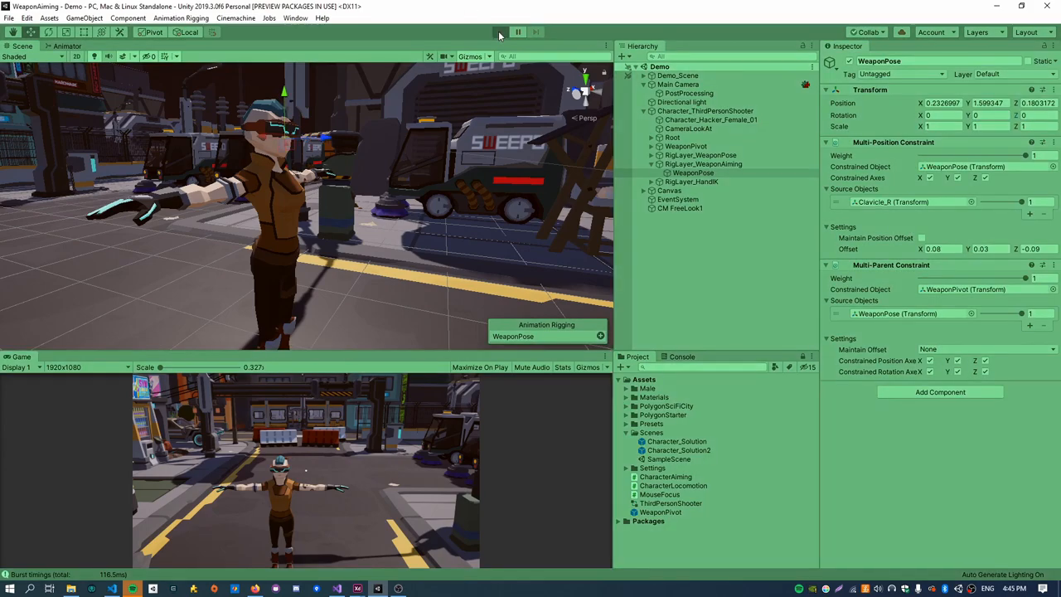
{"action": "left_click", "coordinate": [500, 32]}
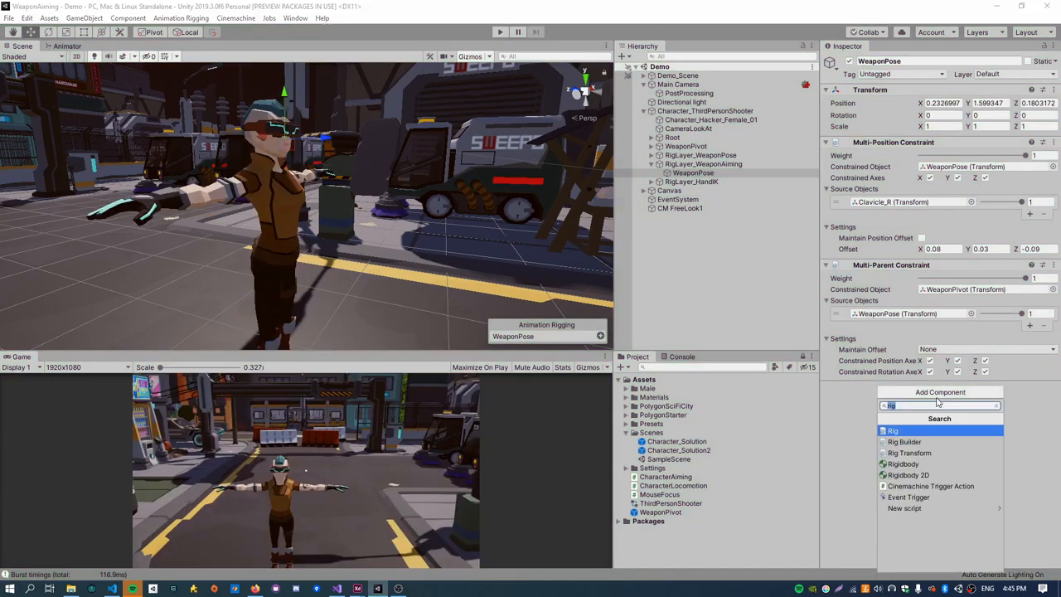
{"action": "type", "text": "aim"}
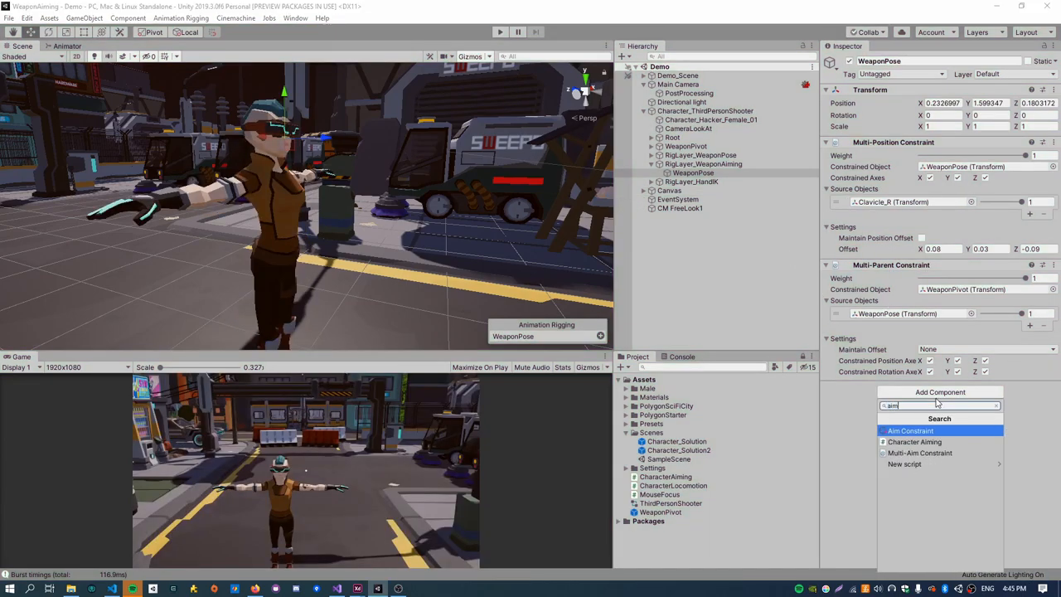
{"action": "left_click", "coordinate": [921, 453]}
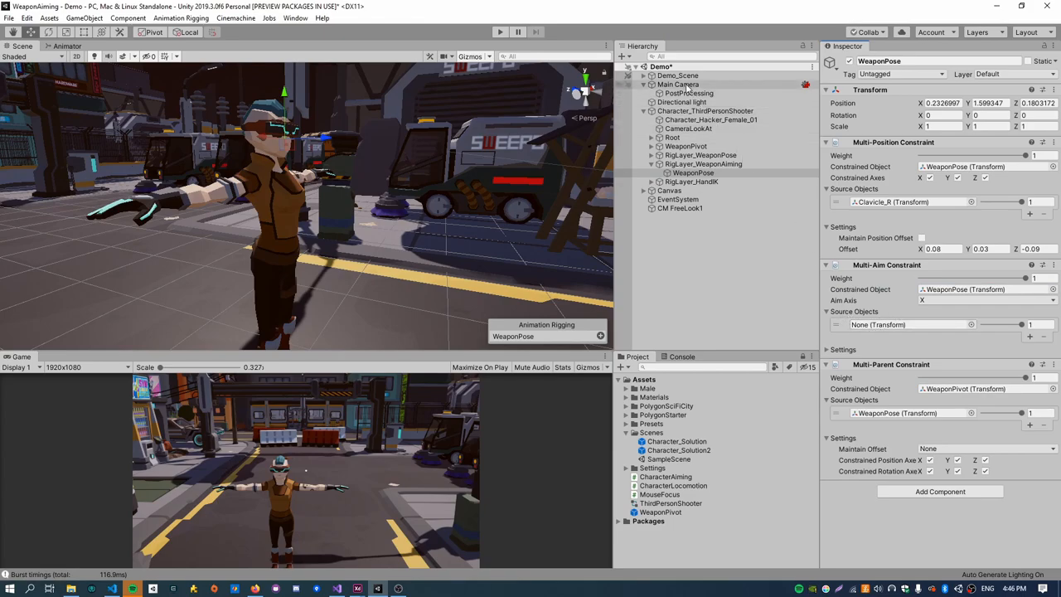
Create an empty AimLookAt child under Main Camera at Position Z 20.
{"action": "right_click", "coordinate": [679, 84]}
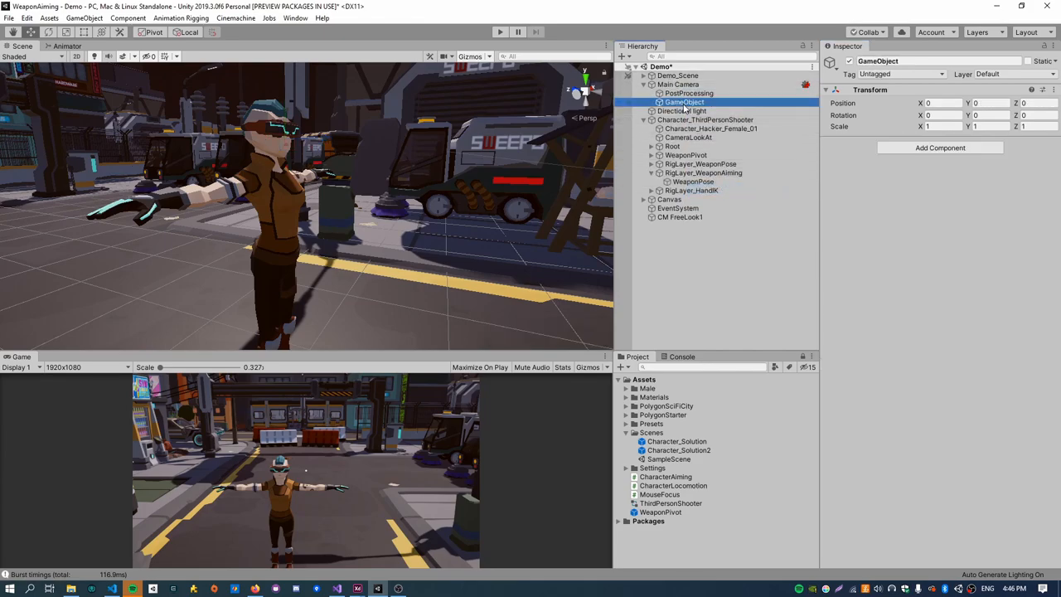
{"action": "double_click", "coordinate": [684, 102]}
{"action": "type", "text": "AimLookAt"}
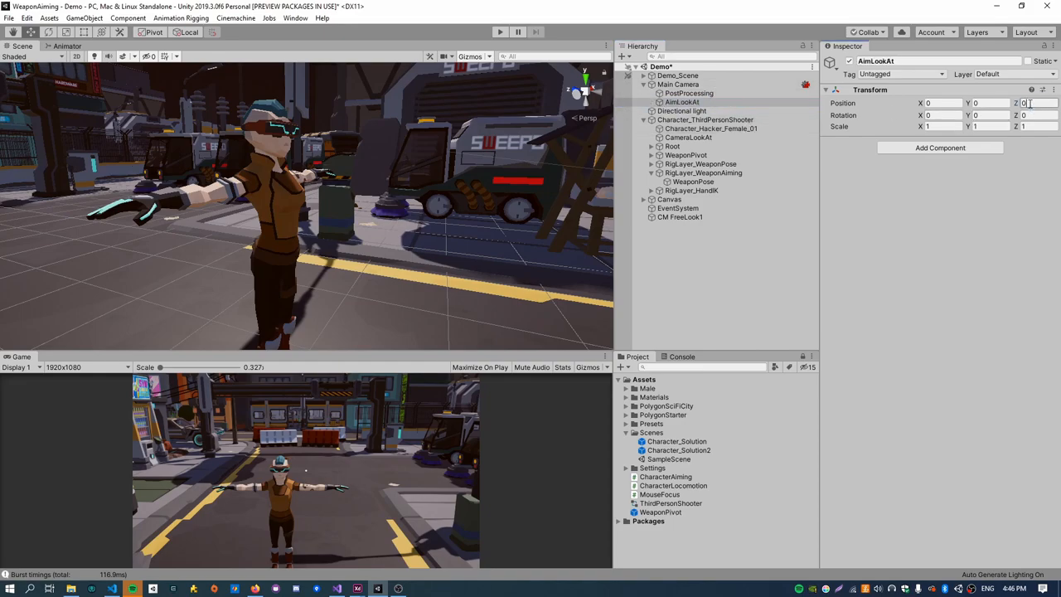
{"action": "left_click", "coordinate": [1032, 103]}
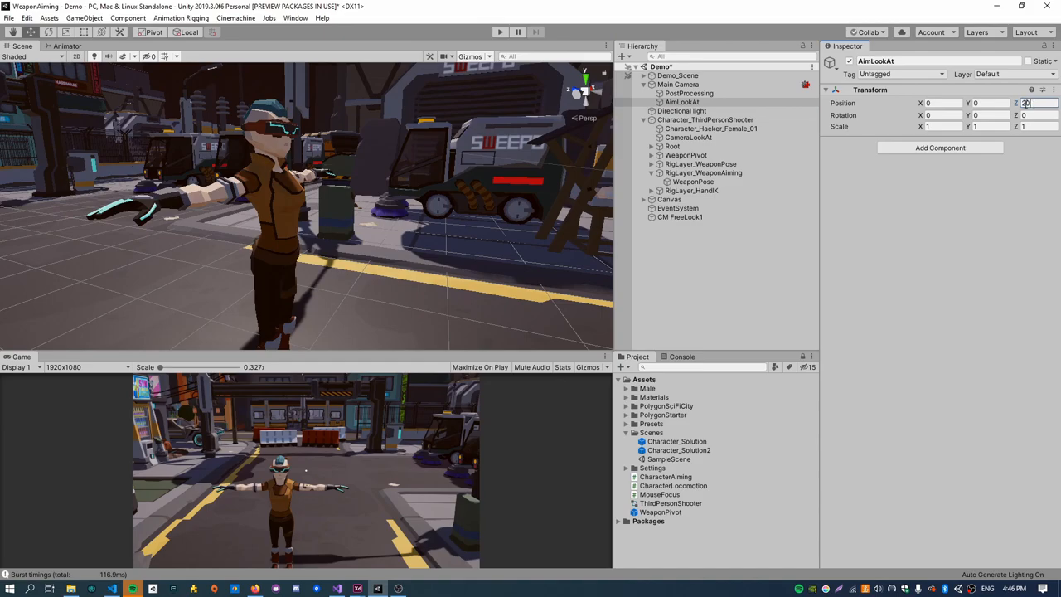
{"action": "left_click", "coordinate": [679, 84]}
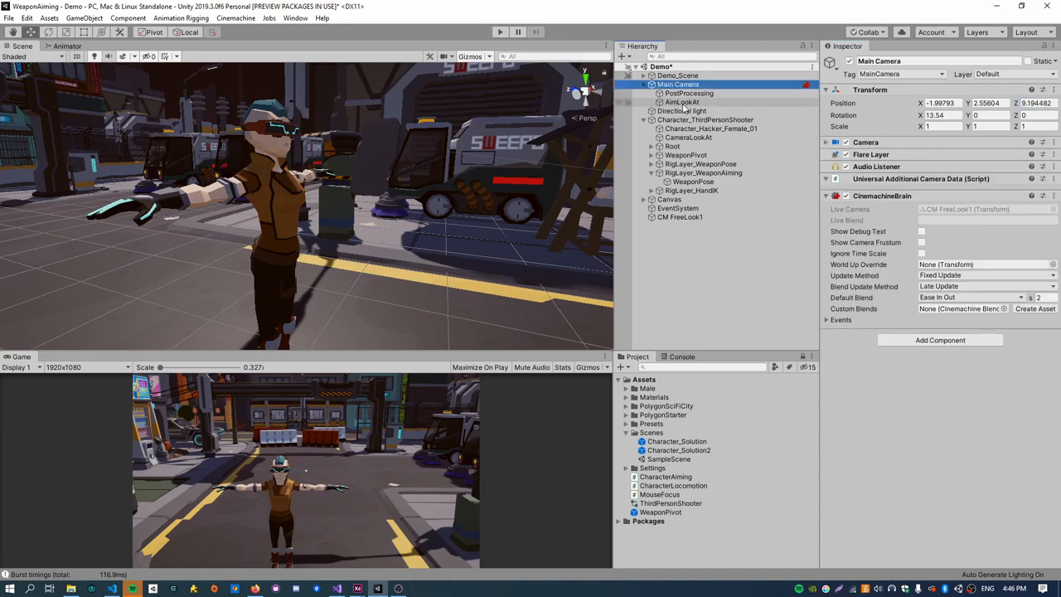
Set WeaponPose's Multi-Aim source to AimLookAt, aim axis Z, rotation offset off, and test.
{"action": "left_click", "coordinate": [694, 182]}
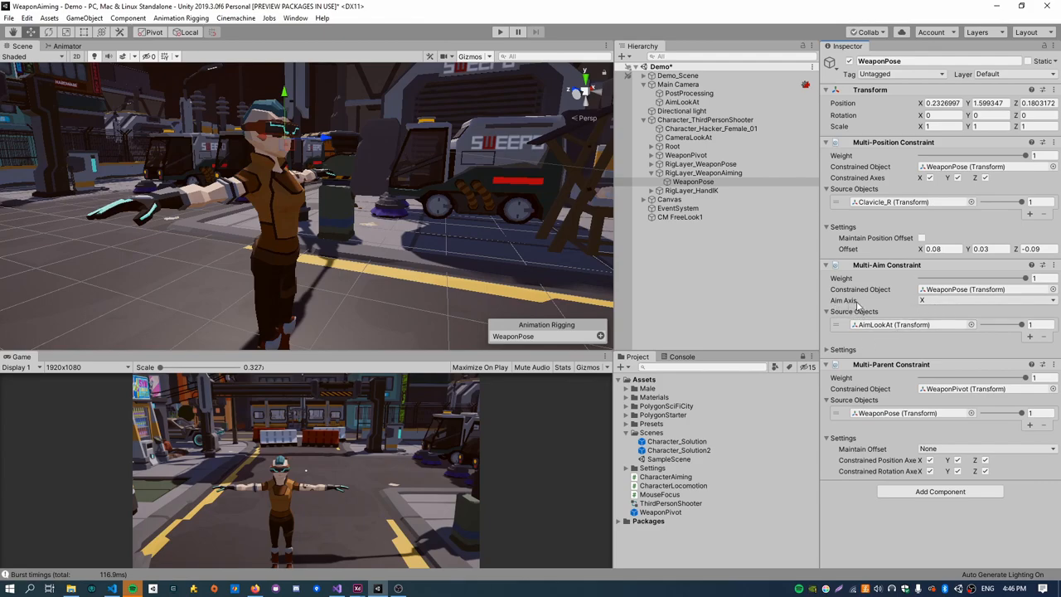
{"action": "left_click", "coordinate": [705, 173]}
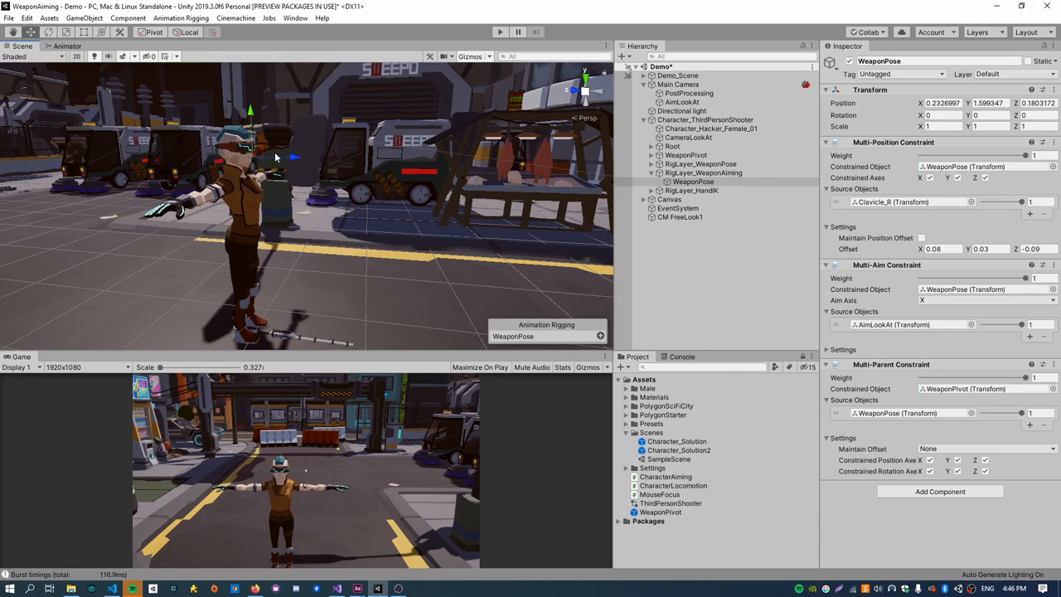
{"action": "mouse_move", "coordinate": [309, 157]}
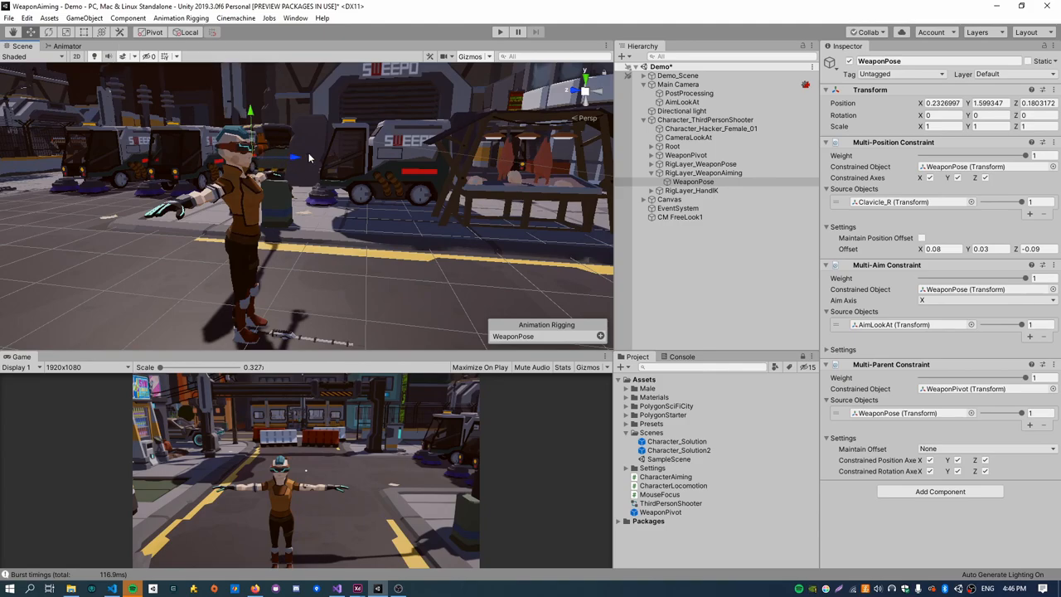
{"action": "mouse_move", "coordinate": [297, 161]}
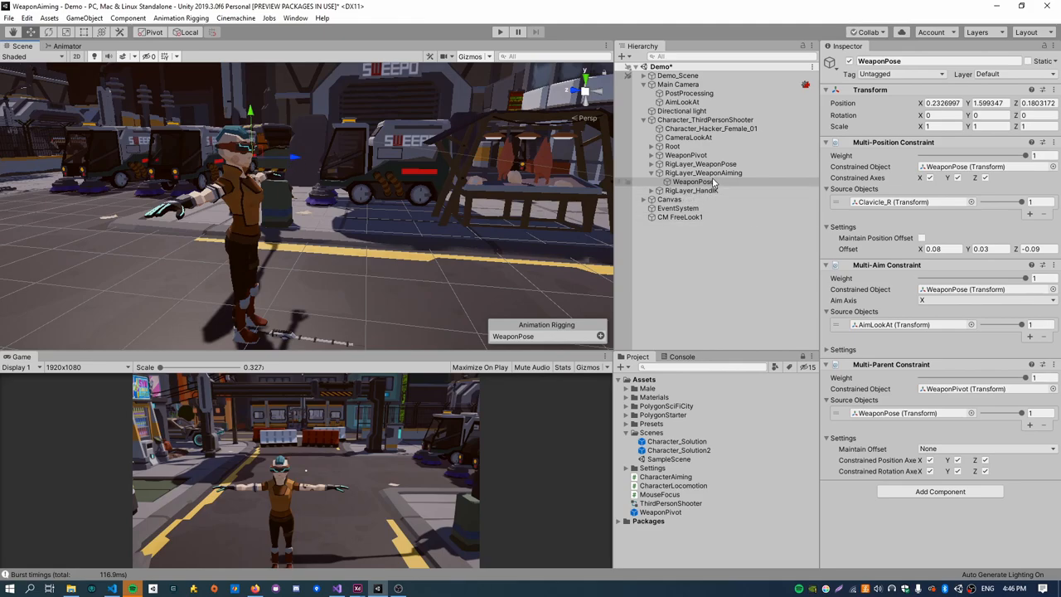
{"action": "left_click", "coordinate": [985, 300]}
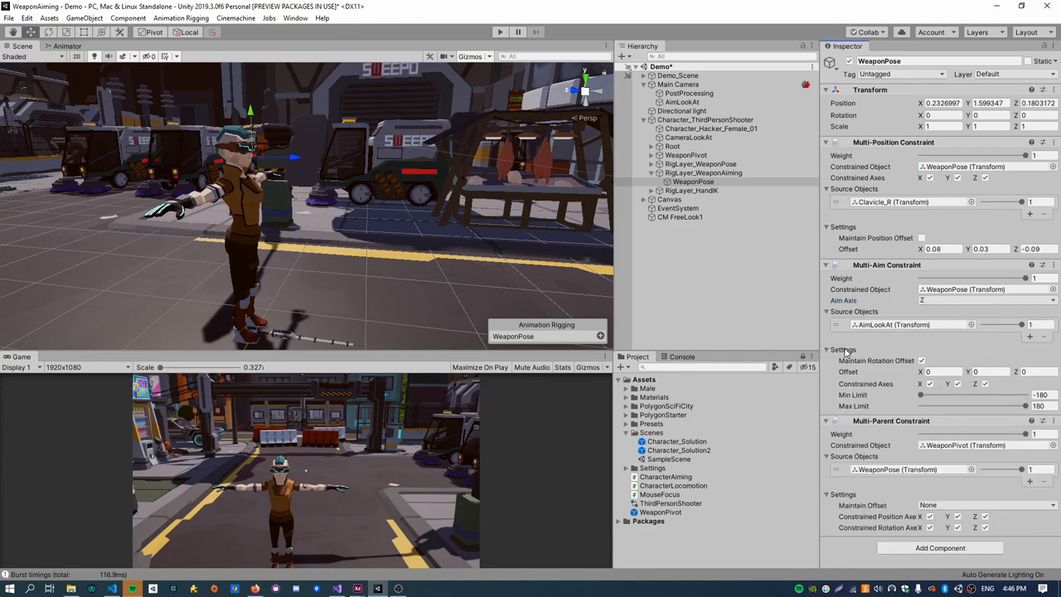
{"action": "left_click", "coordinate": [922, 361]}
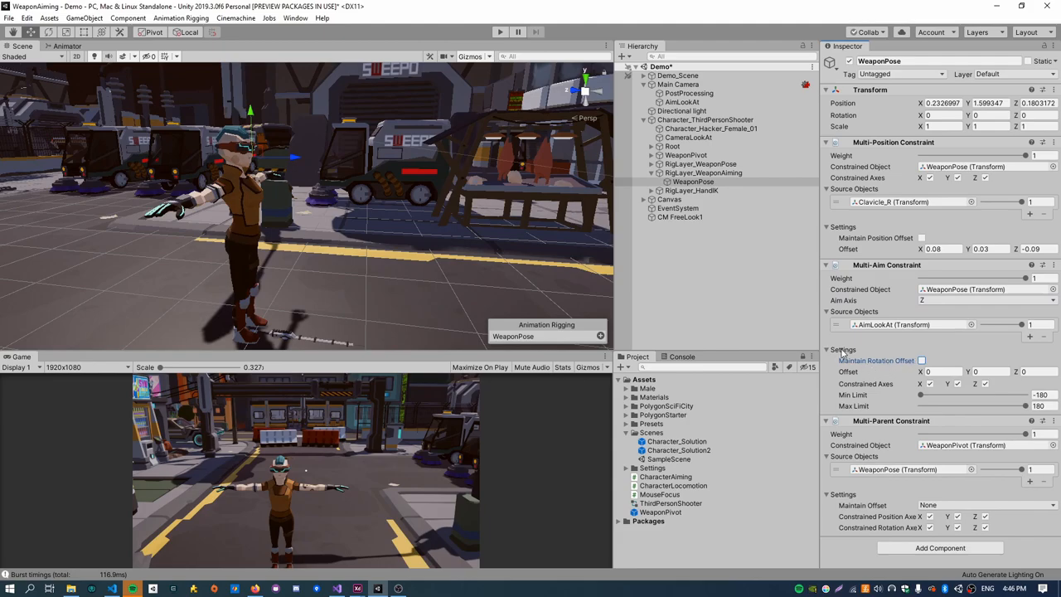
{"action": "left_click", "coordinate": [843, 349]}
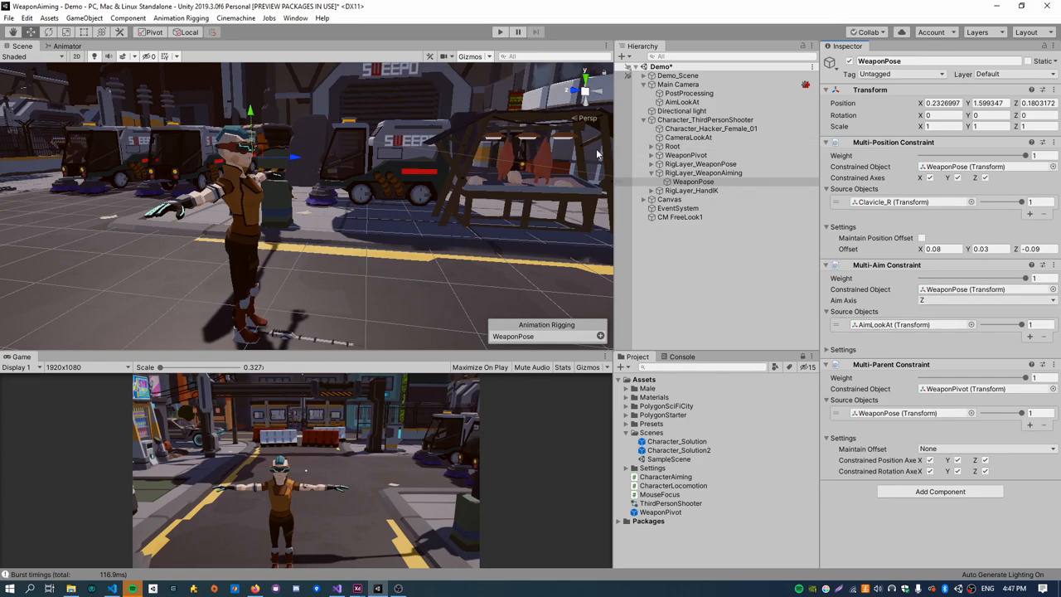
{"action": "left_click", "coordinate": [500, 32]}
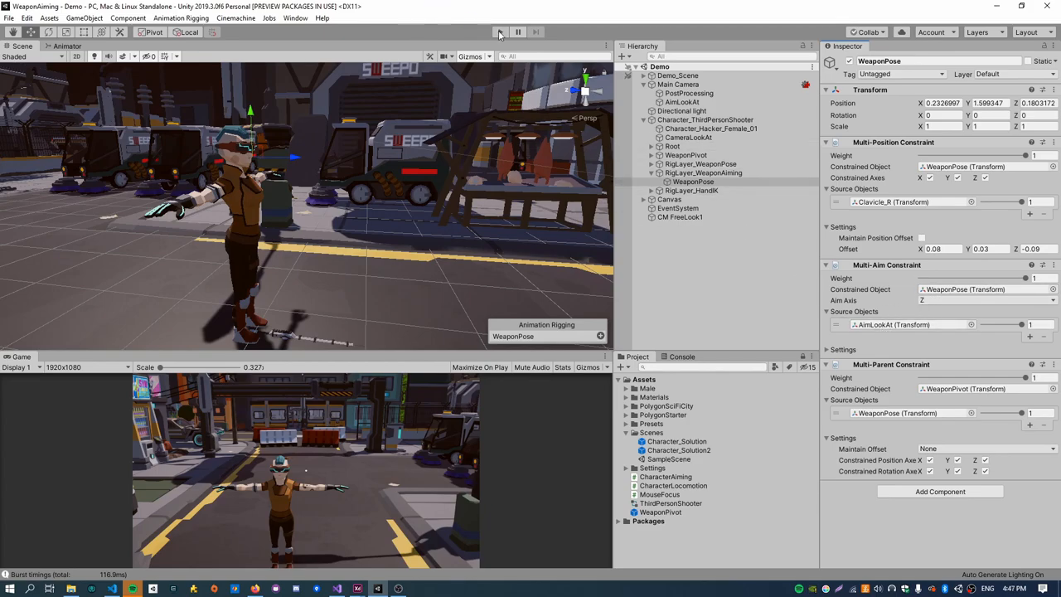
{"action": "left_click", "coordinate": [500, 31]}
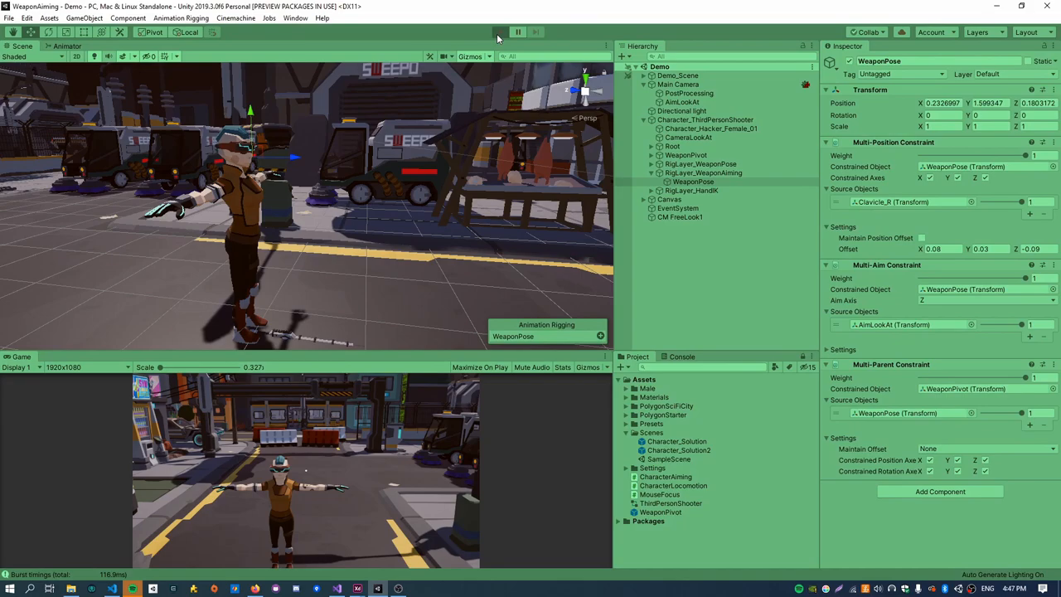
{"action": "left_click", "coordinate": [500, 31]}
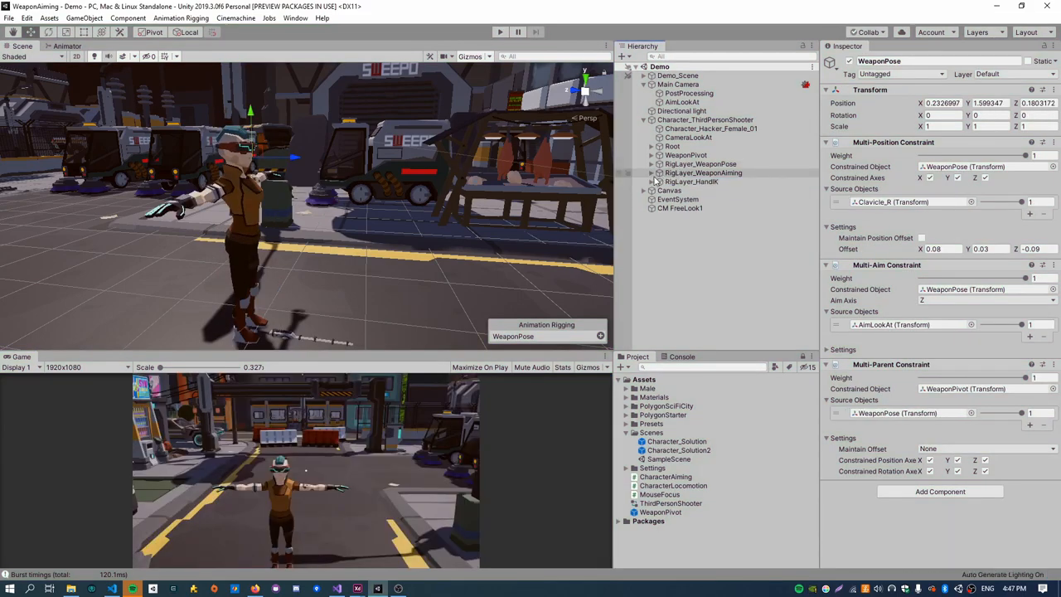
Create an empty RigLayer_BodyAim child under the character and give it a Rig component.
{"action": "left_click", "coordinate": [705, 119]}
{"action": "type", "text": "RigLayer_BodyA"}
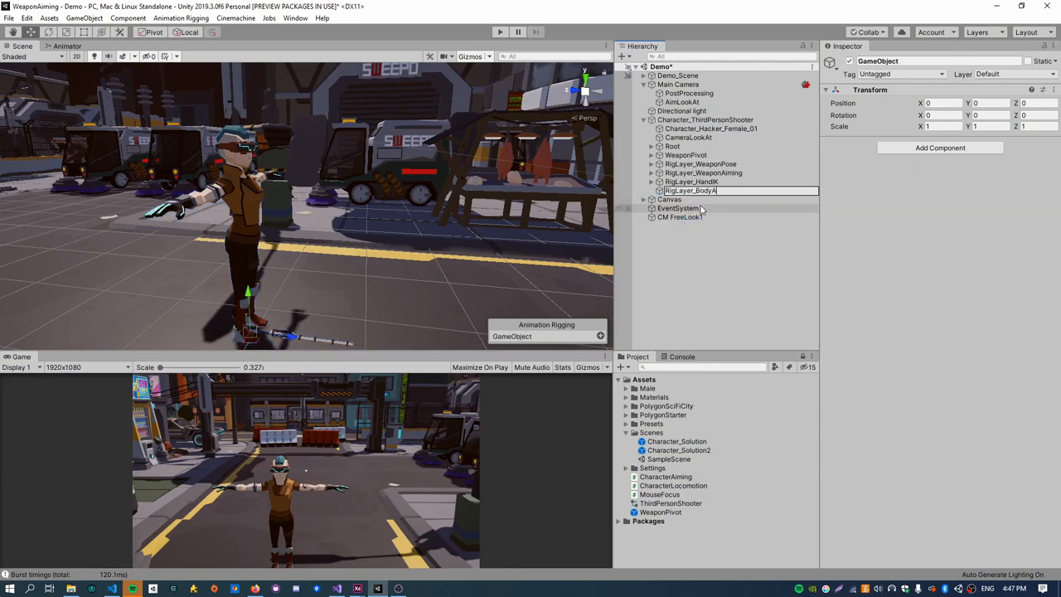
{"action": "left_click", "coordinate": [694, 191]}
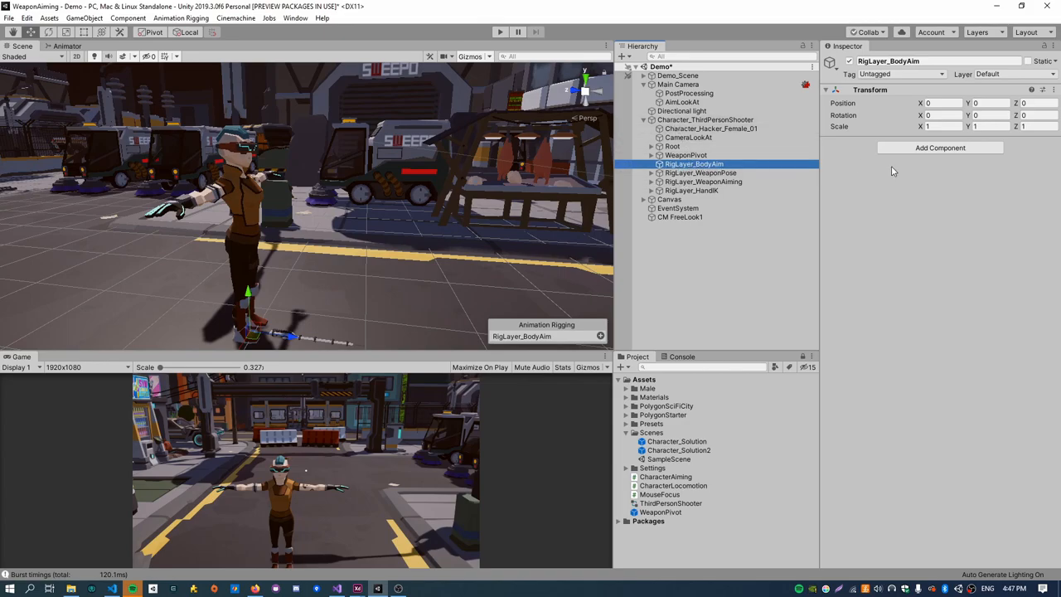
{"action": "left_click", "coordinate": [940, 147]}
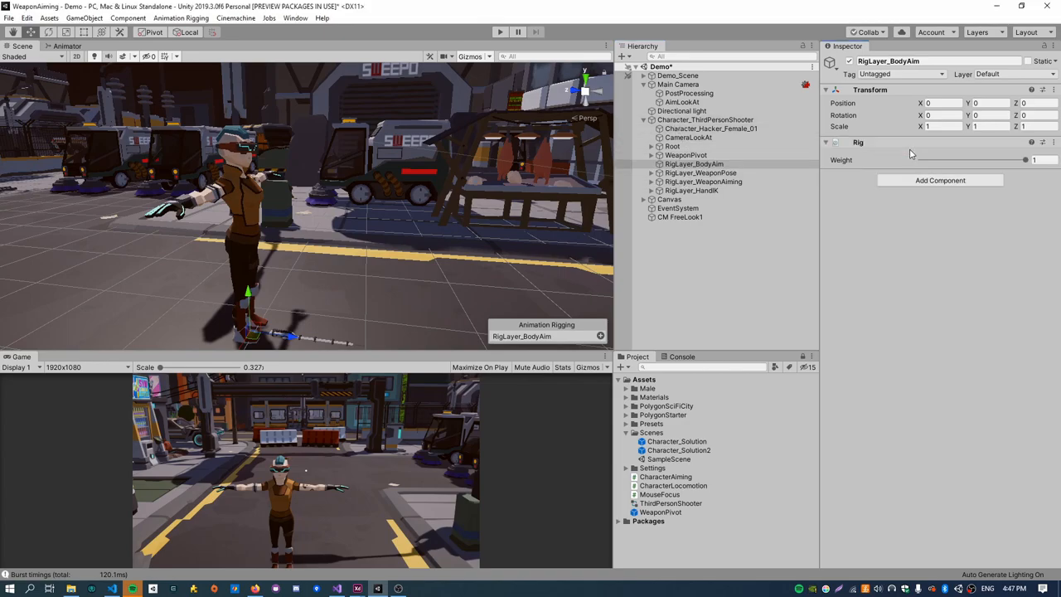
Add RigLayer_BodyAim as the first entry in the character's Rig Builder layers.
{"action": "left_click", "coordinate": [705, 119]}
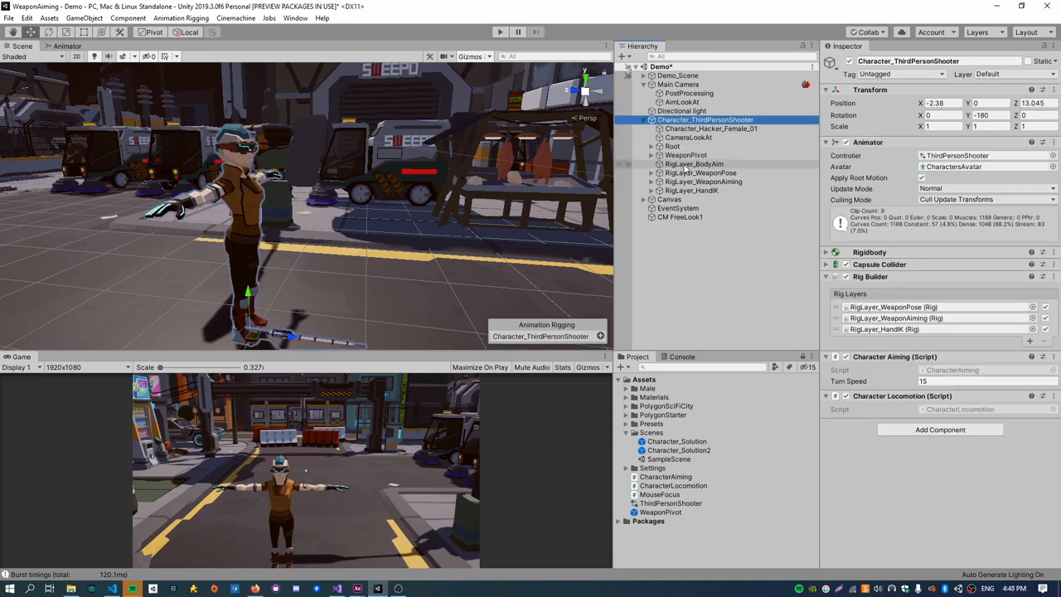
{"action": "left_click", "coordinate": [1030, 342]}
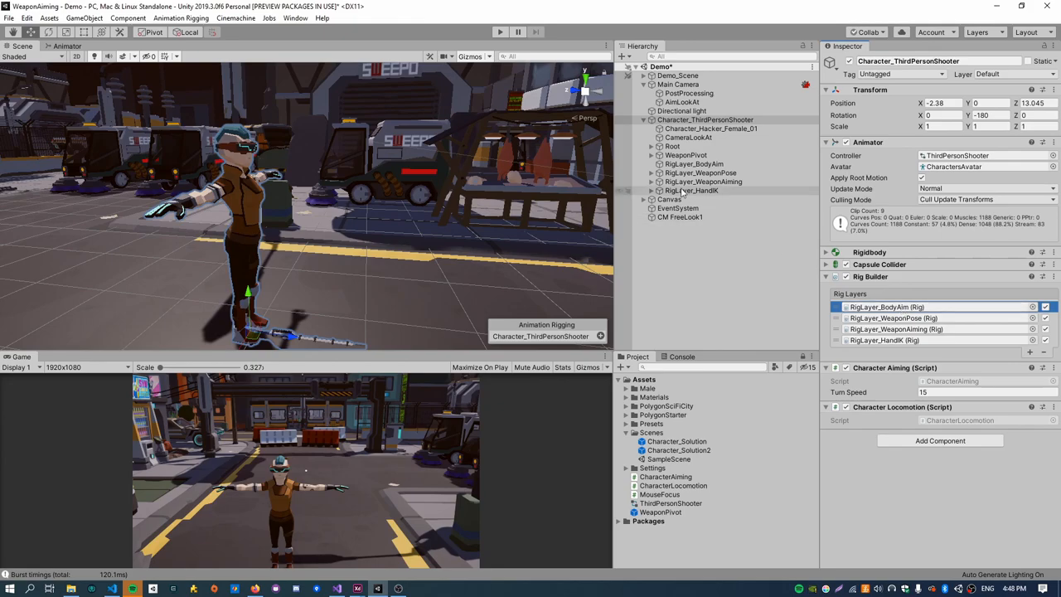
{"action": "left_click", "coordinate": [695, 163]}
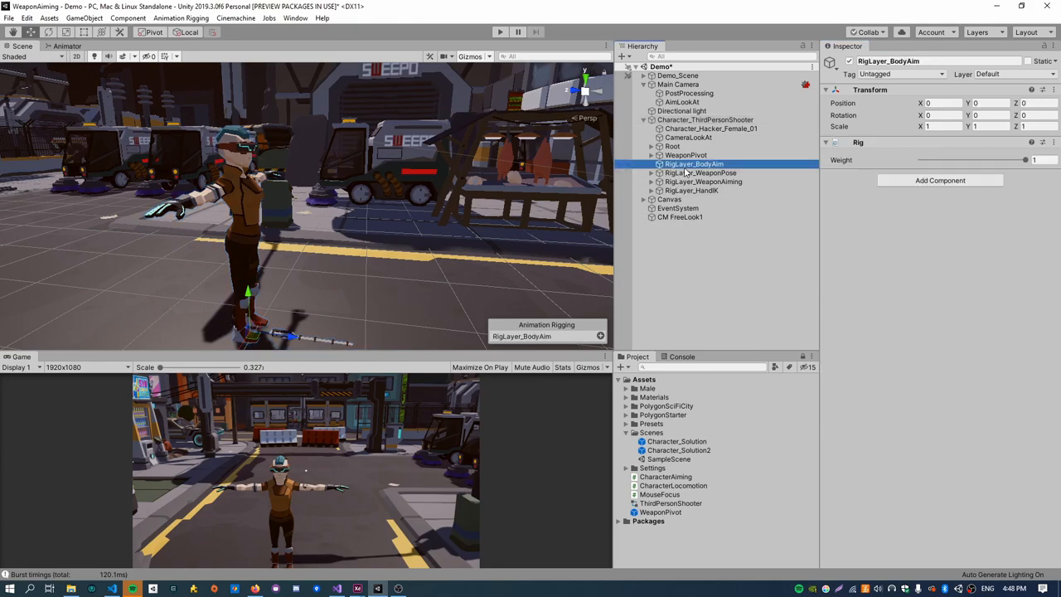
{"action": "right_click", "coordinate": [694, 164]}
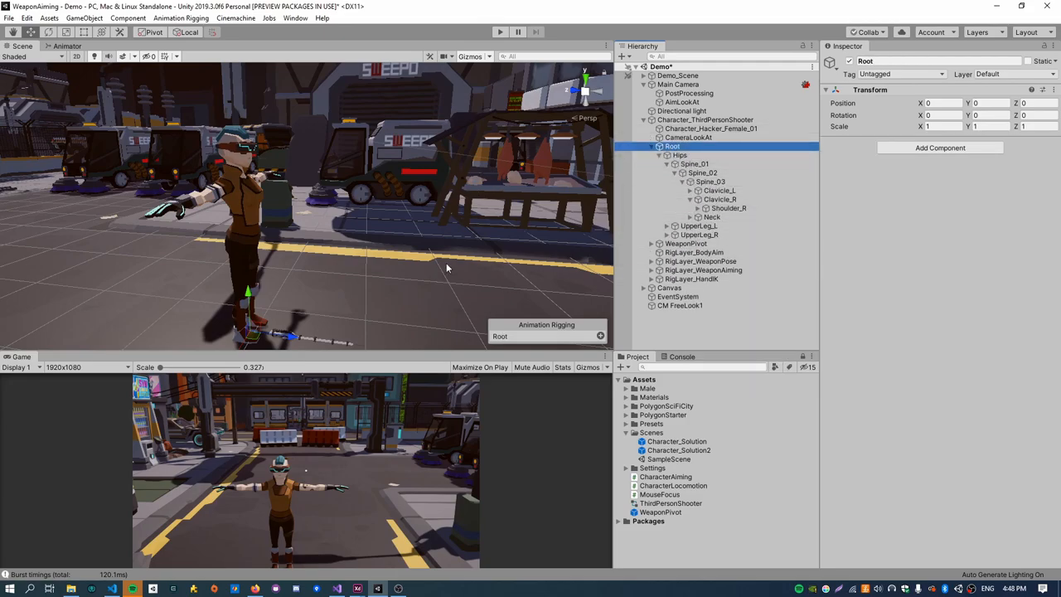
Select and test-rotate the Spine_01, Spine_02, Spine_03, Neck and Head bones.
{"action": "left_click", "coordinate": [695, 163]}
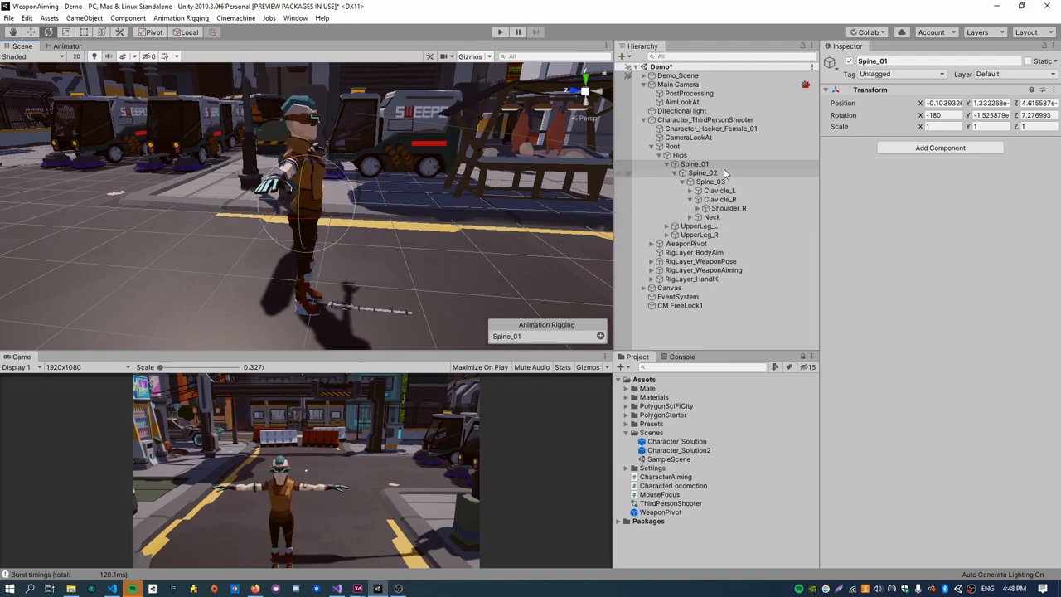
{"action": "left_click", "coordinate": [702, 172]}
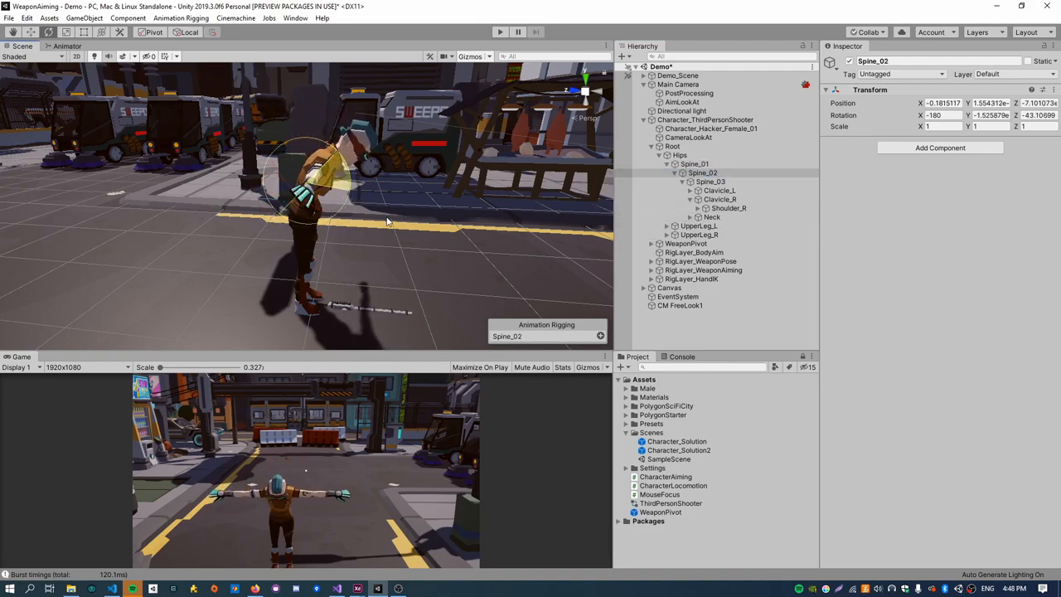
{"action": "left_click", "coordinate": [710, 181]}
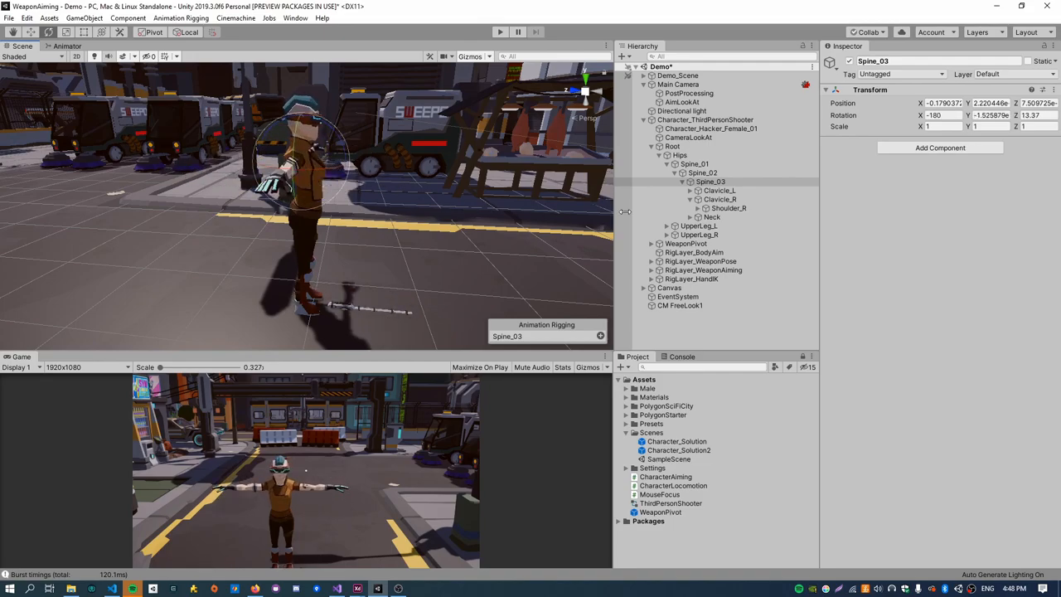
{"action": "left_click", "coordinate": [712, 216]}
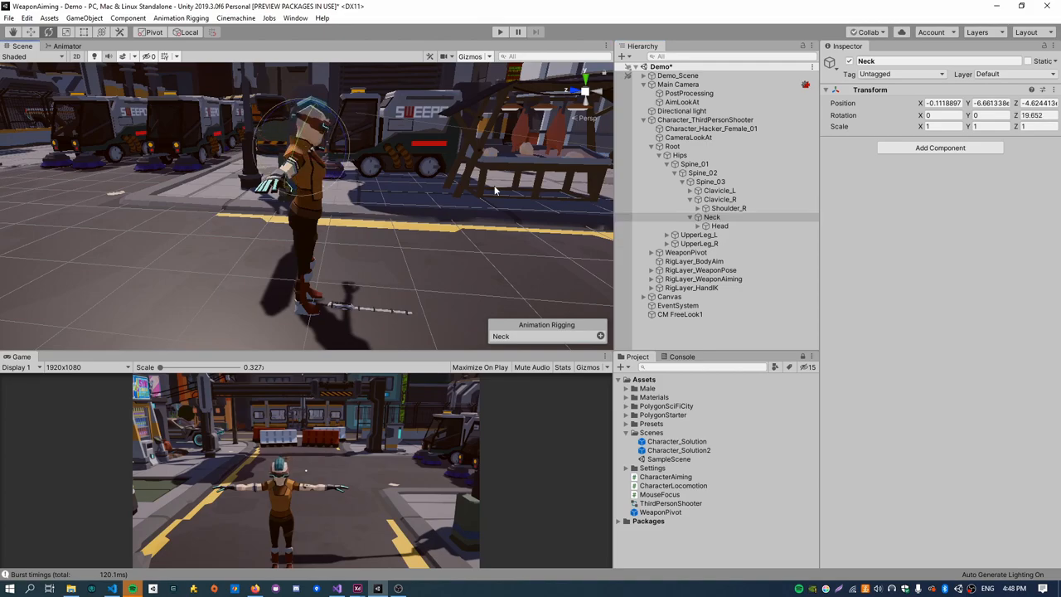
{"action": "left_click", "coordinate": [720, 225]}
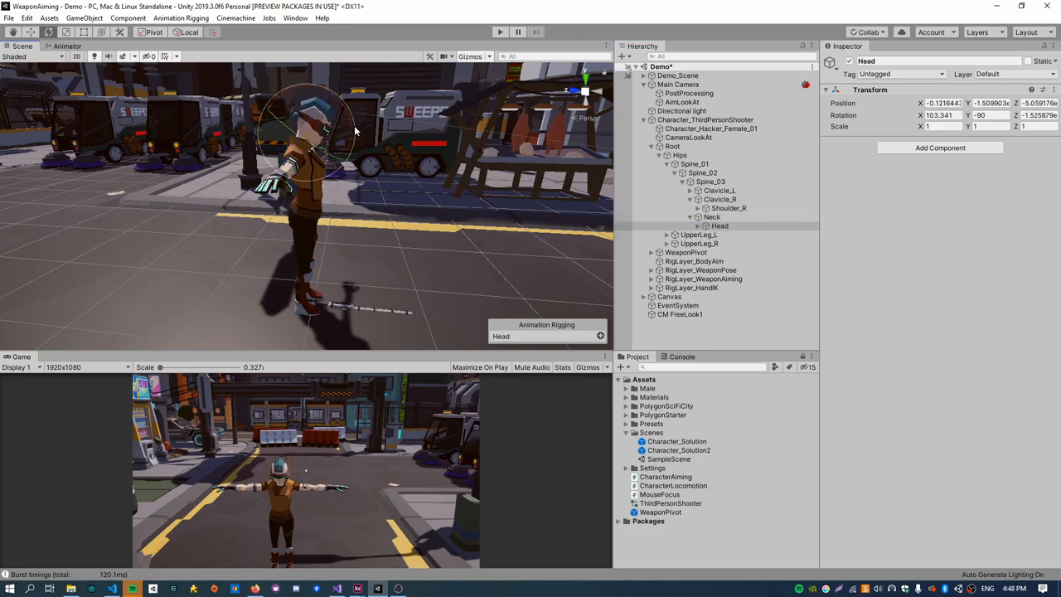
Re-check the Neck, Head and spine bones, then create a child under RigLayer_BodyAim.
{"action": "left_click", "coordinate": [711, 216]}
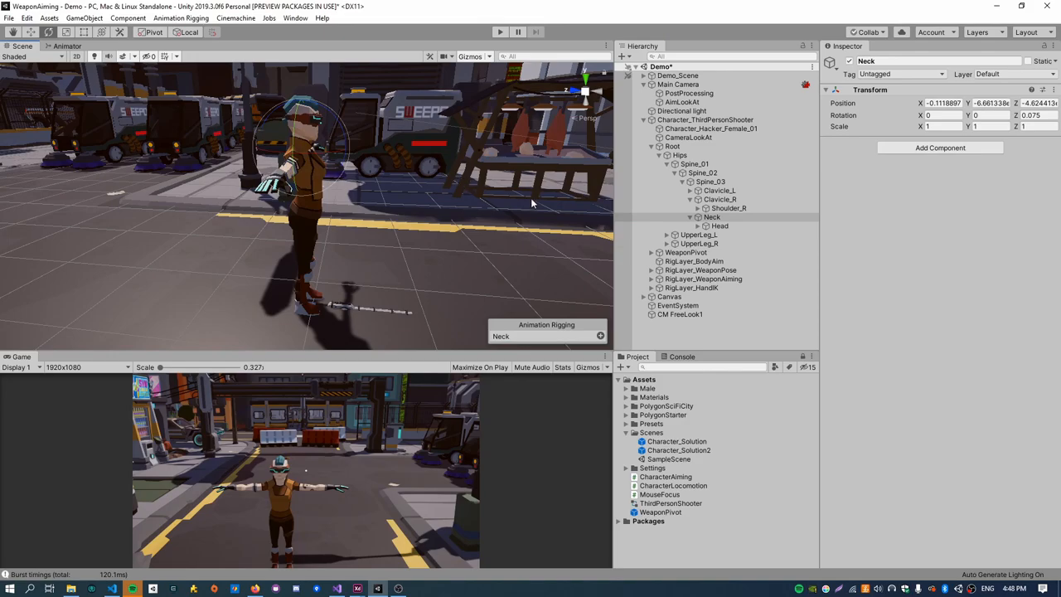
{"action": "left_click", "coordinate": [719, 225]}
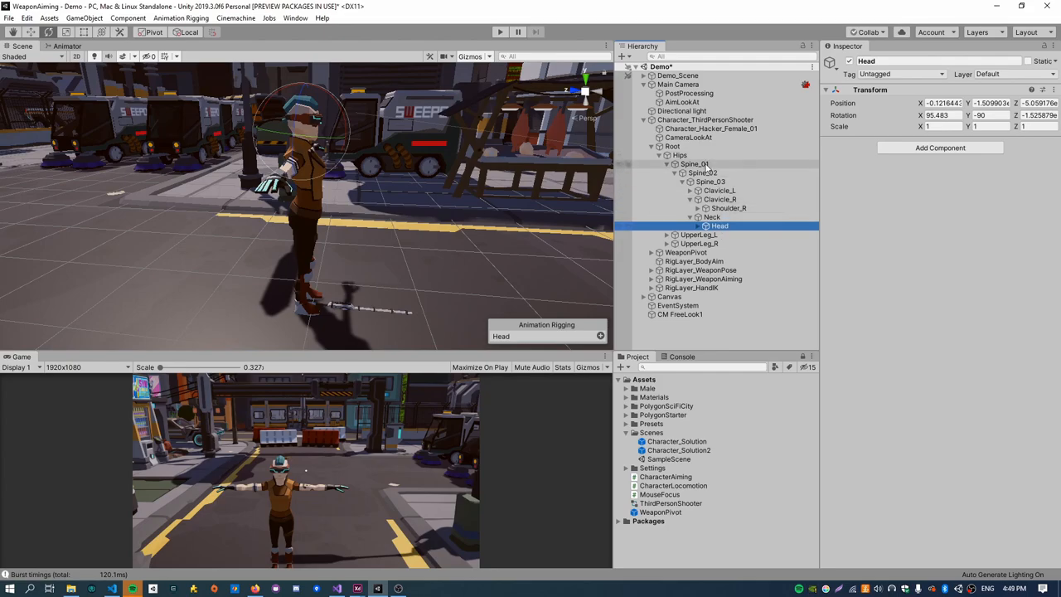
{"action": "left_click", "coordinate": [696, 163]}
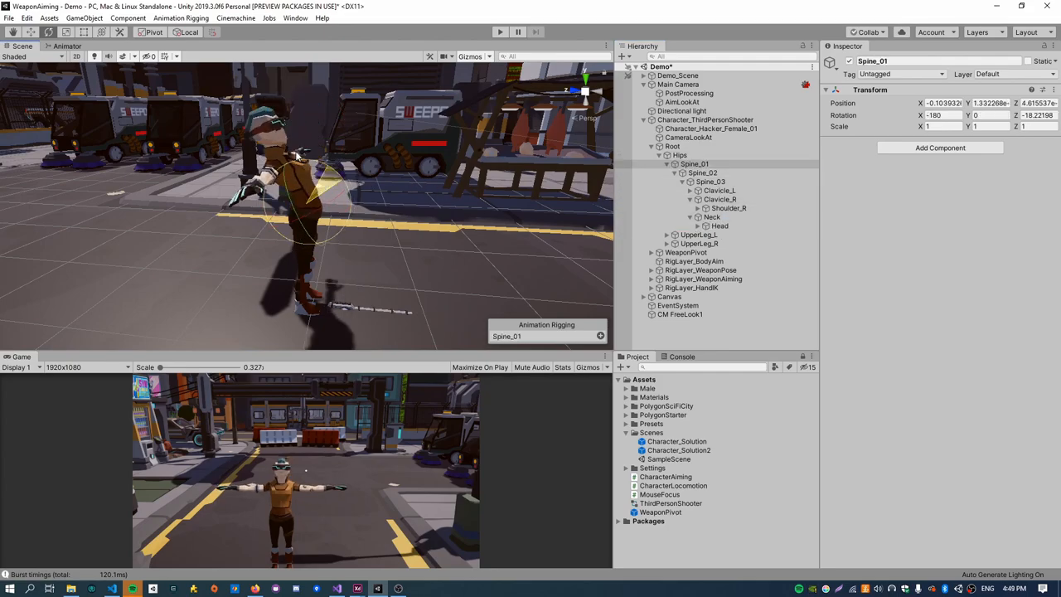
{"action": "left_click", "coordinate": [704, 172]}
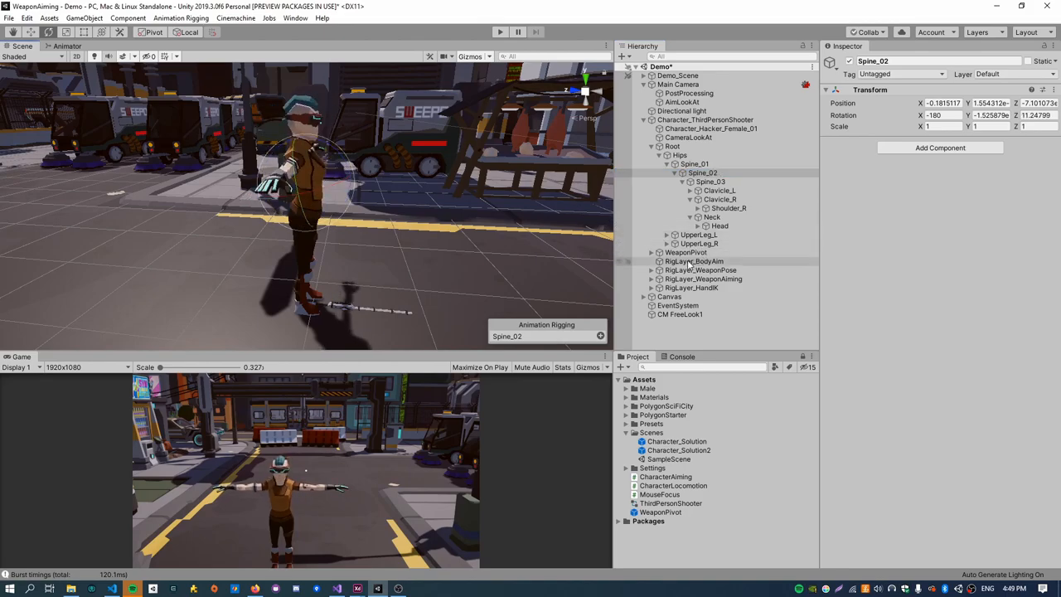
{"action": "left_click", "coordinate": [695, 262]}
{"action": "type", "text": "mul"}
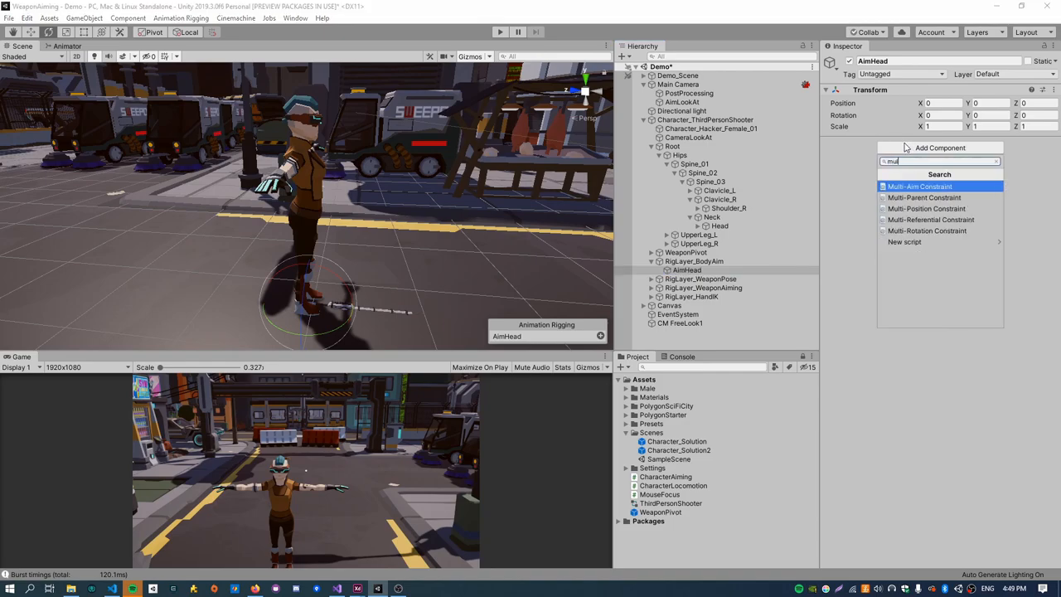
Give AimHead a Multi-Aim Constraint on the Head bone, aim axis Z, source AimLookAt.
{"action": "left_click", "coordinate": [919, 186]}
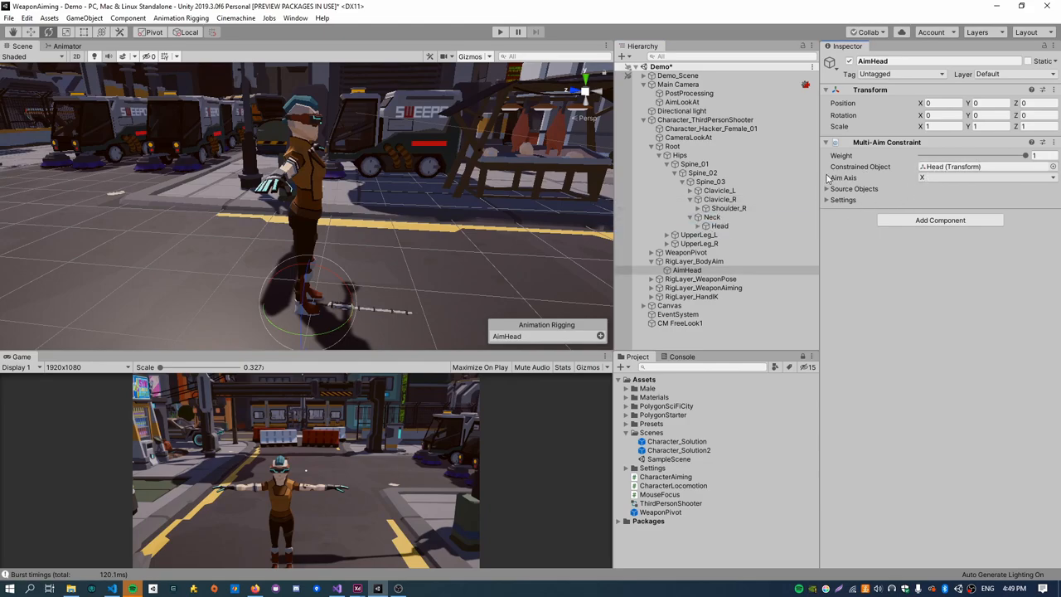
{"action": "left_click", "coordinate": [719, 225]}
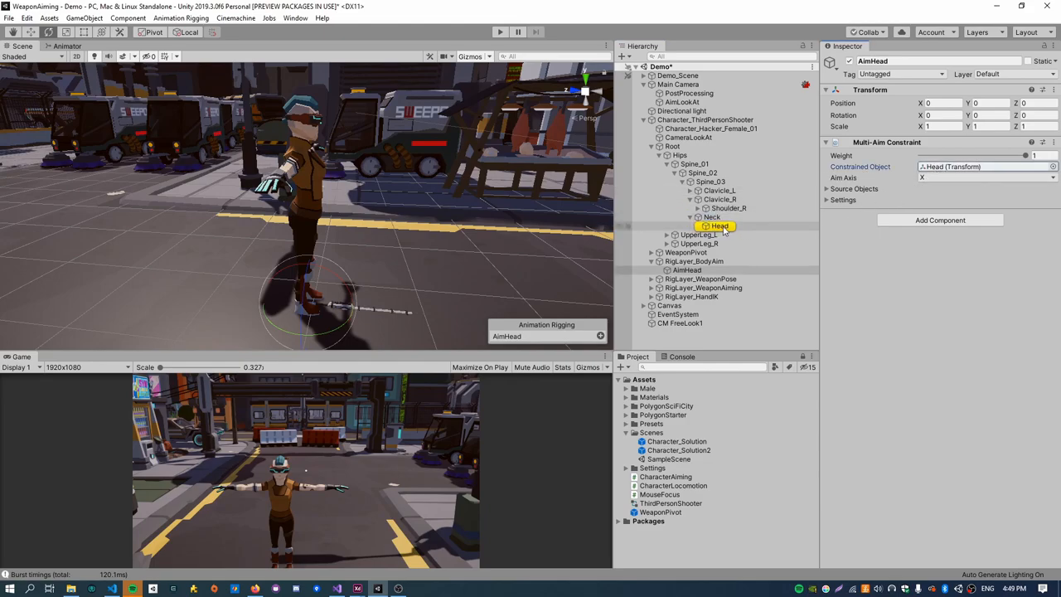
{"action": "left_click", "coordinate": [719, 226]}
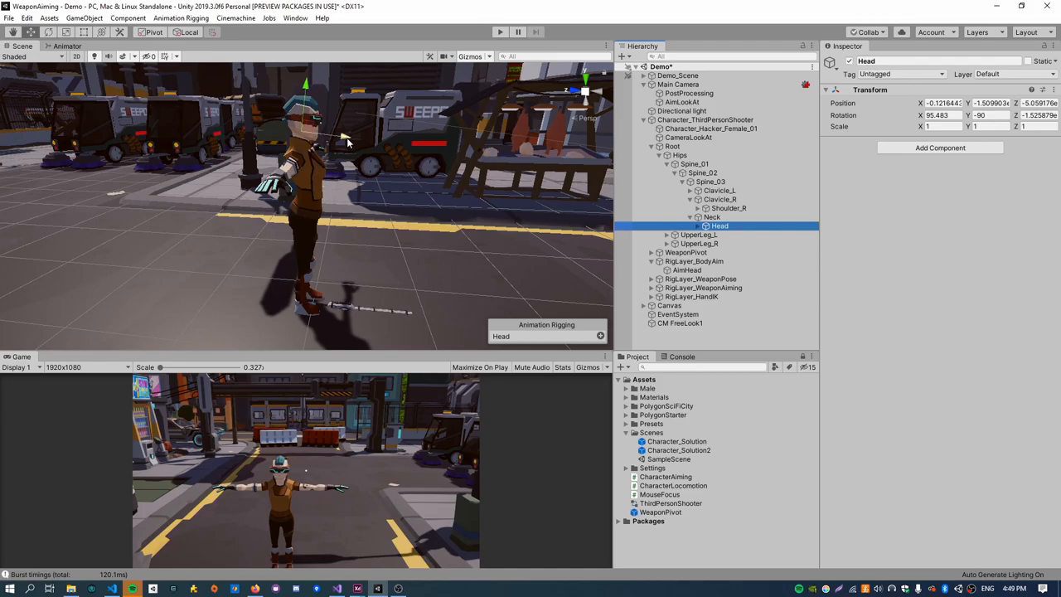
{"action": "left_click", "coordinate": [688, 270]}
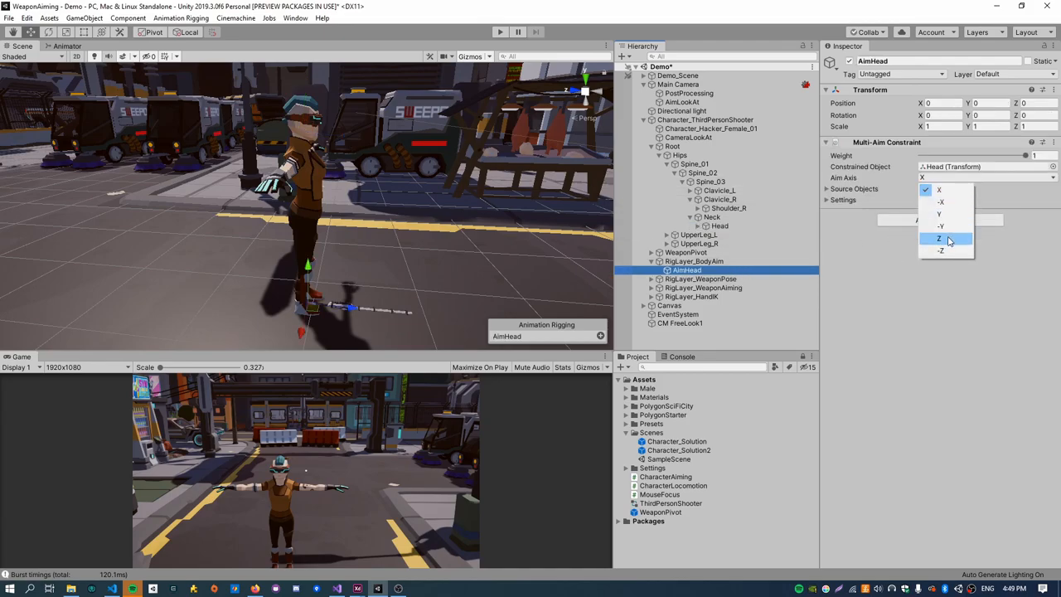
{"action": "left_click", "coordinate": [939, 238]}
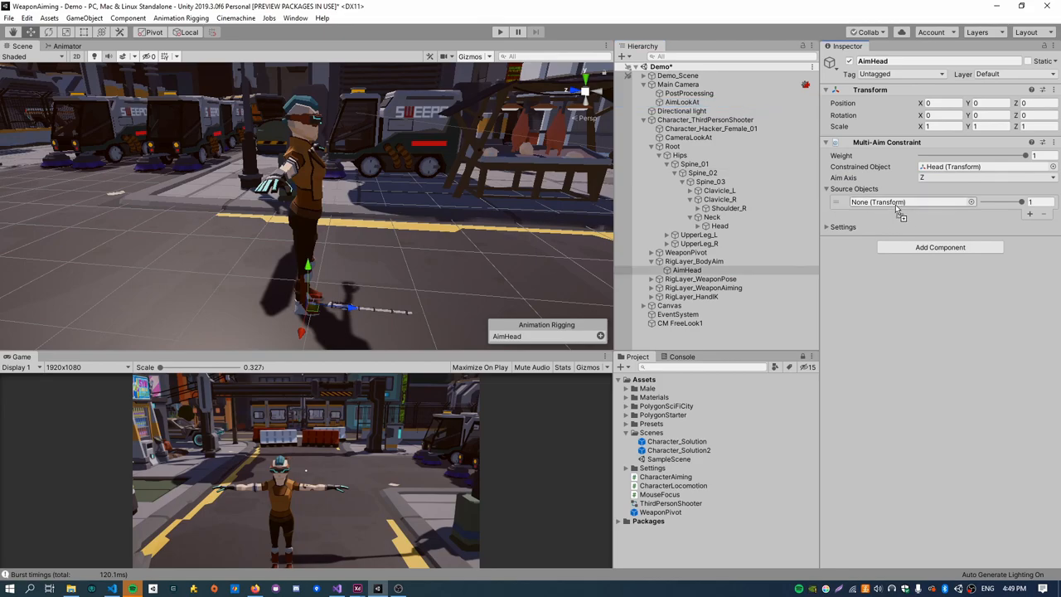
{"action": "left_click", "coordinate": [904, 202]}
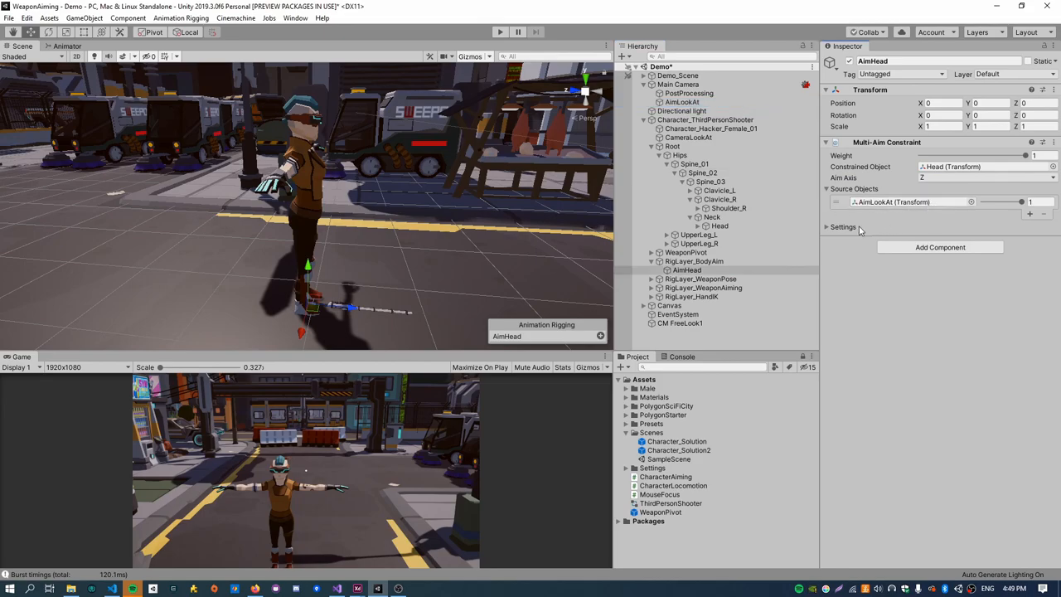
{"action": "left_click", "coordinate": [828, 226]}
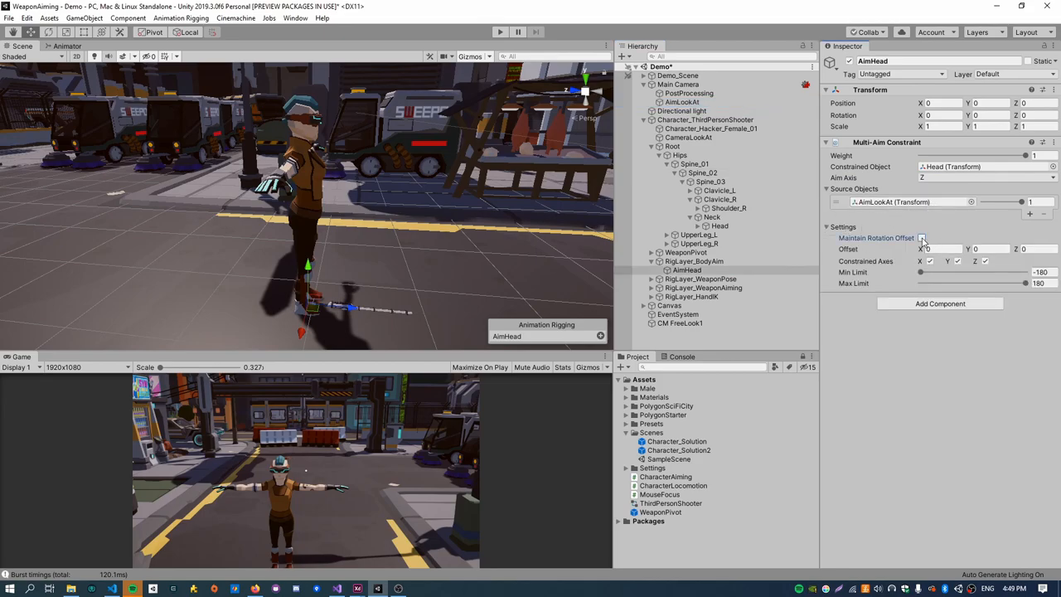
{"action": "left_click", "coordinate": [843, 226]}
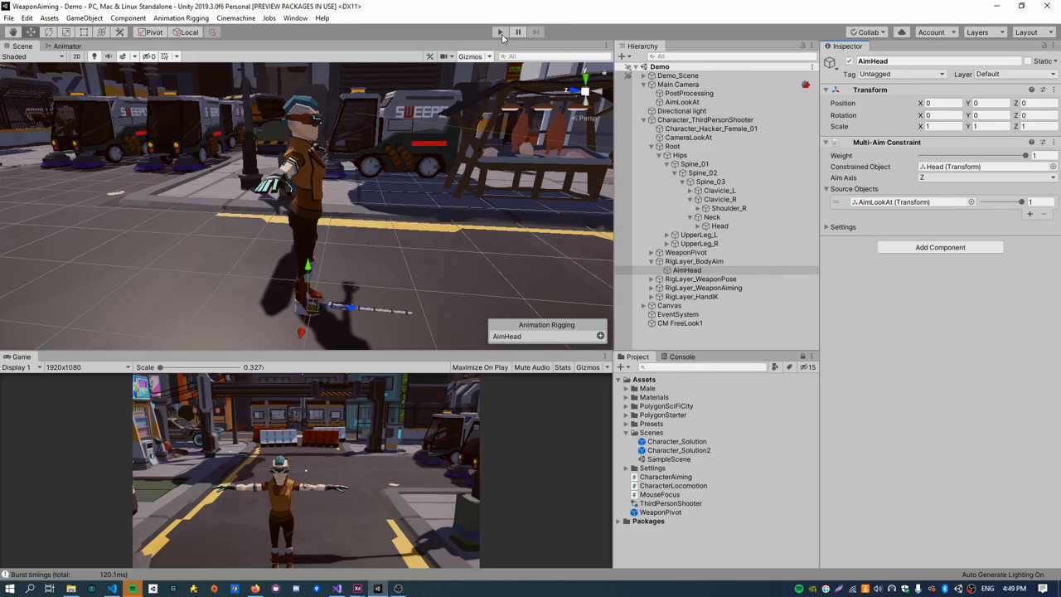
Briefly start and stop play mode to check the head aiming.
{"action": "left_click", "coordinate": [500, 31]}
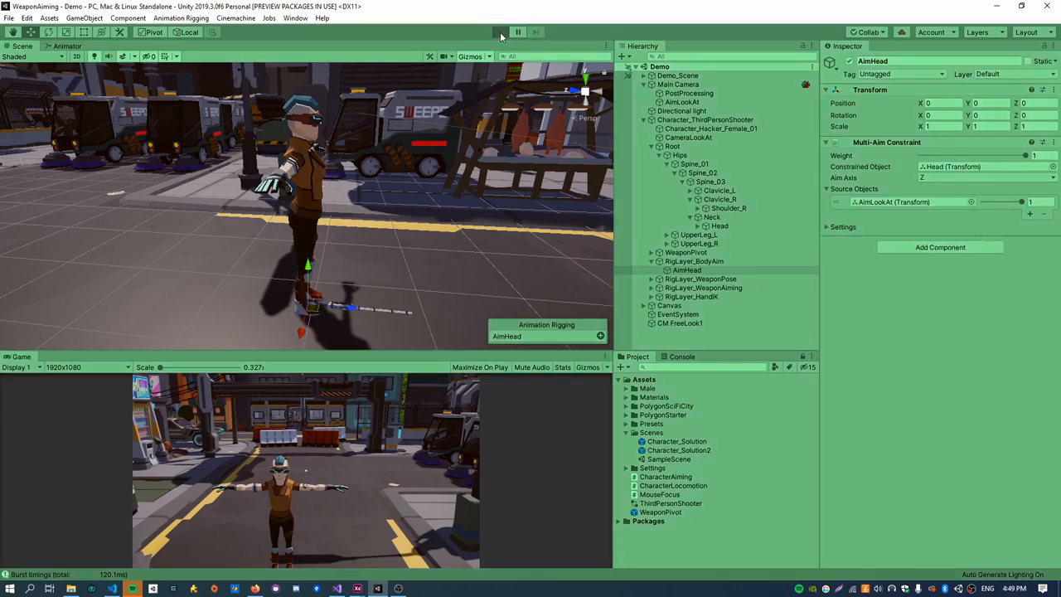
{"action": "left_click", "coordinate": [500, 32]}
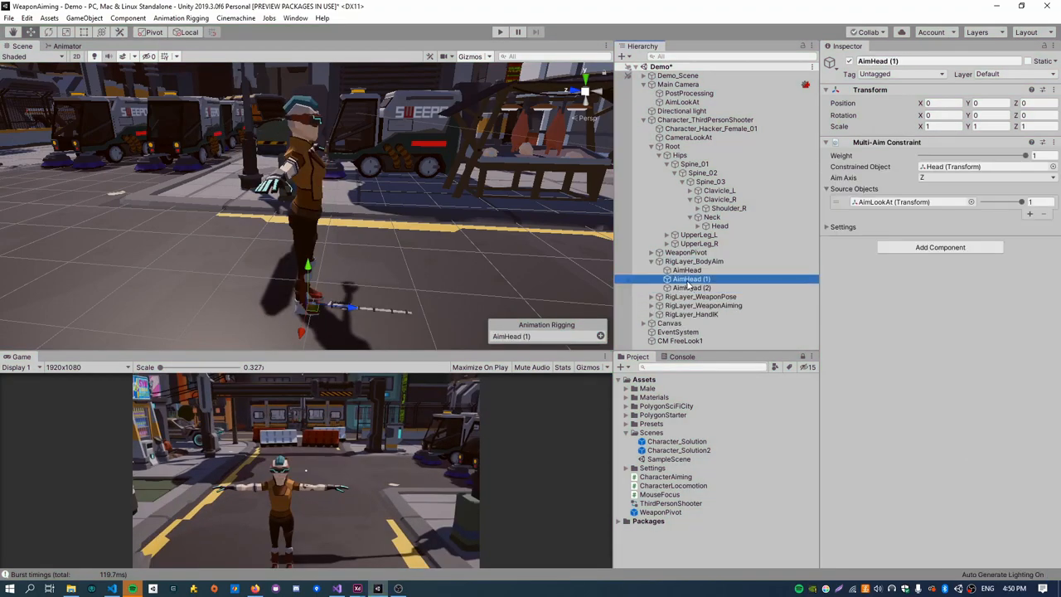
Rename the two AimHead copies to AimSpine1 and AimSpine2.
{"action": "double_click", "coordinate": [687, 279]}
{"action": "type", "text": "AimSpine1"}
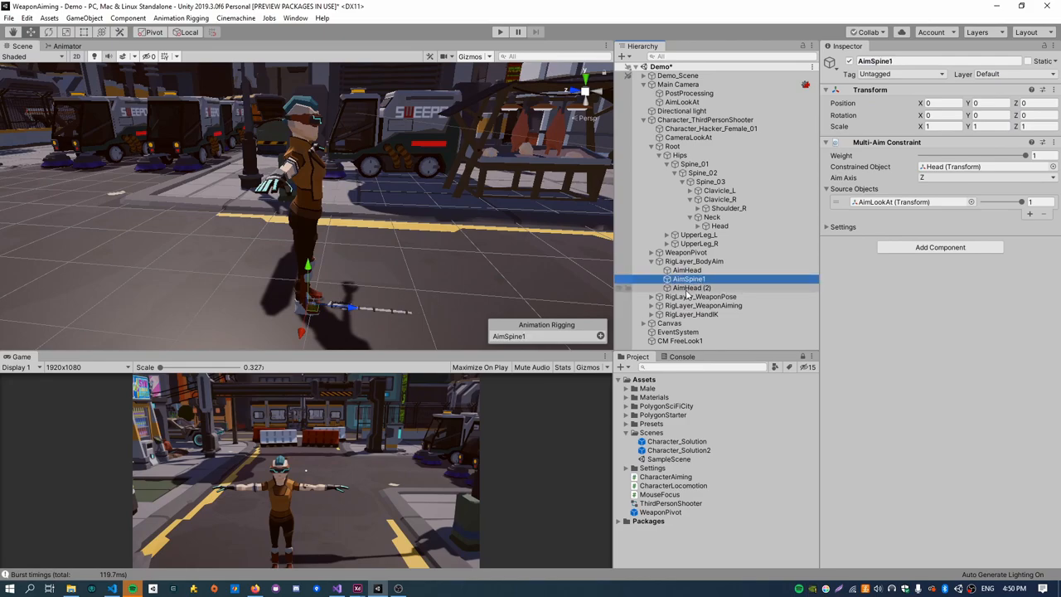
{"action": "left_click", "coordinate": [692, 287]}
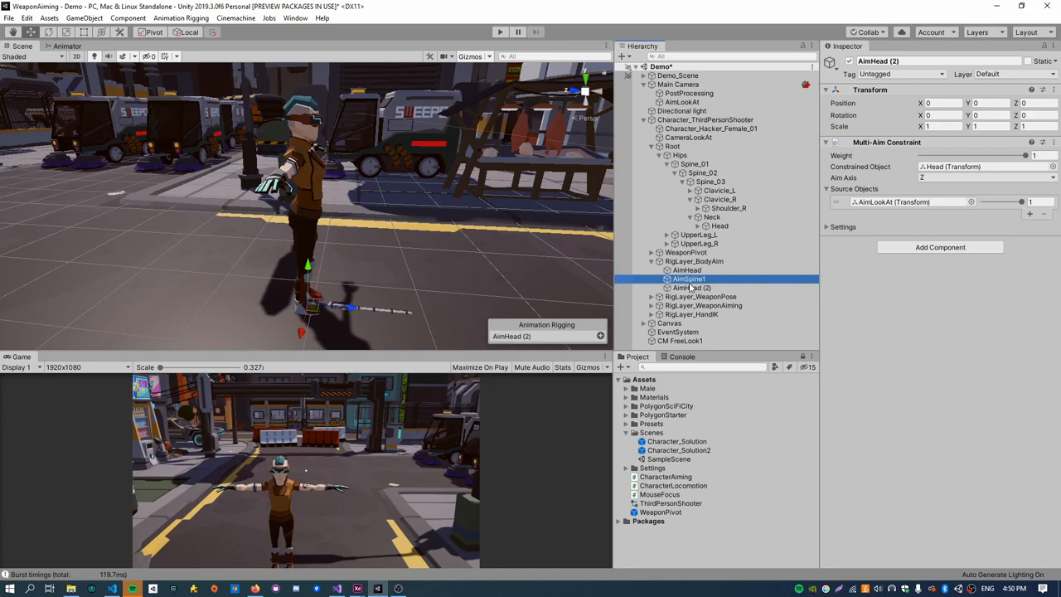
{"action": "left_click", "coordinate": [692, 288]}
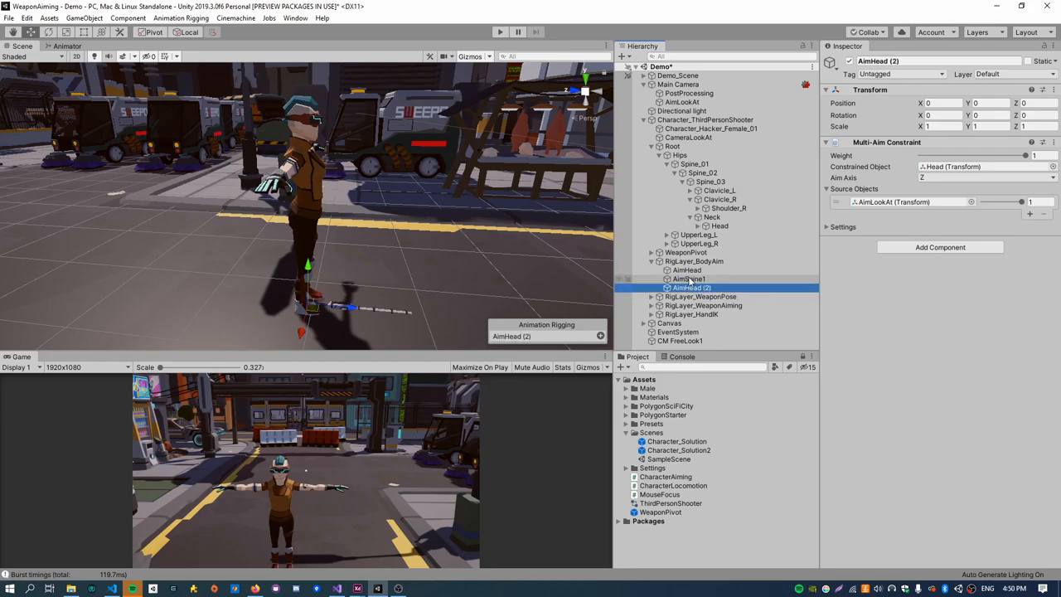
{"action": "double_click", "coordinate": [689, 288]}
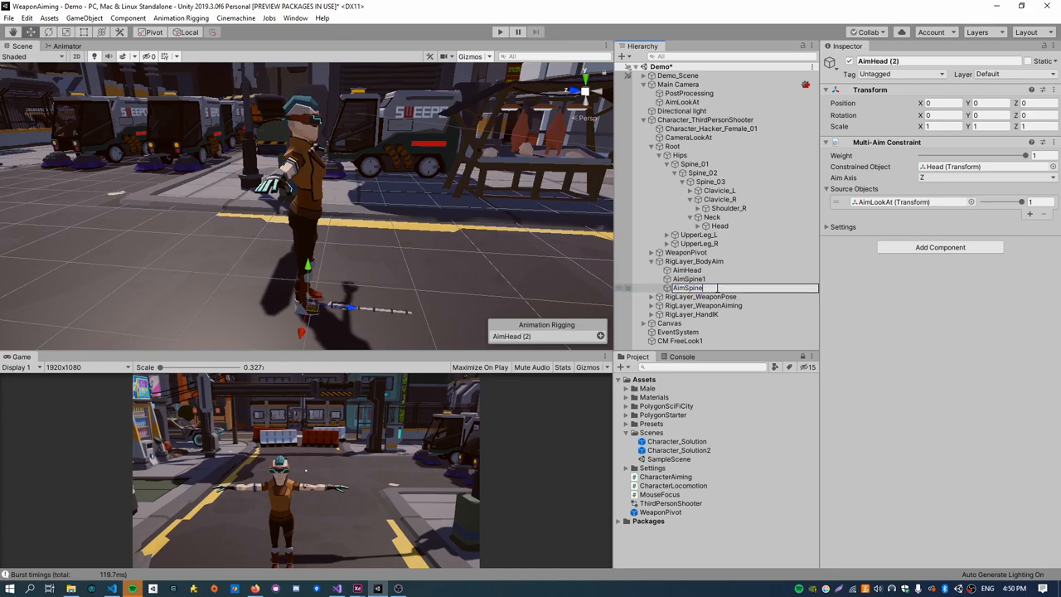
Set AimSpine1 and AimSpine2 to constrain the Spine_01 and Spine_02 bones.
{"action": "left_click", "coordinate": [690, 278]}
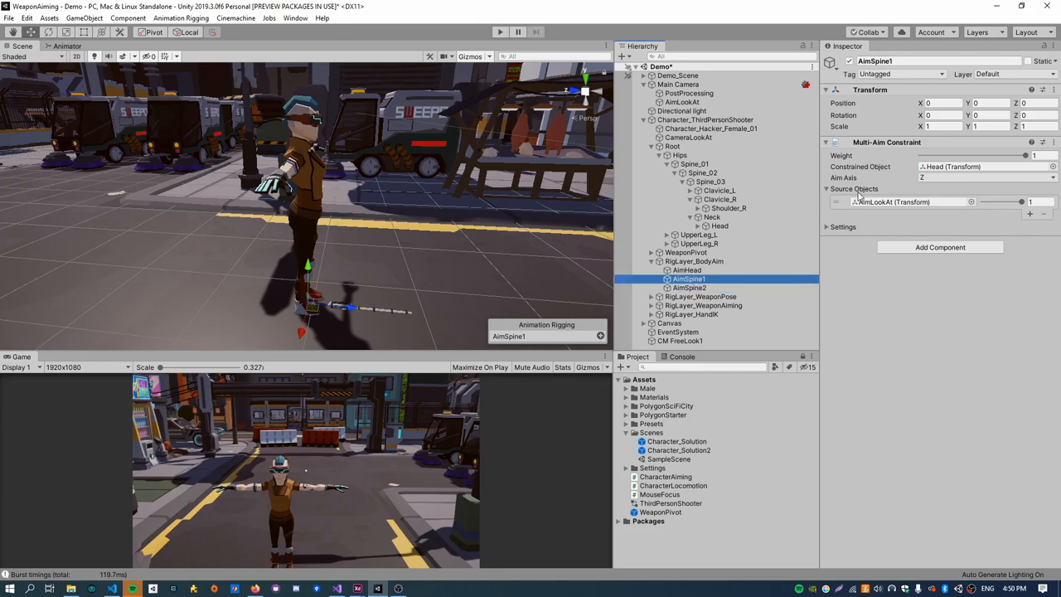
{"action": "left_click", "coordinate": [697, 165]}
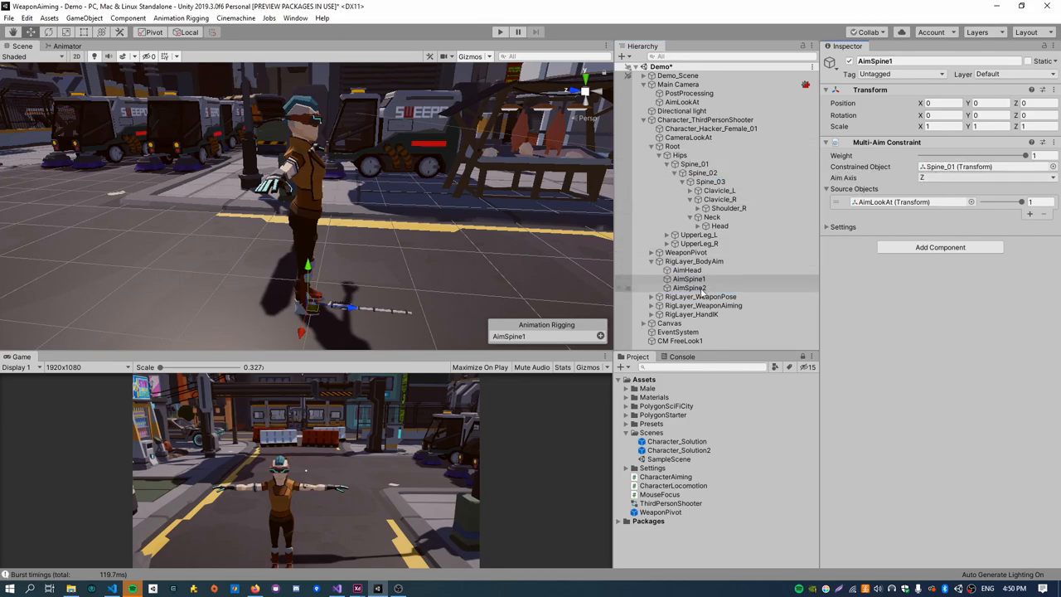
{"action": "left_click", "coordinate": [689, 288]}
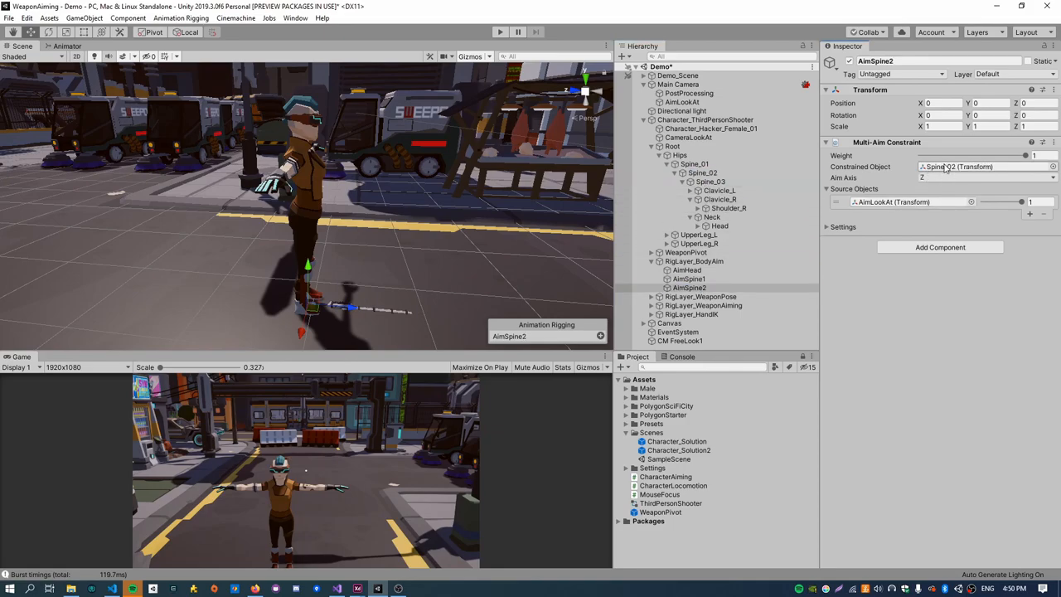
{"action": "left_click", "coordinate": [688, 270]}
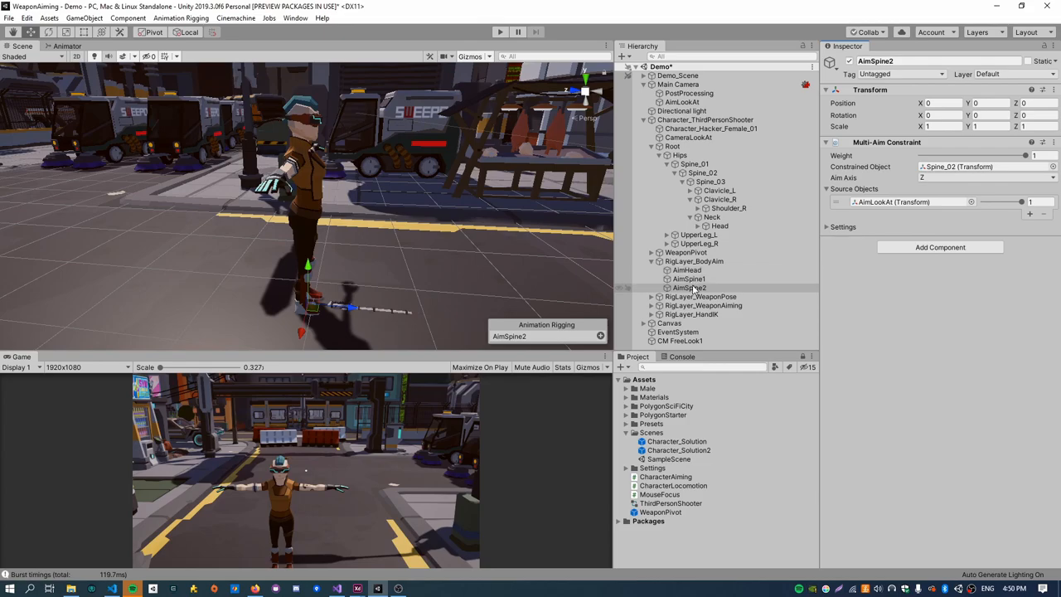
{"action": "left_click", "coordinate": [689, 287]}
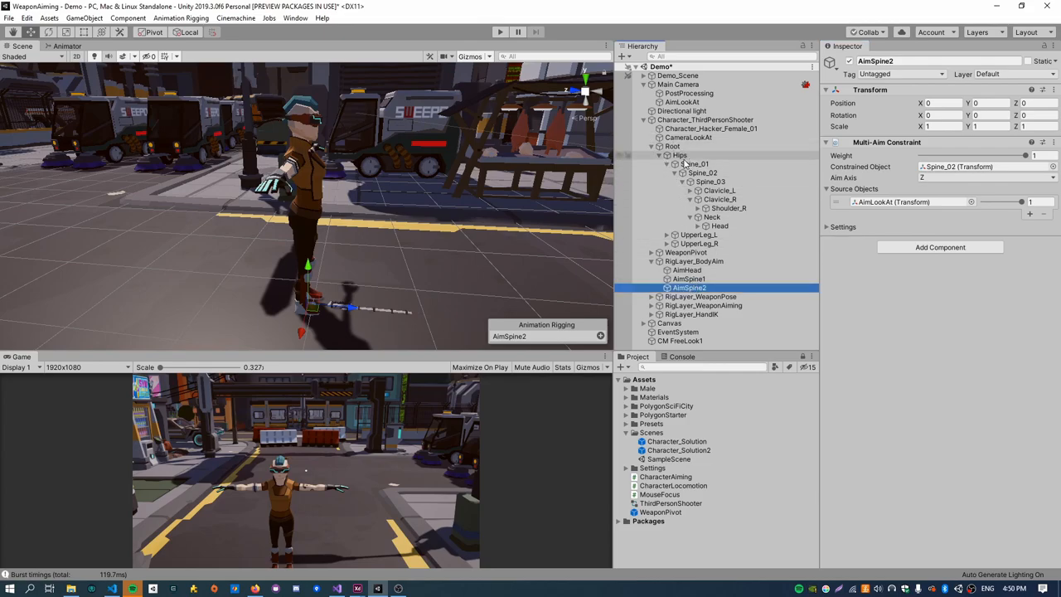
{"action": "left_click", "coordinate": [695, 164]}
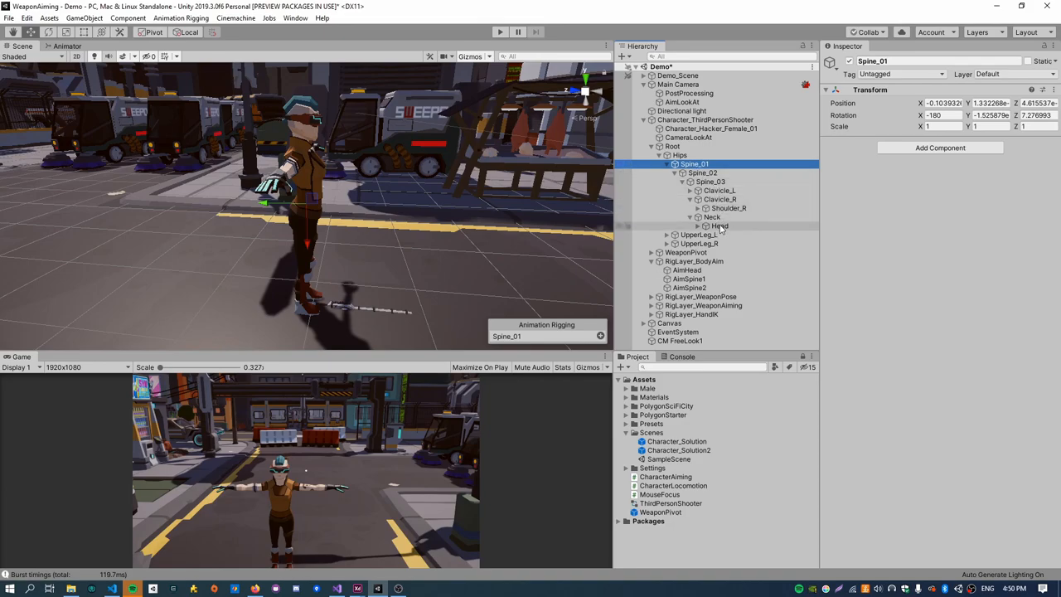
{"action": "left_click", "coordinate": [719, 226]}
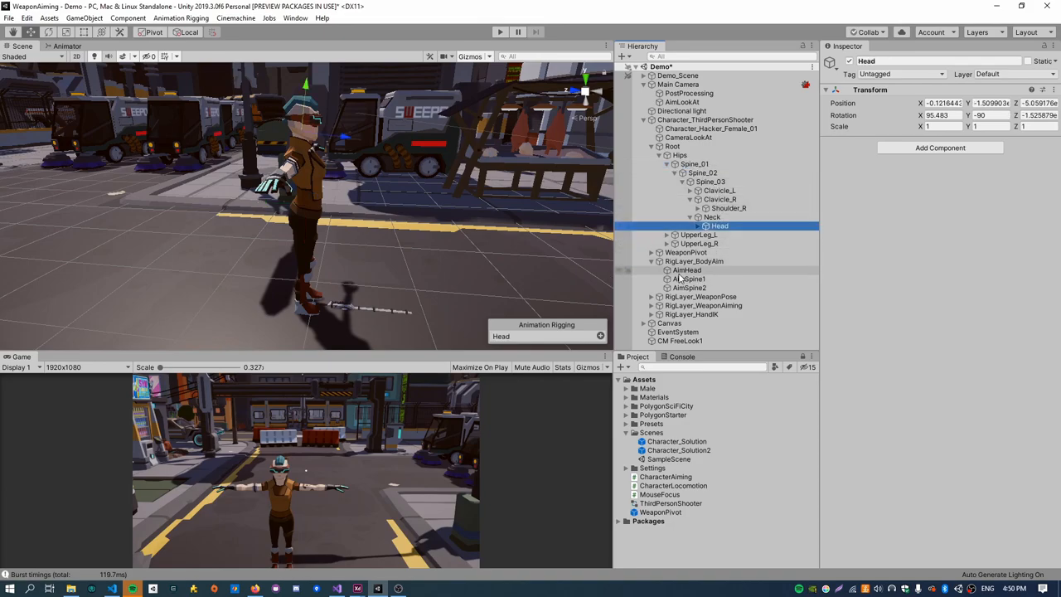
Move AimHead below the spine constraints, set AimSpine2 aim axis to Y, and run the game.
{"action": "left_click", "coordinate": [687, 288]}
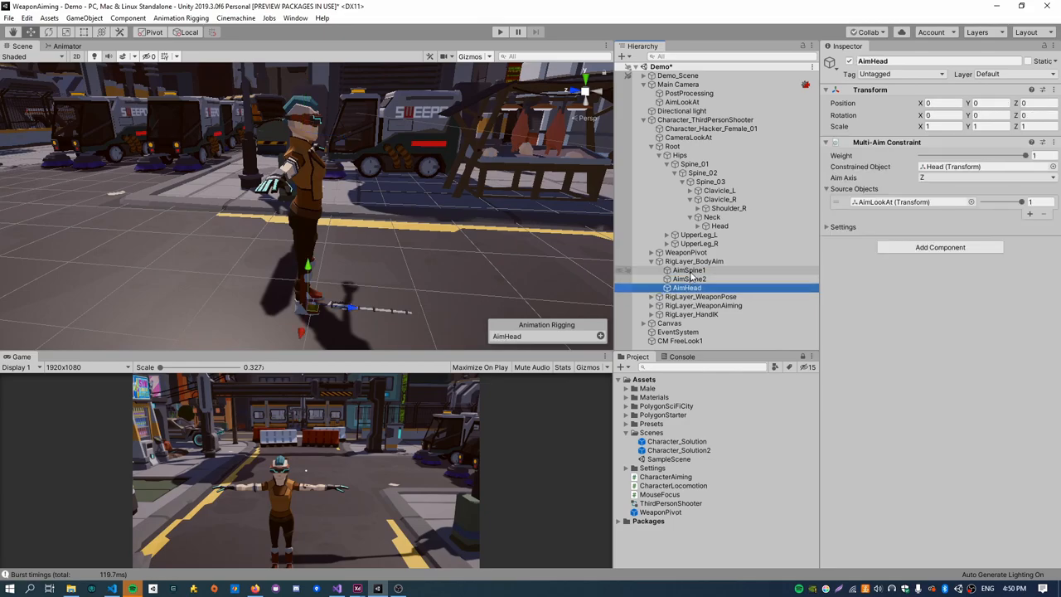
{"action": "left_click", "coordinate": [690, 269]}
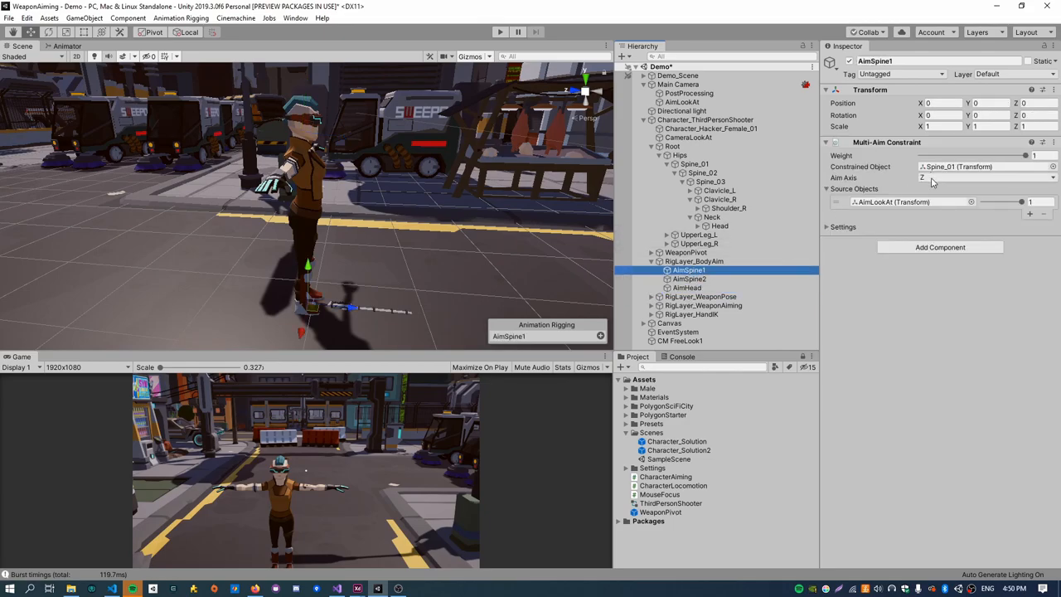
{"action": "left_click", "coordinate": [694, 163]}
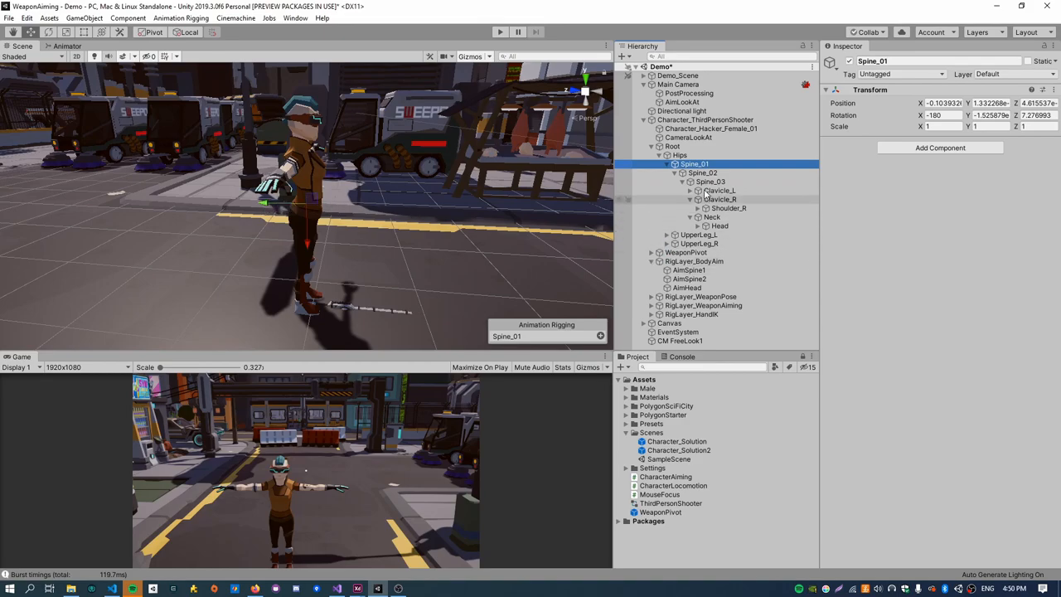
{"action": "left_click", "coordinate": [702, 173]}
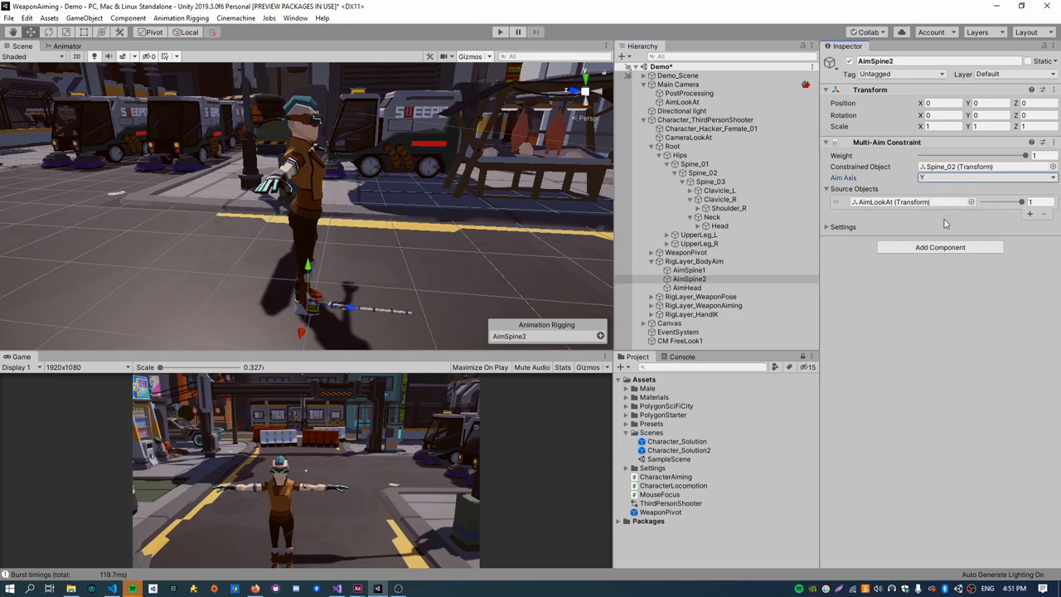
{"action": "left_click", "coordinate": [844, 227]}
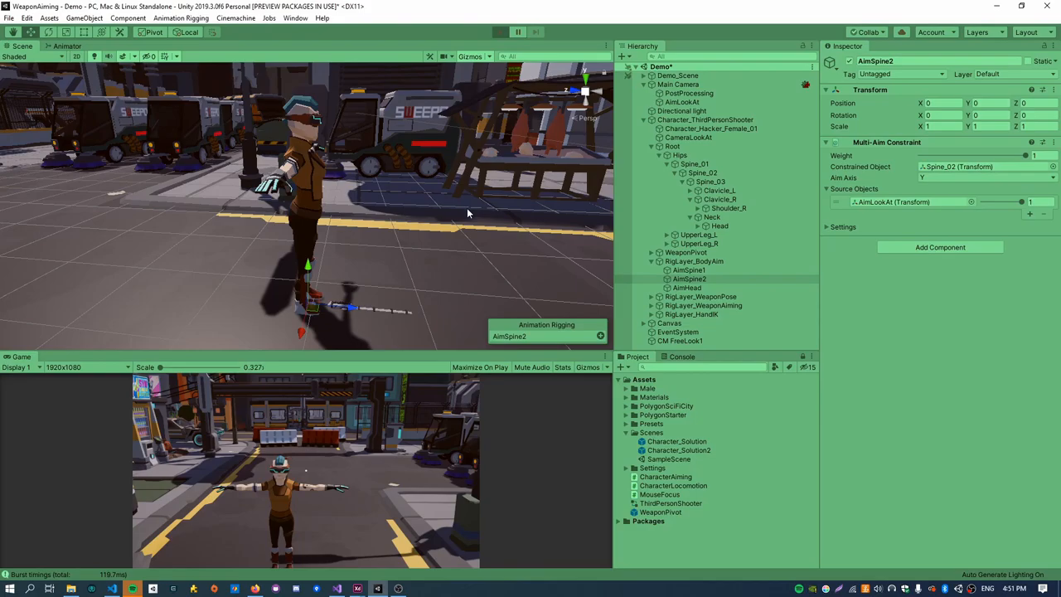
Stop play, set AimSpine1's aim axis to -Y and AimSpine2's weight to 0.2.
{"action": "left_click", "coordinate": [499, 31]}
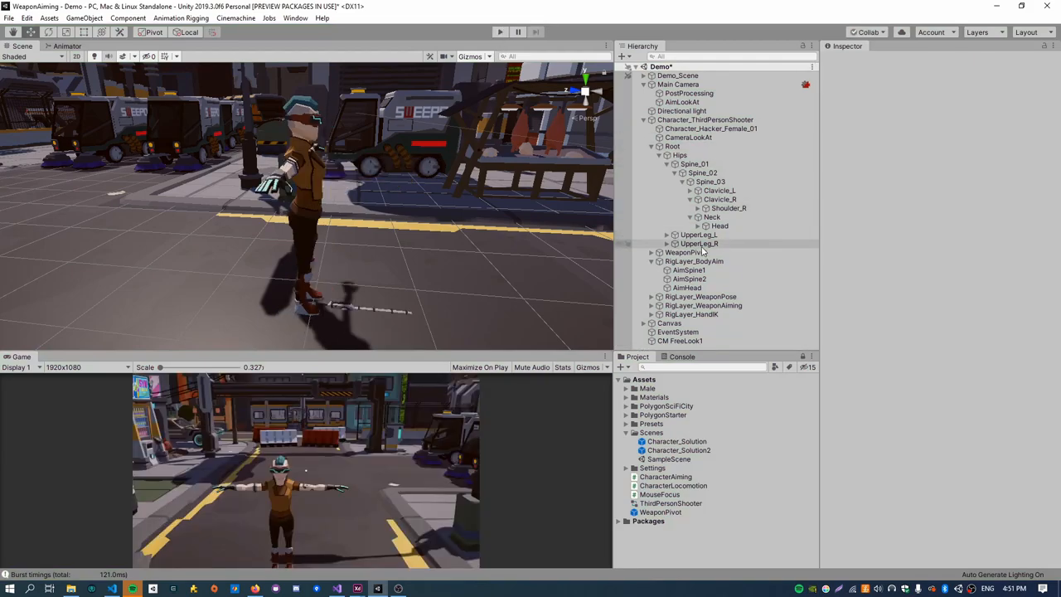
{"action": "left_click", "coordinate": [689, 269]}
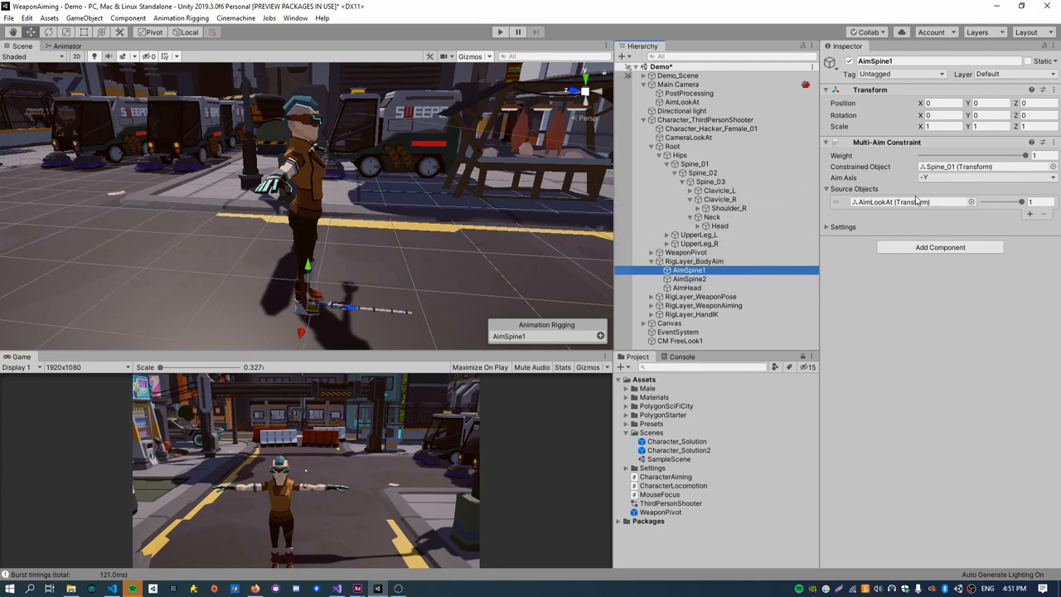
{"action": "left_click", "coordinate": [689, 278]}
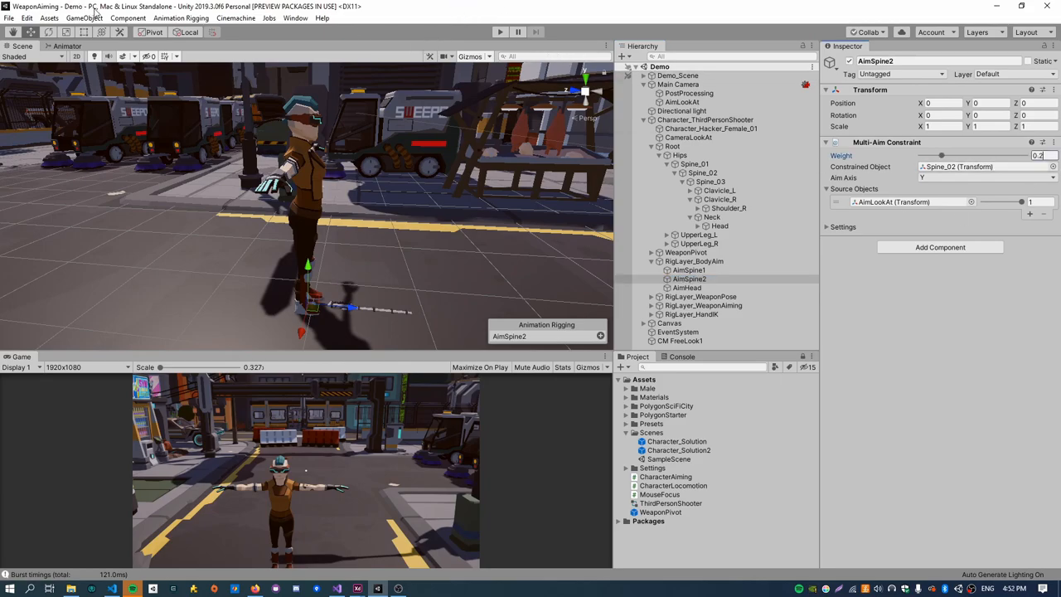
{"action": "left_click", "coordinate": [682, 102]}
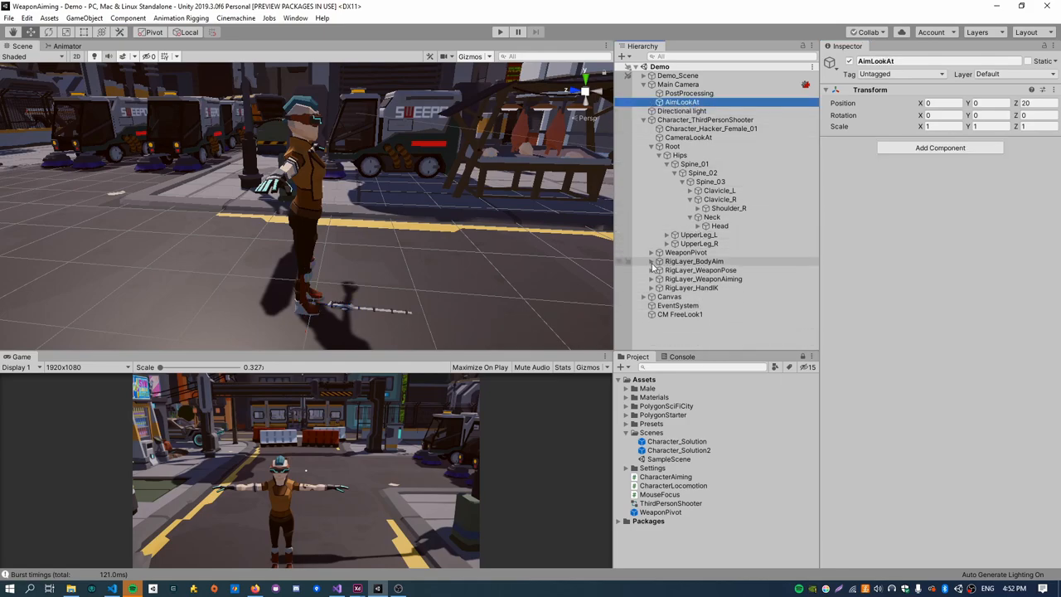
{"action": "left_click", "coordinate": [84, 17]}
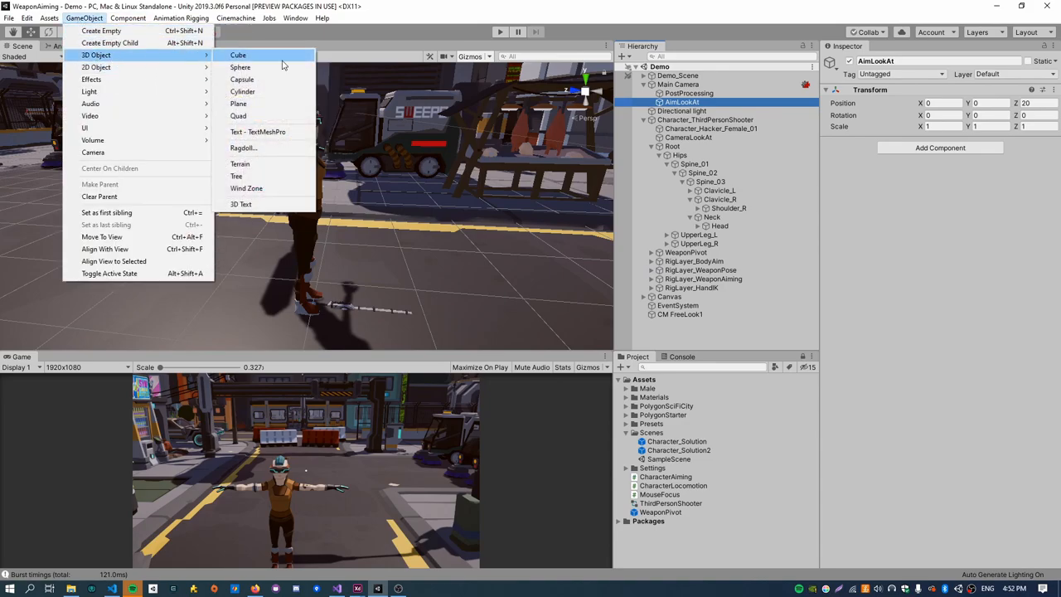
Add a 0.3-scale sphere marker under AimLookAt and run a quick play test.
{"action": "left_click", "coordinate": [240, 67]}
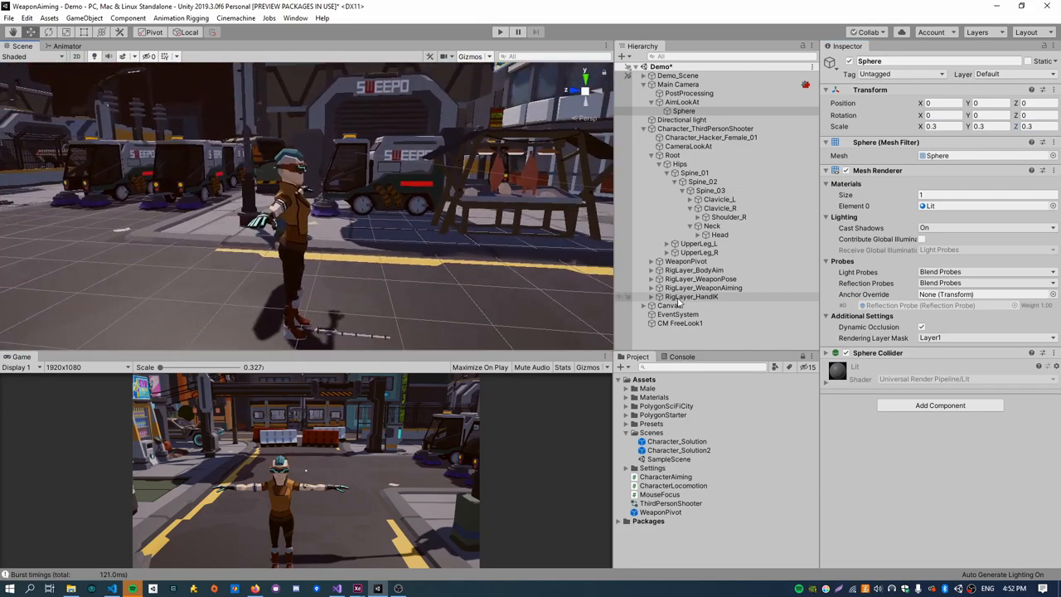
{"action": "left_click", "coordinate": [682, 101]}
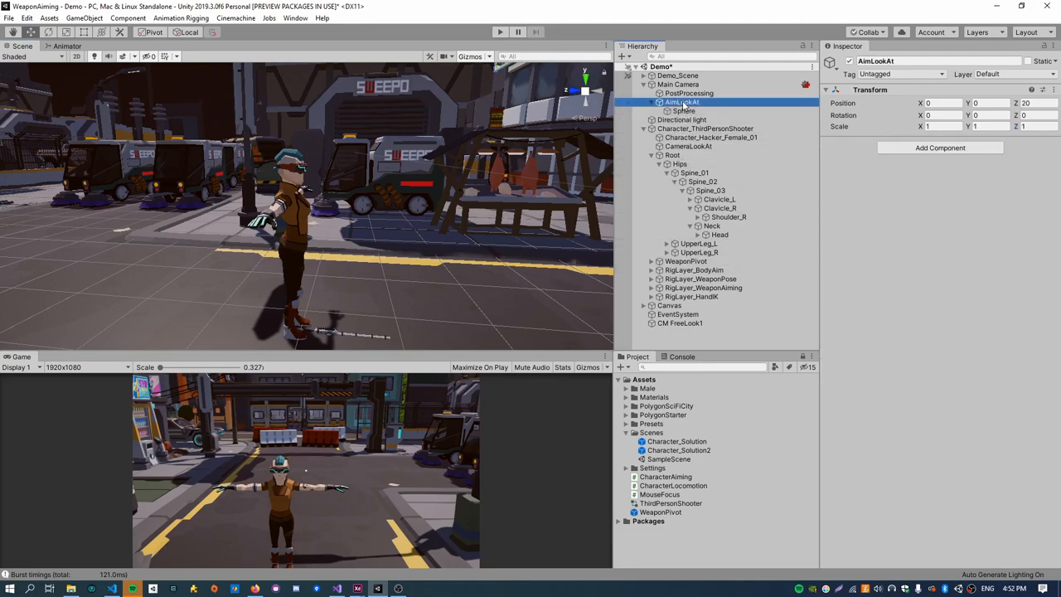
{"action": "left_click", "coordinate": [500, 31]}
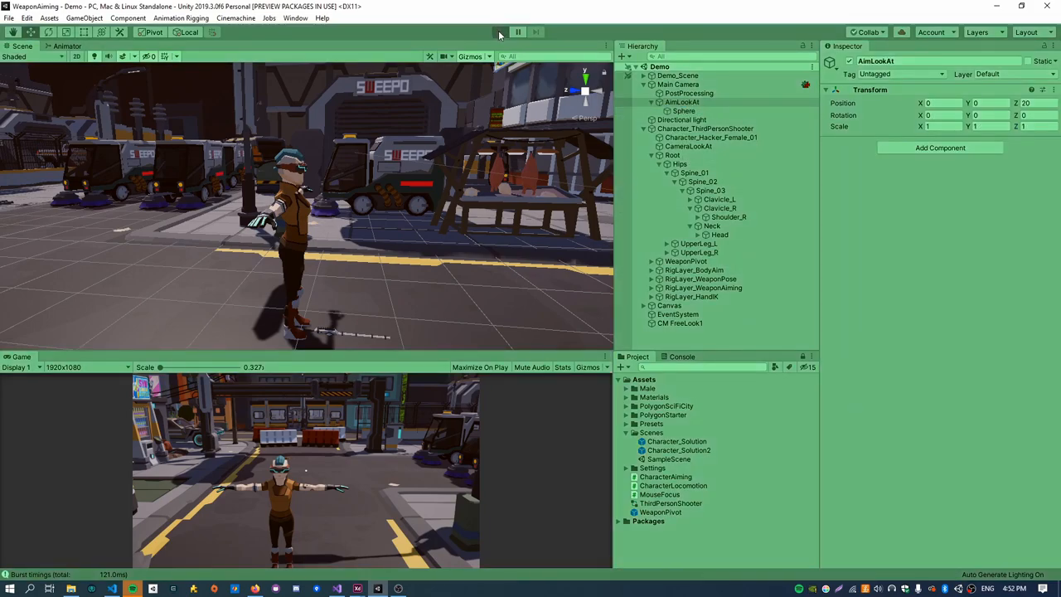
{"action": "left_click", "coordinate": [500, 31]}
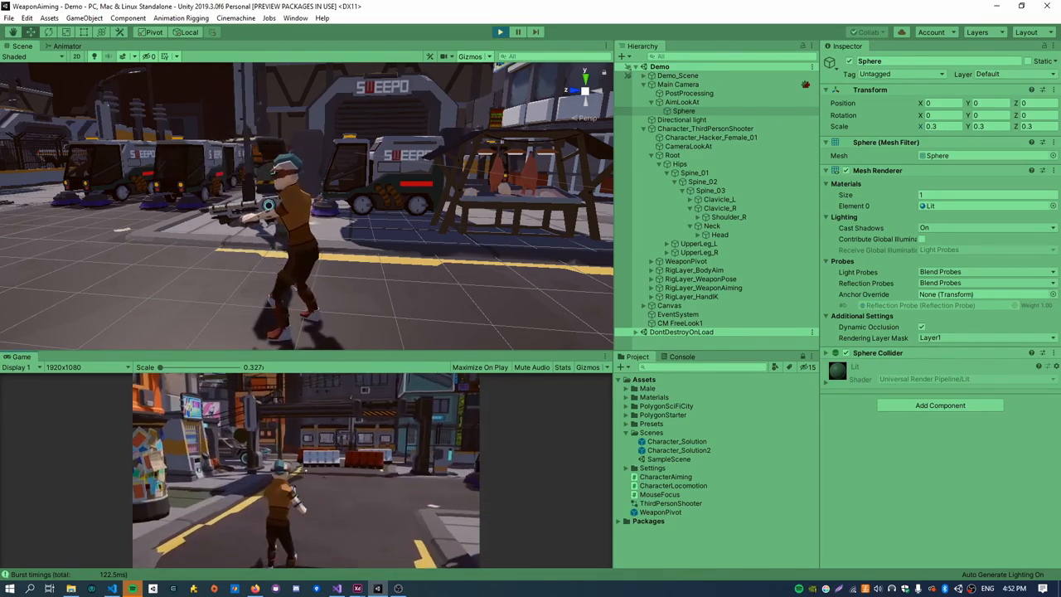
{"action": "left_click", "coordinate": [501, 31]}
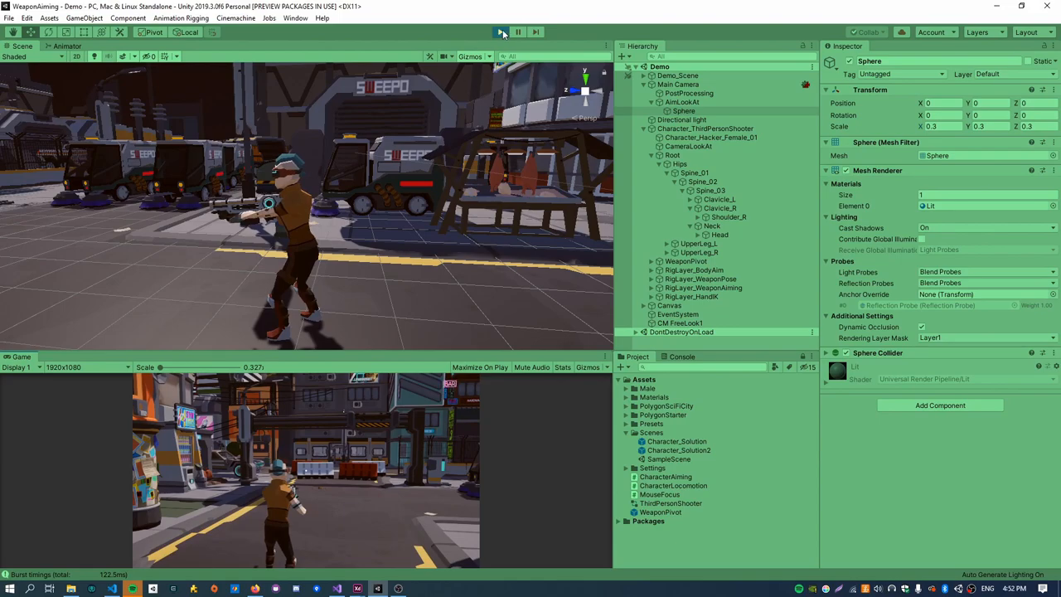
{"action": "left_click", "coordinate": [84, 17]}
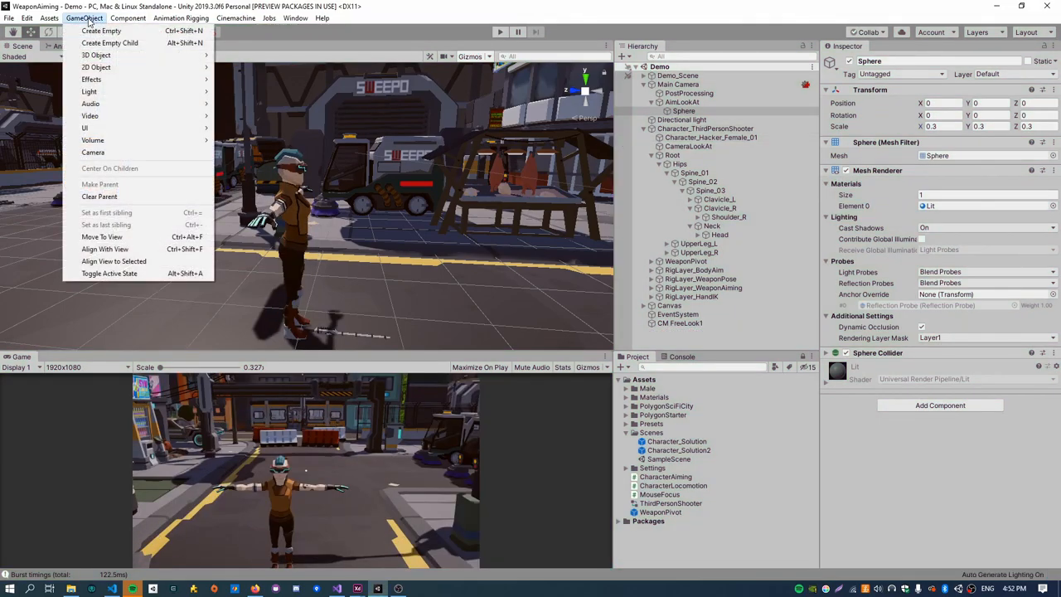
{"action": "mouse_move", "coordinate": [96, 55]}
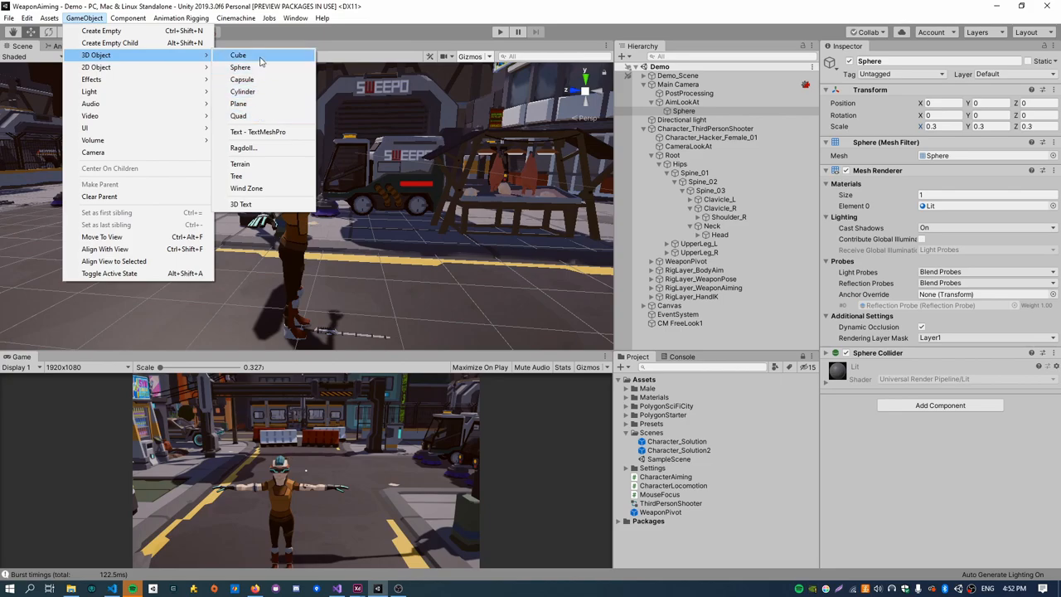
Scale the rifle's Cube under WeaponPivot into a thin beam: 0.03, 0.03, Z 30.
{"action": "left_click", "coordinate": [238, 54]}
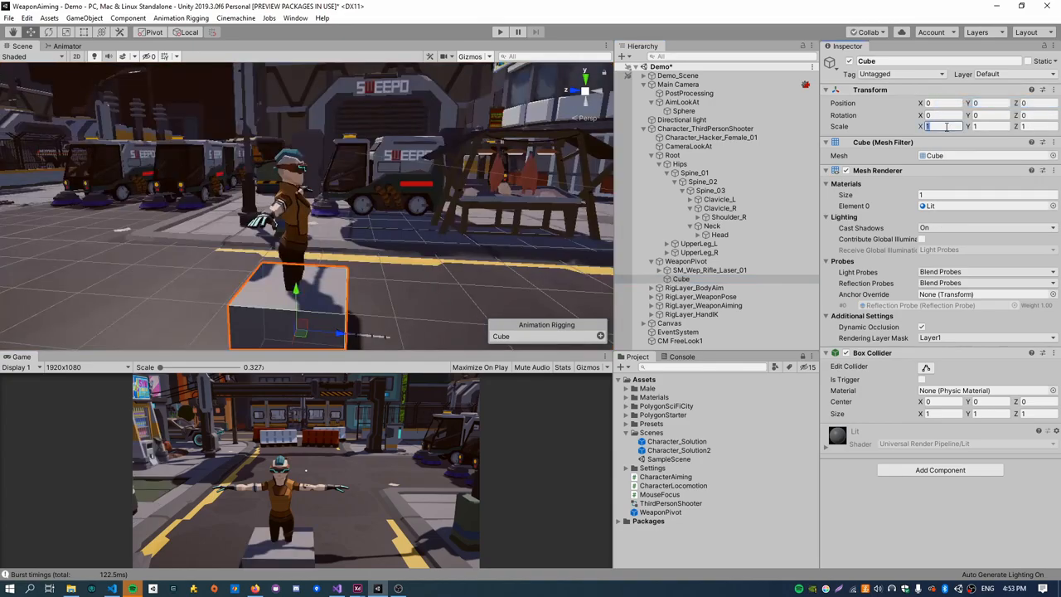
{"action": "type", "text": "0.03"}
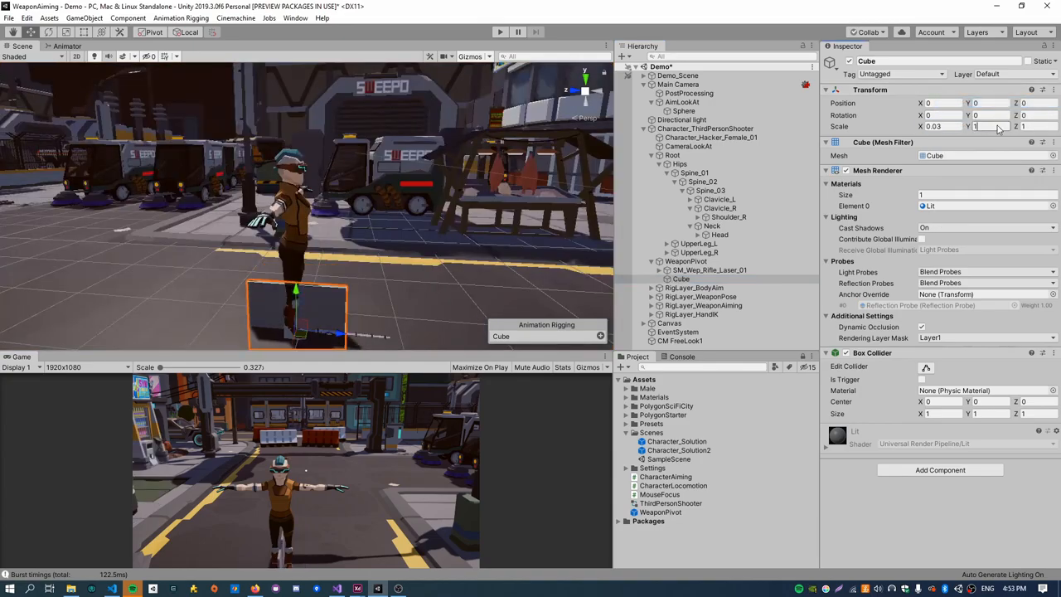
{"action": "type", "text": "0.03"}
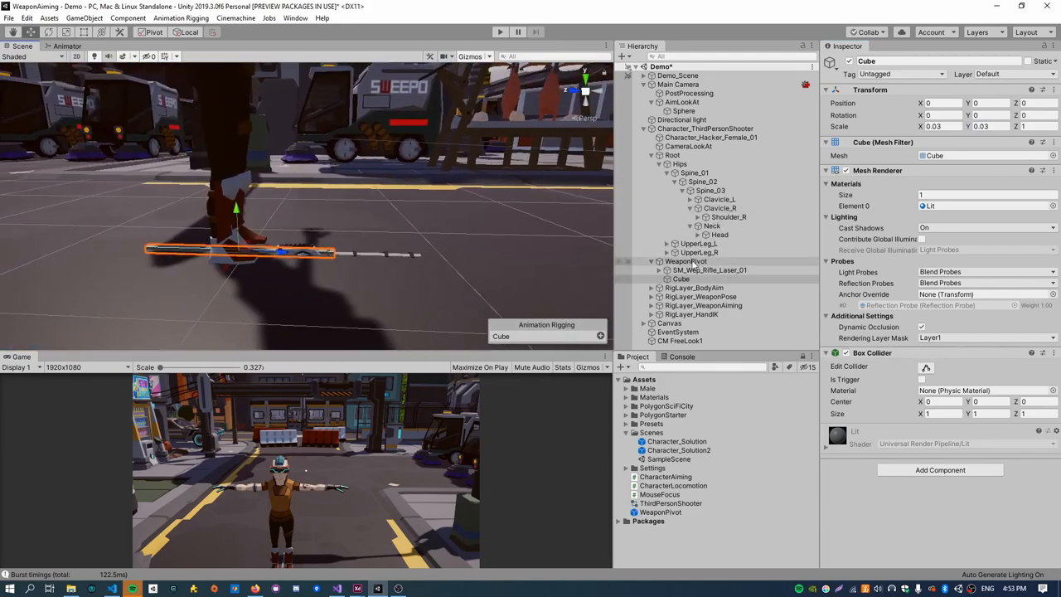
{"action": "left_click", "coordinate": [686, 260]}
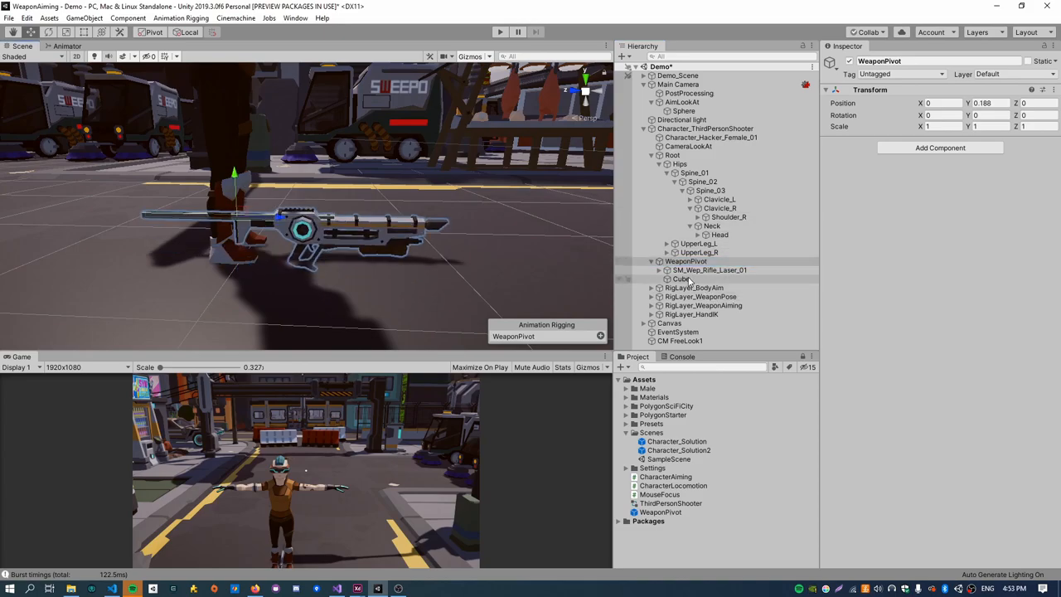
{"action": "left_click", "coordinate": [682, 278]}
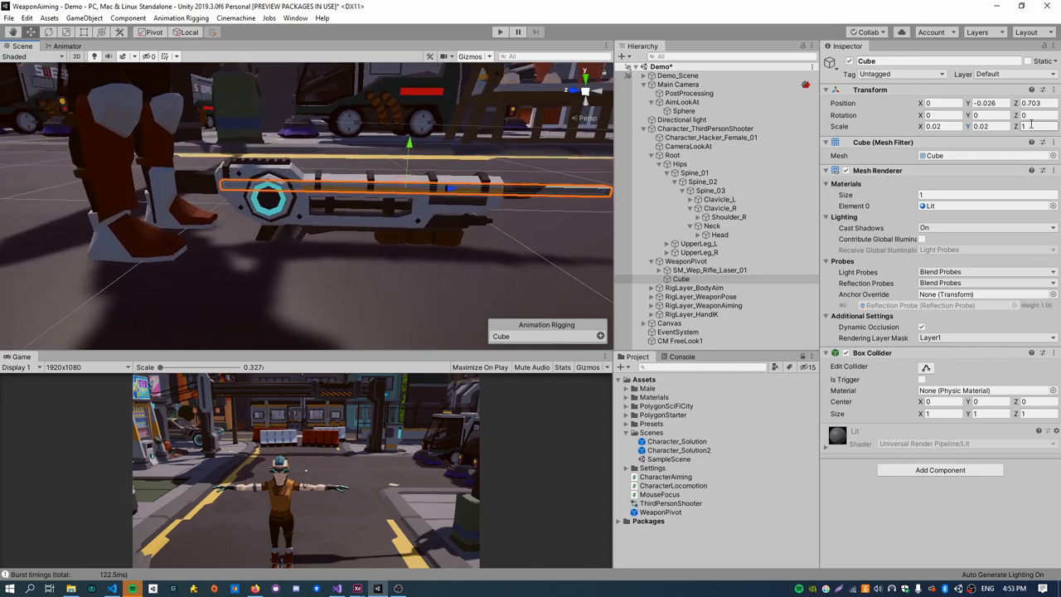
{"action": "type", "text": "30"}
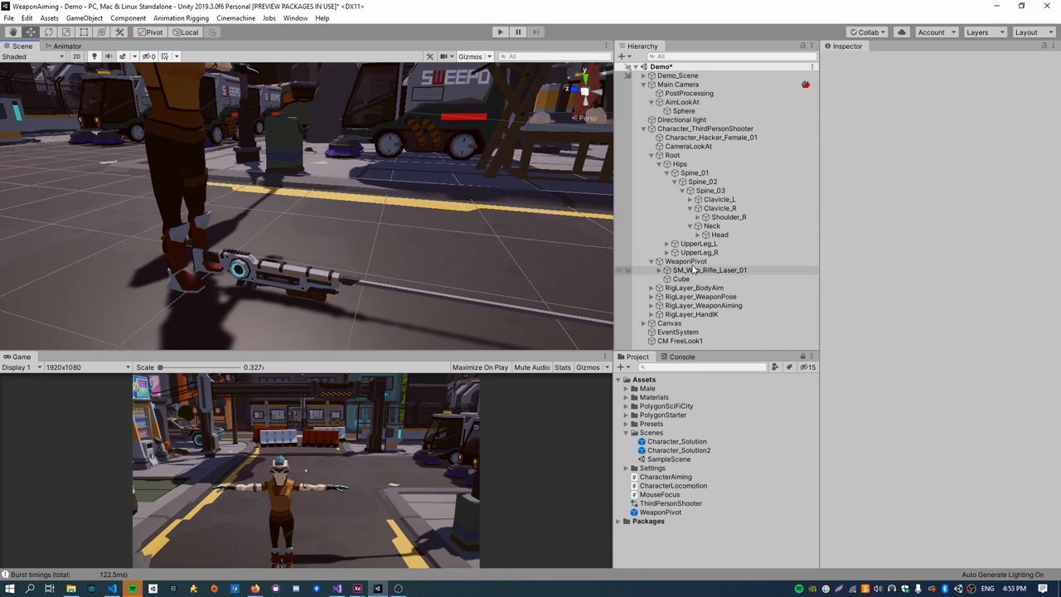
Reset WeaponPivot's Transform position to zero and run the game.
{"action": "left_click", "coordinate": [686, 262]}
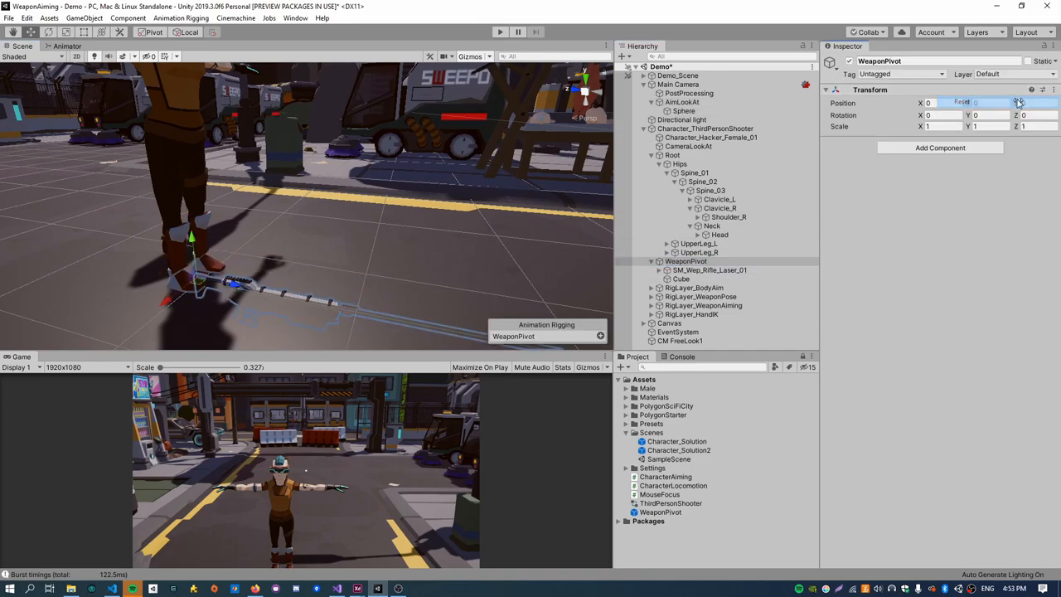
{"action": "left_click", "coordinate": [500, 32]}
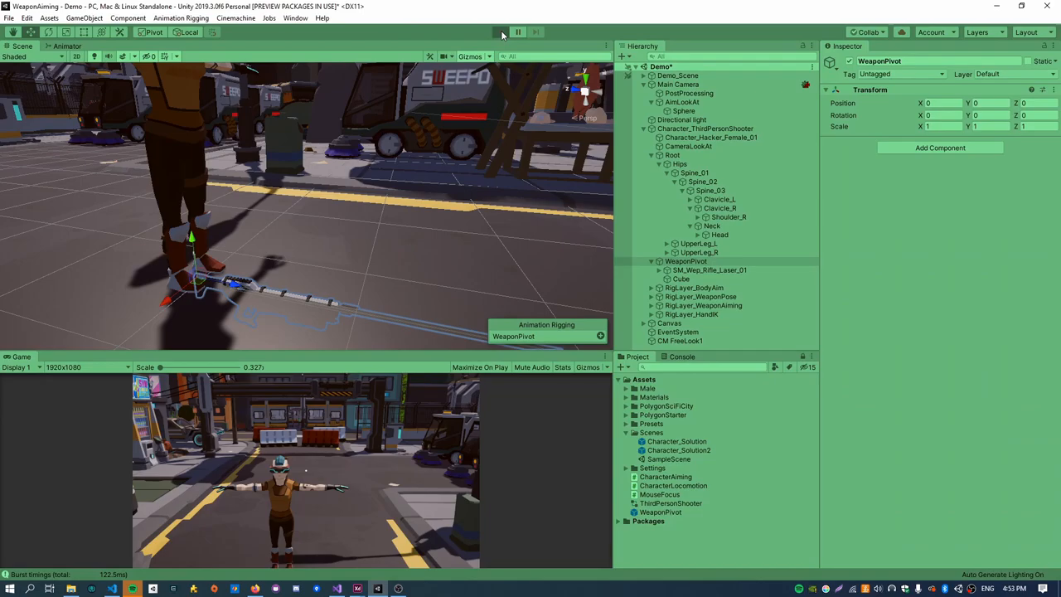
{"action": "left_click", "coordinate": [500, 31]}
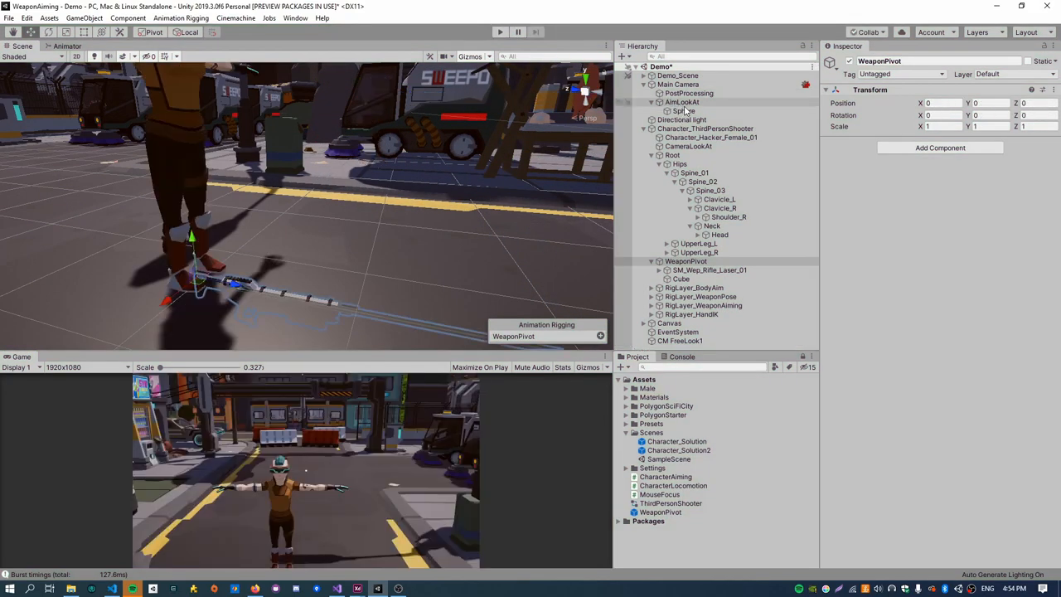
Remove the Box Collider from the aiming-line Cube and play to test the beam.
{"action": "left_click", "coordinate": [684, 110]}
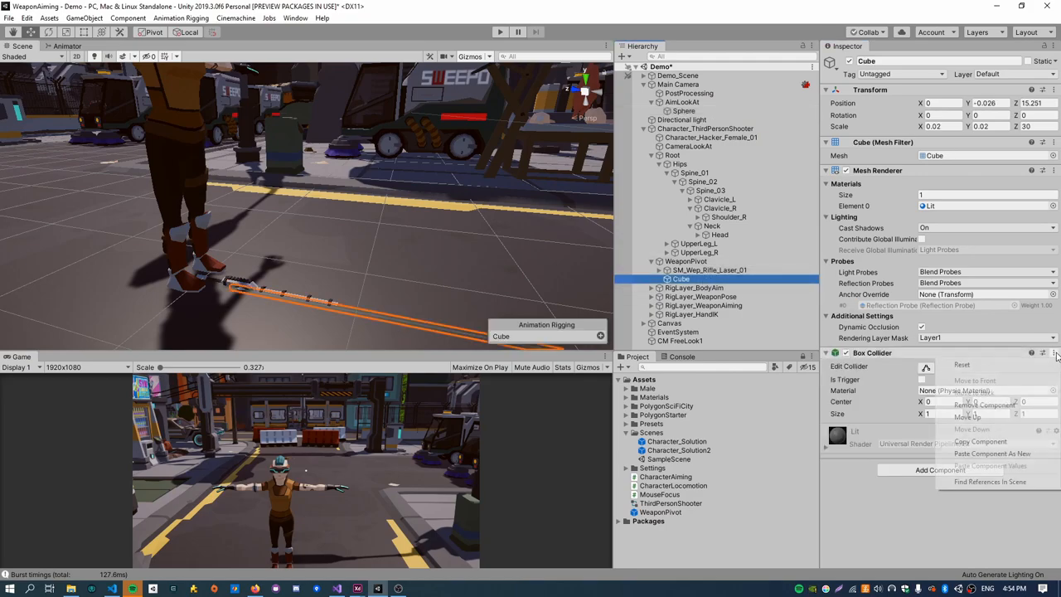
{"action": "left_click", "coordinate": [985, 404]}
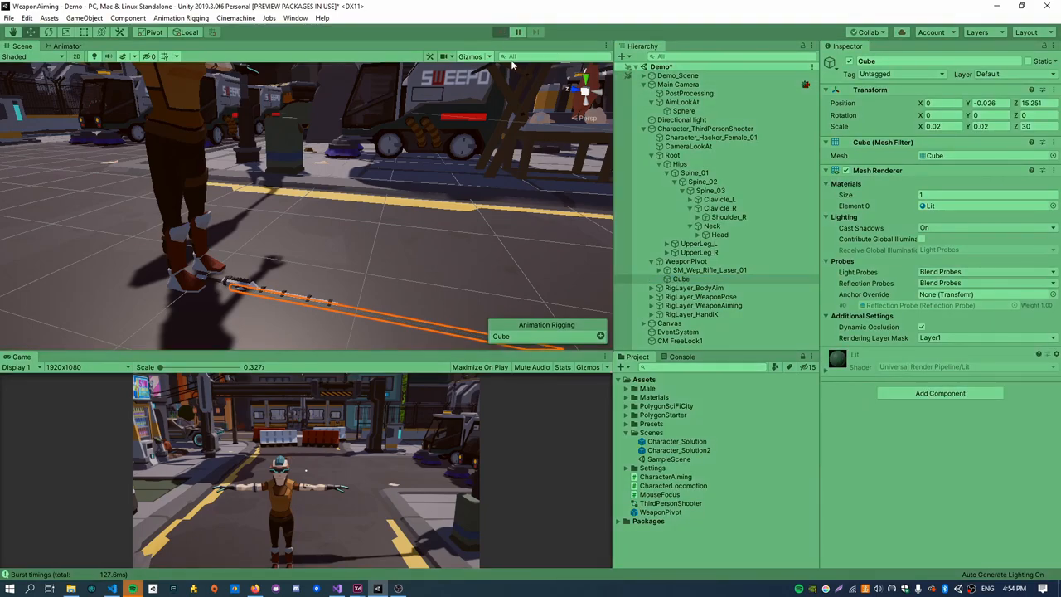
{"action": "left_click", "coordinate": [499, 31]}
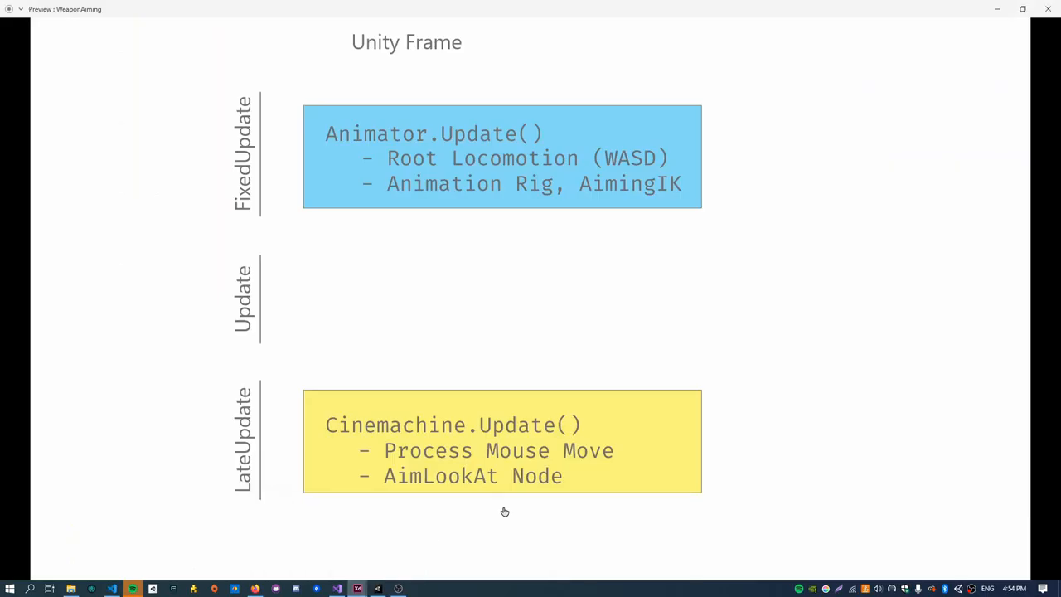
{"action": "mouse_move", "coordinate": [655, 158]}
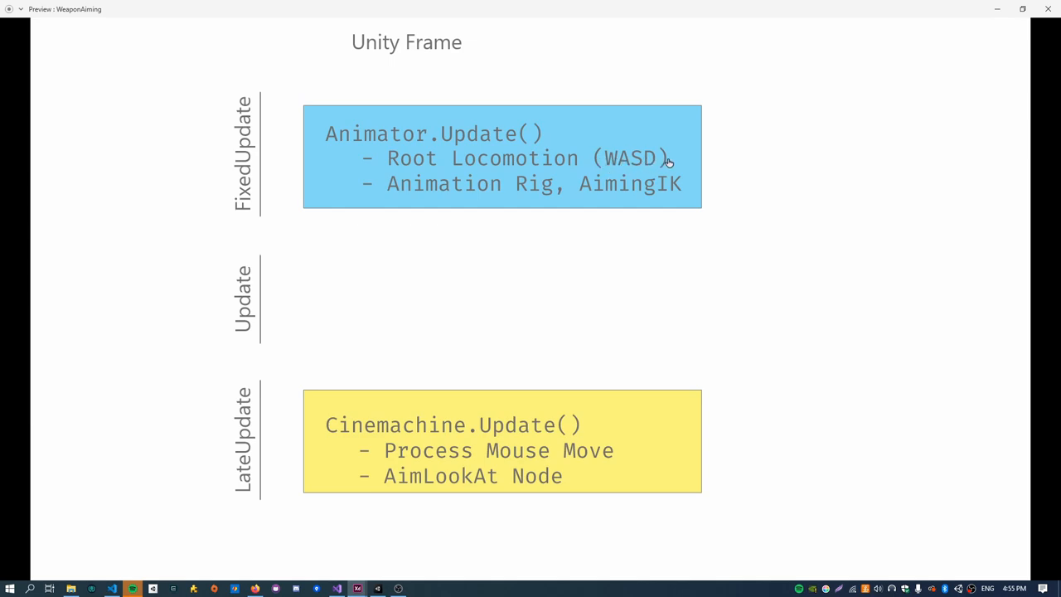
{"action": "mouse_move", "coordinate": [584, 193]}
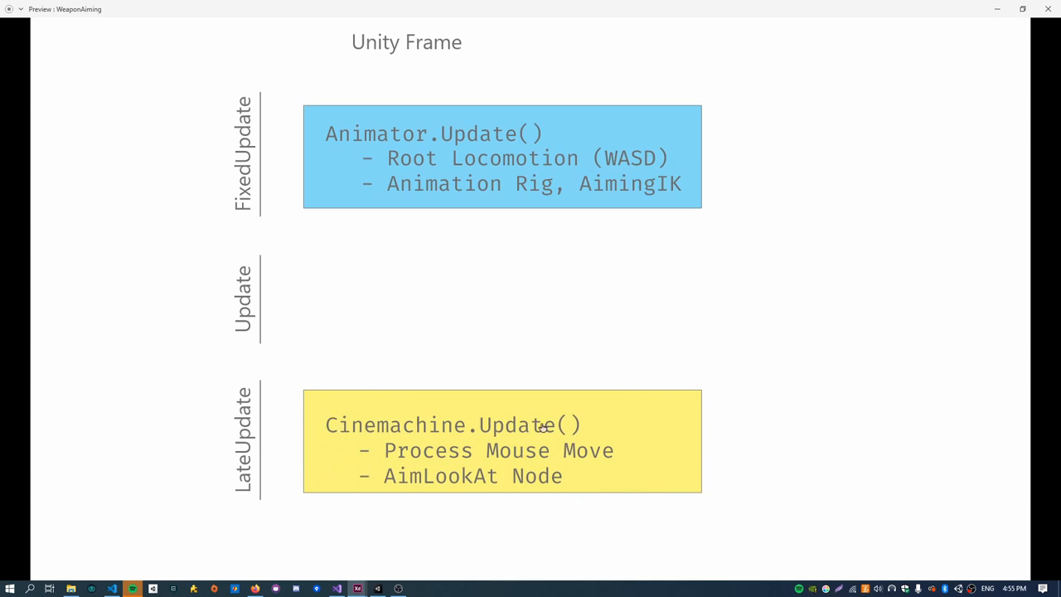
{"action": "mouse_move", "coordinate": [591, 113]}
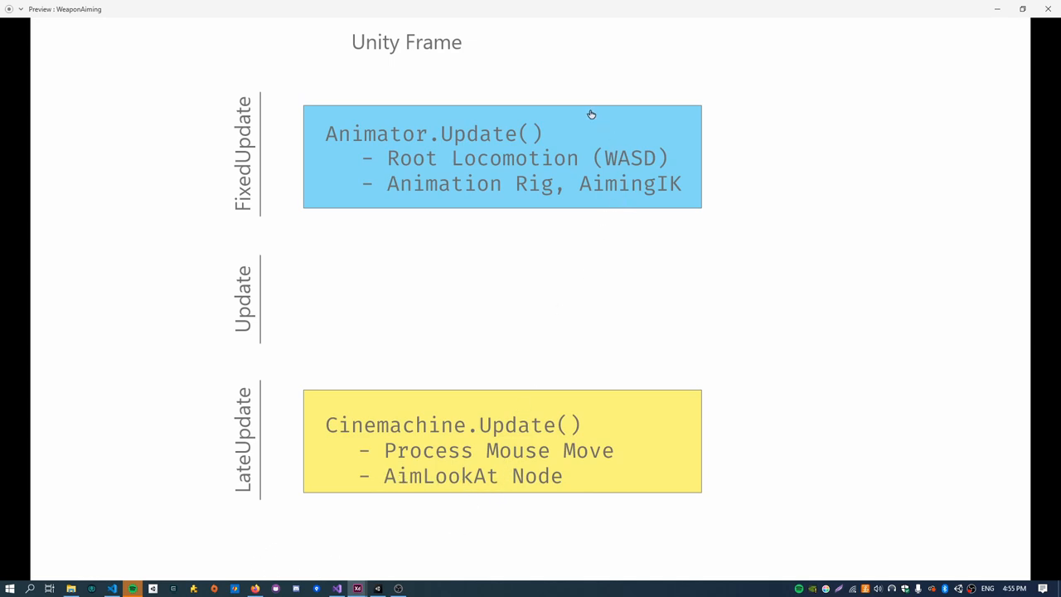
{"action": "mouse_move", "coordinate": [400, 478]}
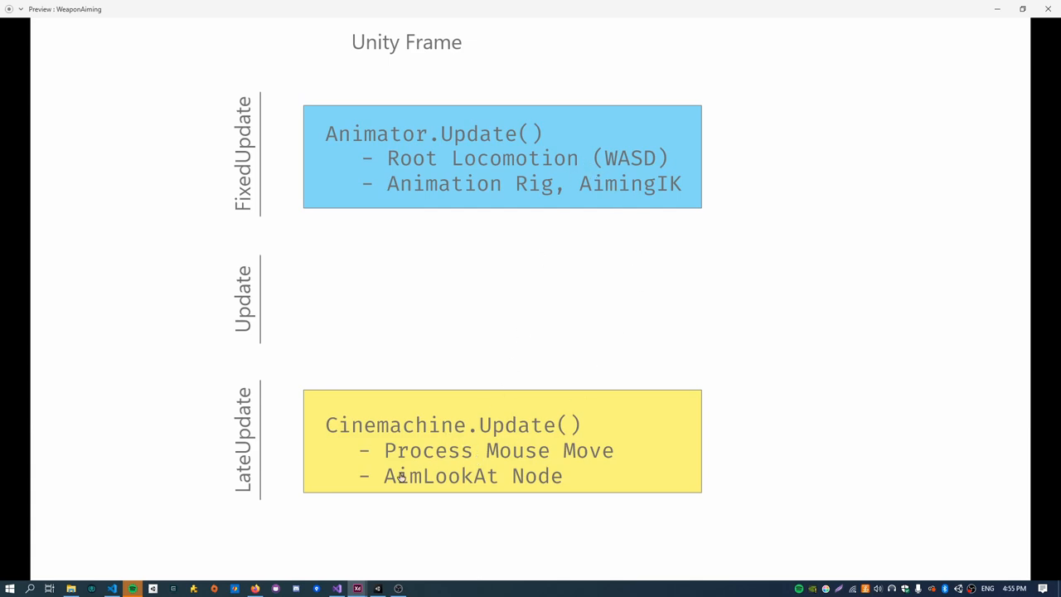
{"action": "mouse_move", "coordinate": [431, 147]}
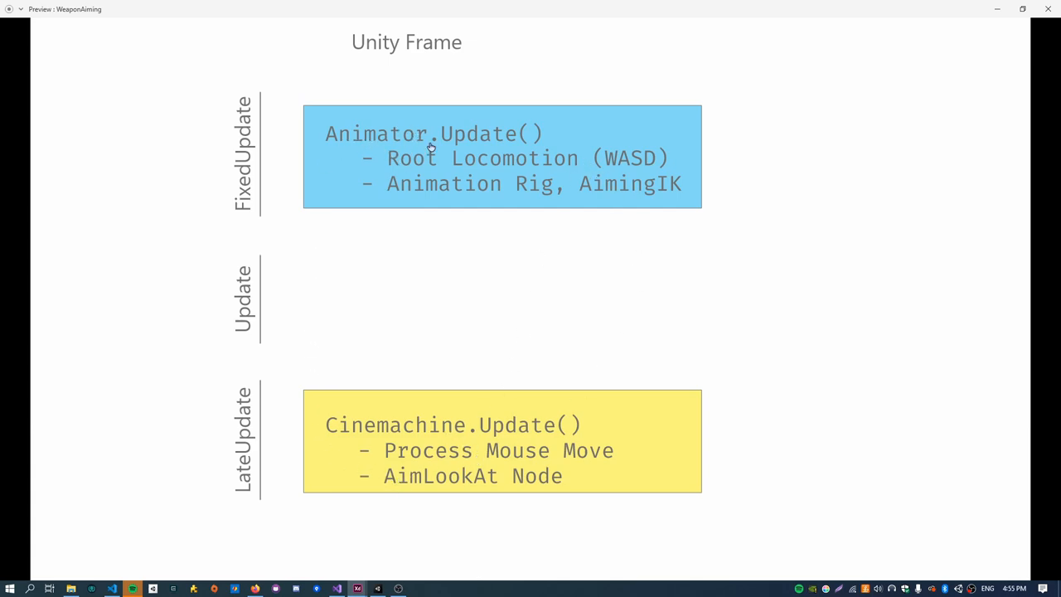
{"action": "mouse_move", "coordinate": [1048, 9]}
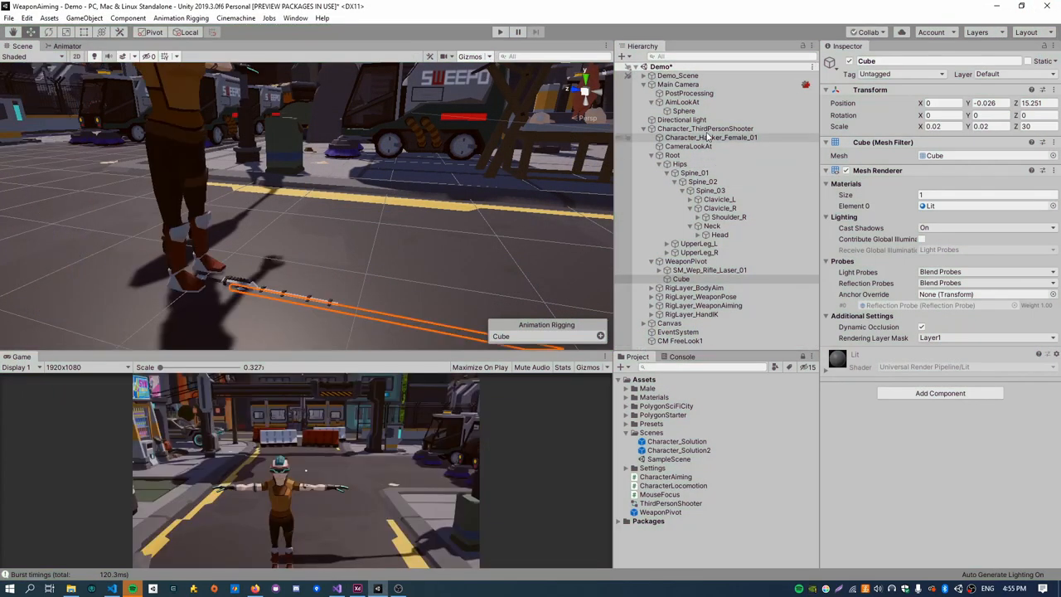
Set the Main Camera's Cinemachine Brain Blend Update Method to Fixed Update and start play.
{"action": "left_click", "coordinate": [679, 83]}
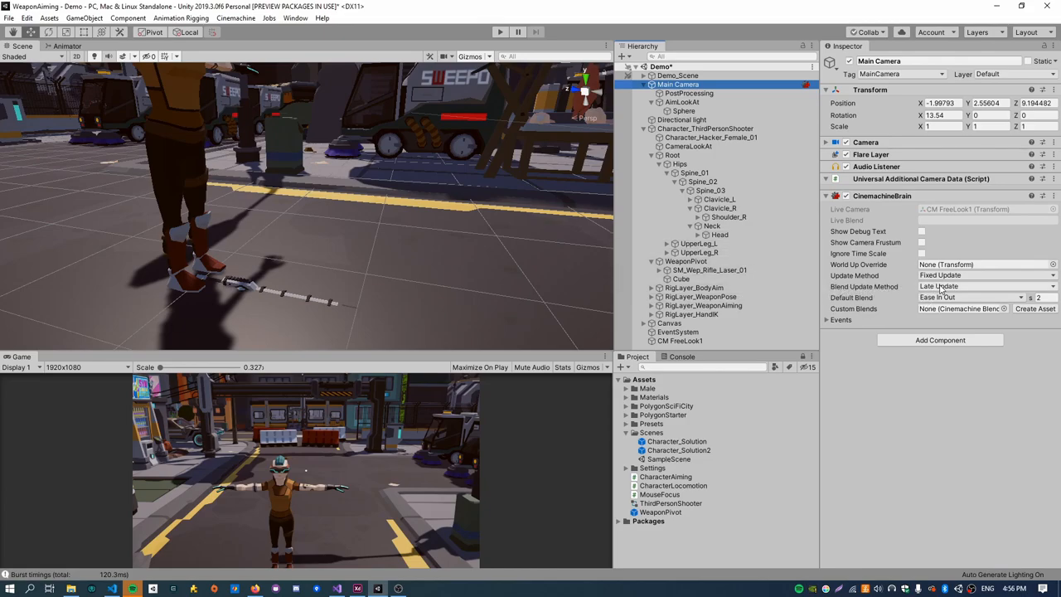
{"action": "left_click", "coordinate": [982, 286]}
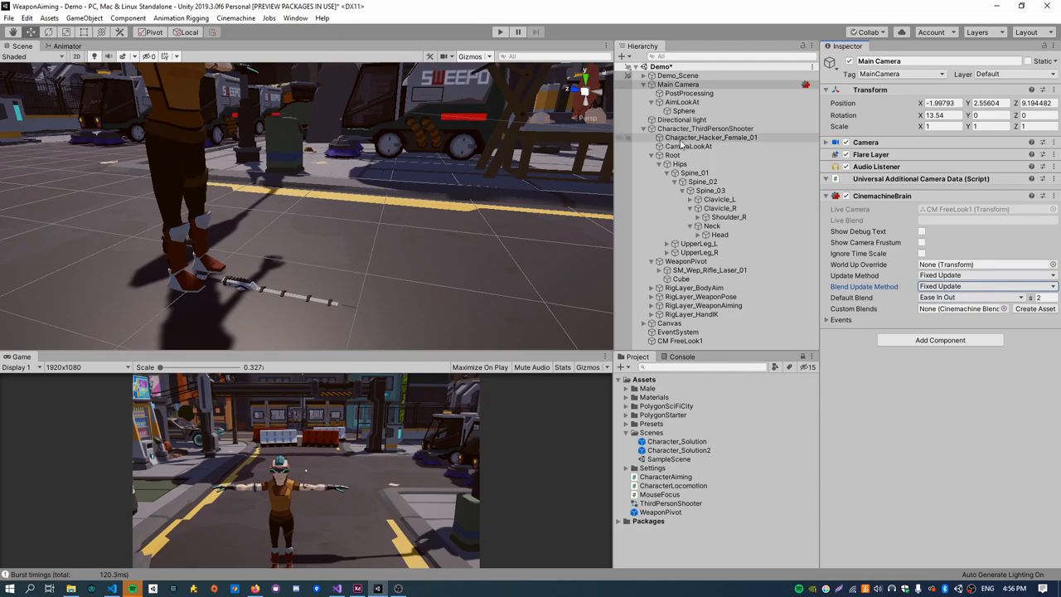
{"action": "left_click", "coordinate": [500, 31]}
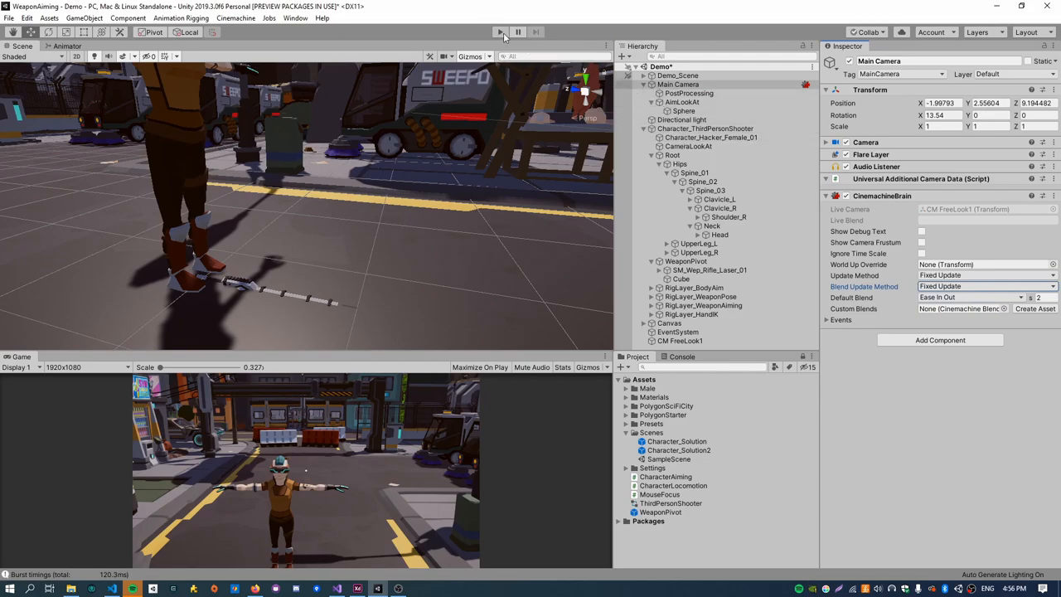
{"action": "left_click", "coordinate": [500, 32]}
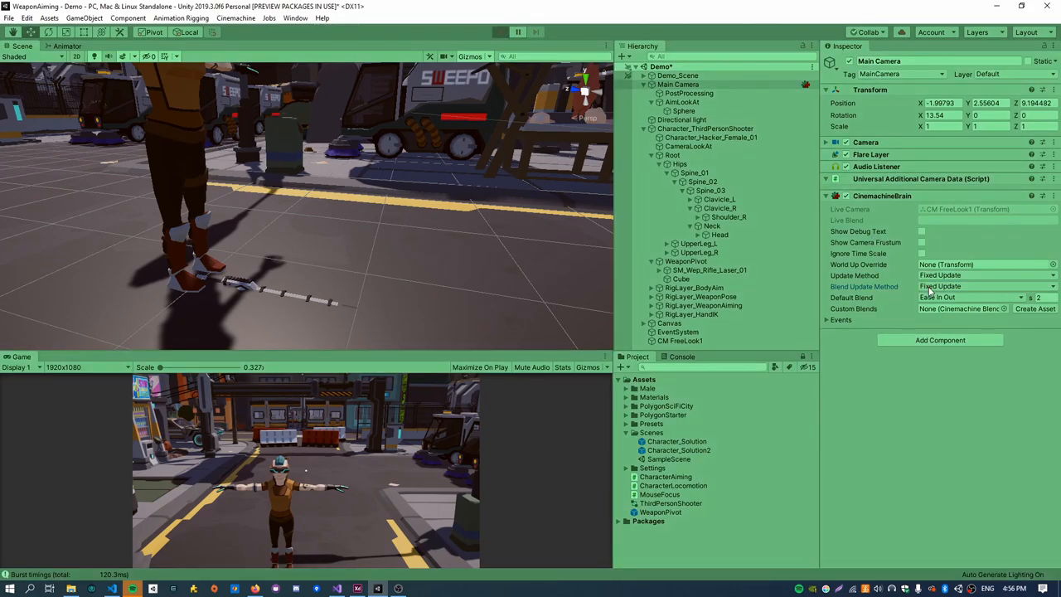
Reapply Fixed Update blending during play, then select Character_ThirdPersonShooter.
{"action": "left_click", "coordinate": [971, 297]}
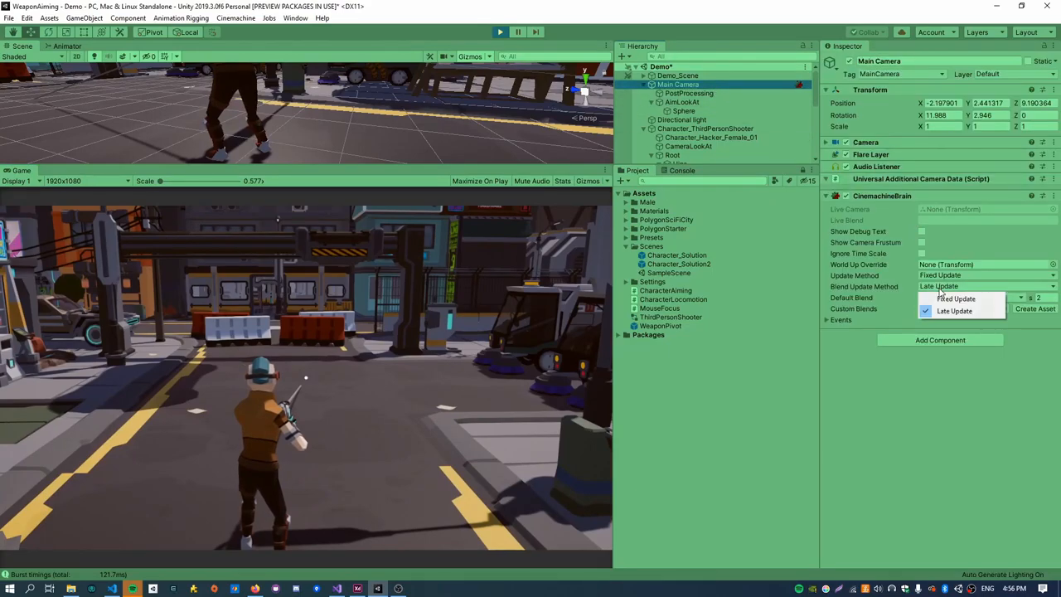
{"action": "left_click", "coordinate": [956, 298]}
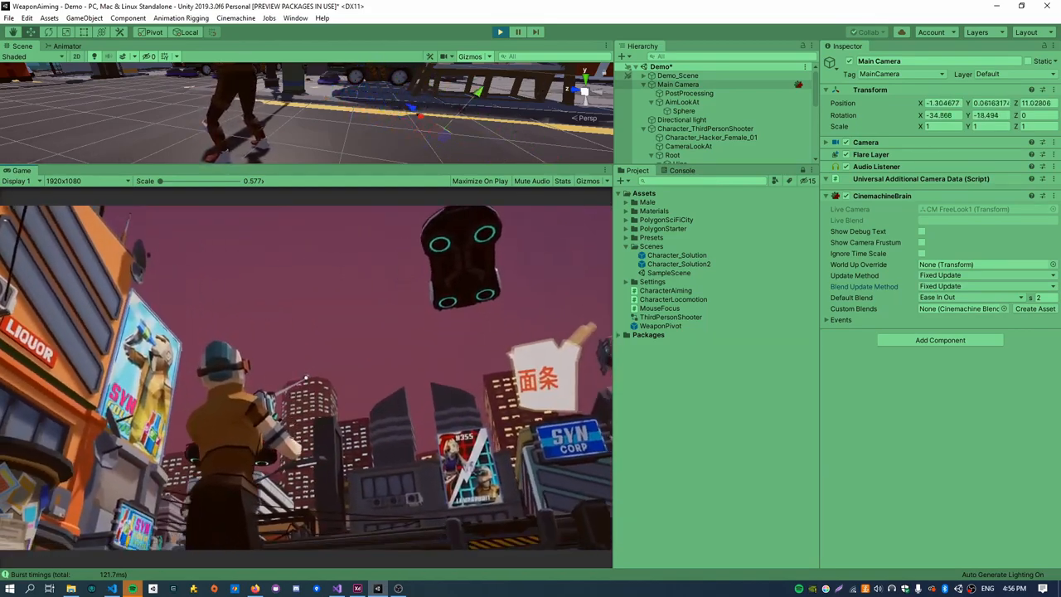
{"action": "left_click", "coordinate": [705, 129]}
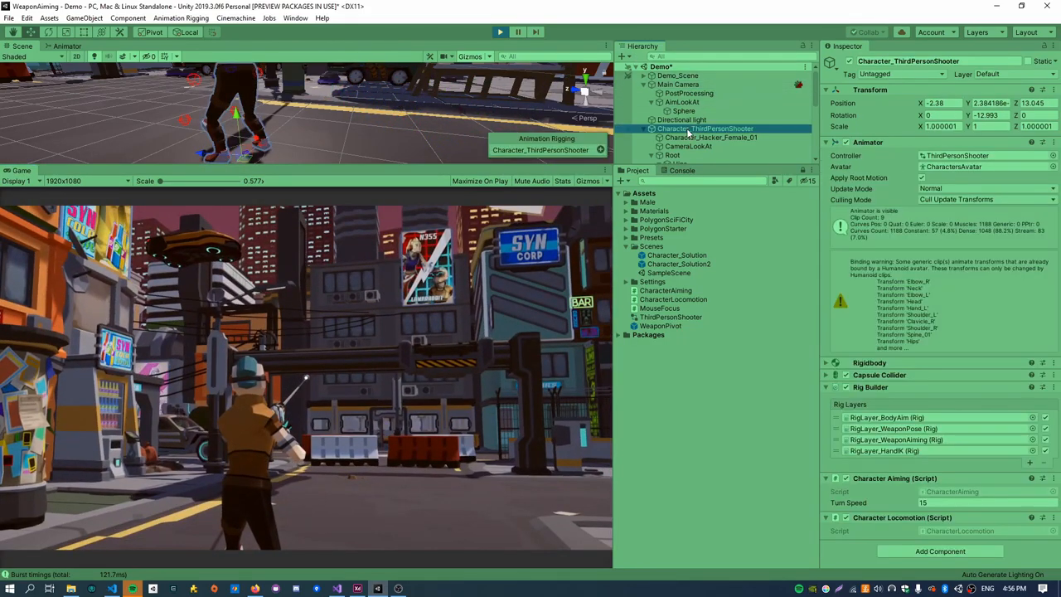
Switch the Animator Update Mode to Animate Physics, back to Normal, then exit play mode.
{"action": "left_click", "coordinate": [983, 189]}
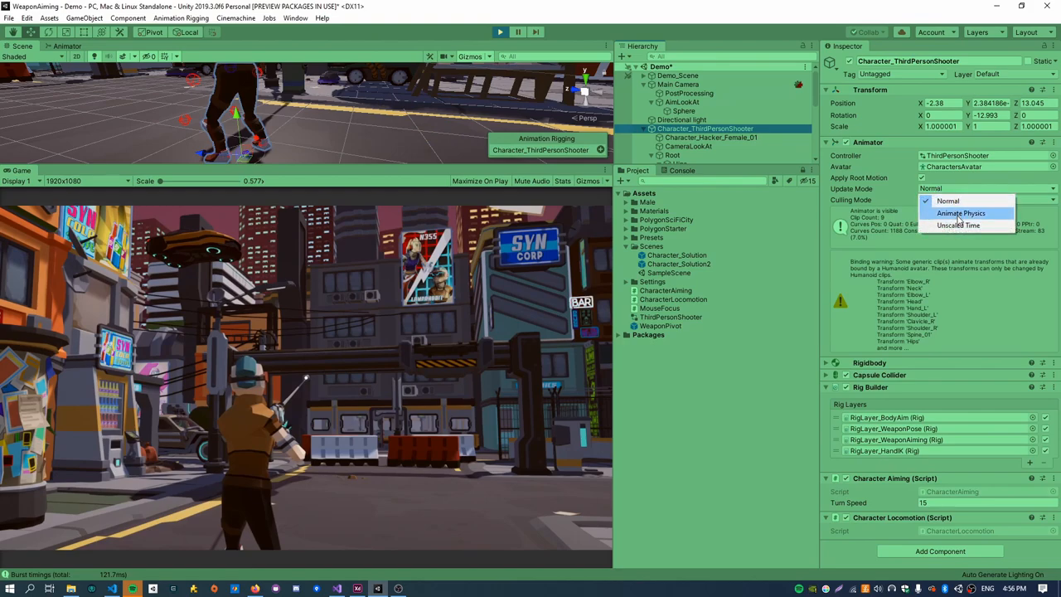
{"action": "left_click", "coordinate": [961, 213]}
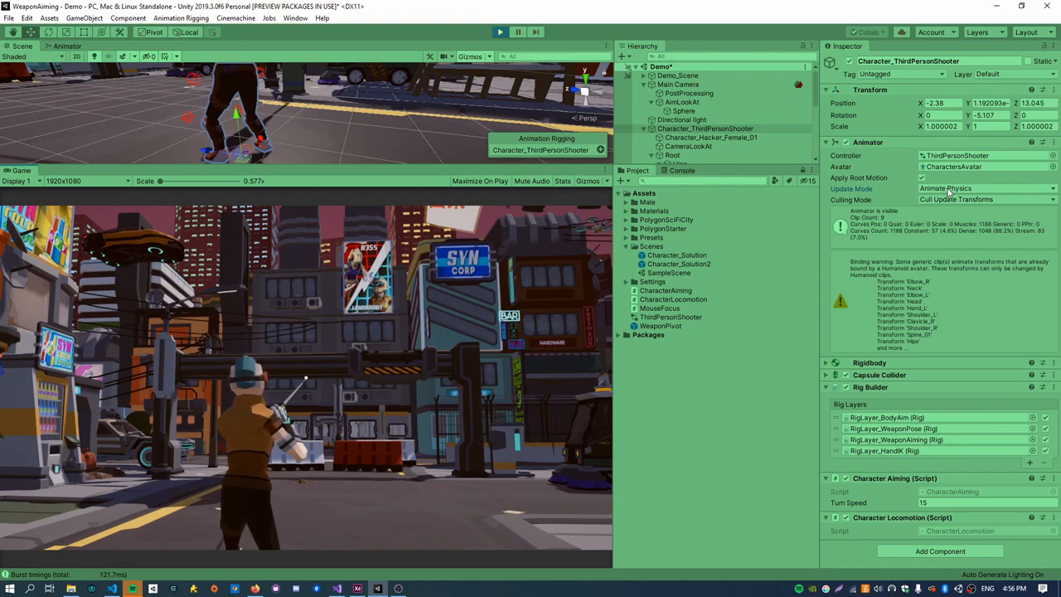
{"action": "left_click", "coordinate": [983, 188]}
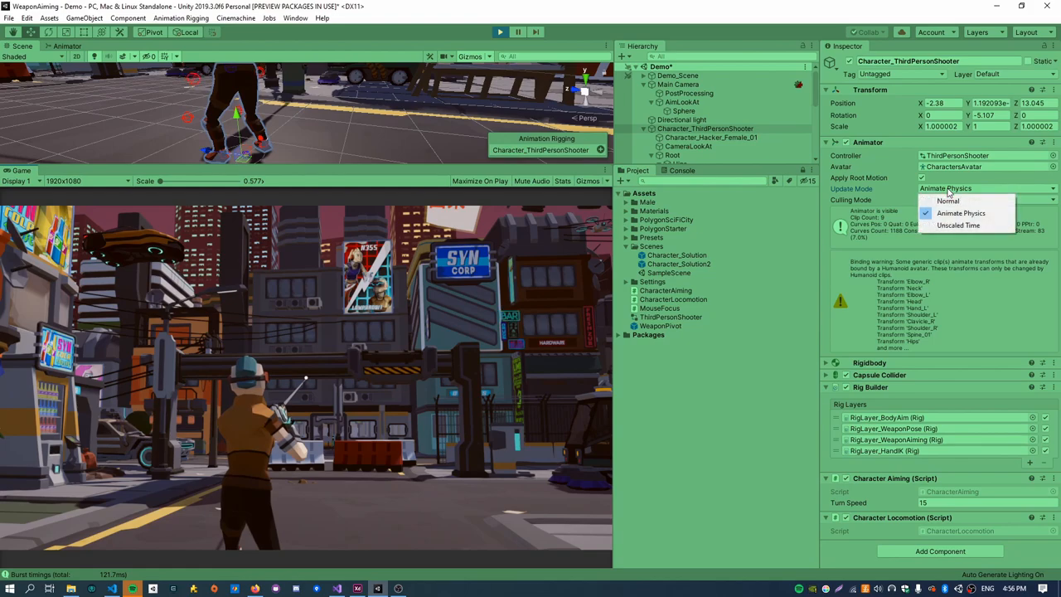
{"action": "left_click", "coordinate": [948, 201]}
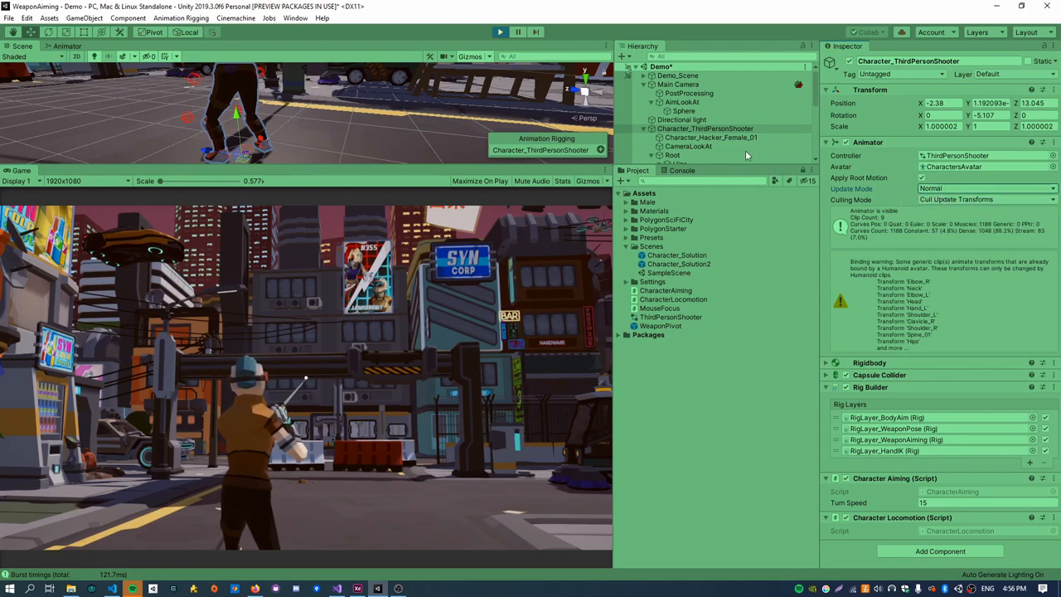
{"action": "left_click", "coordinate": [679, 84]}
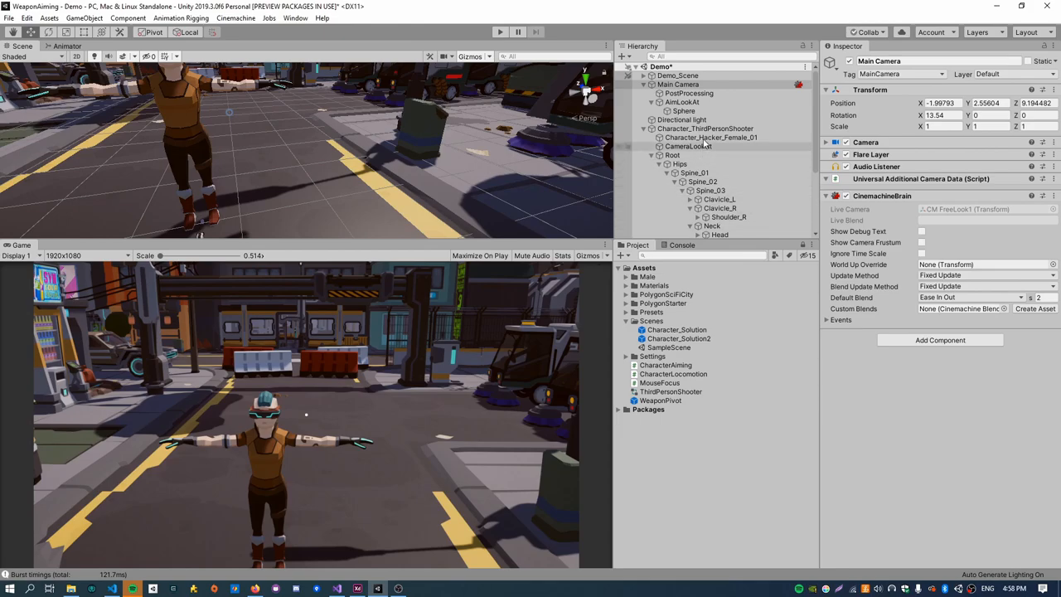
Set RigLayer_WeaponAiming's weight to 1 and open the CharacterAiming script in Visual Studio.
{"action": "left_click", "coordinate": [672, 155]}
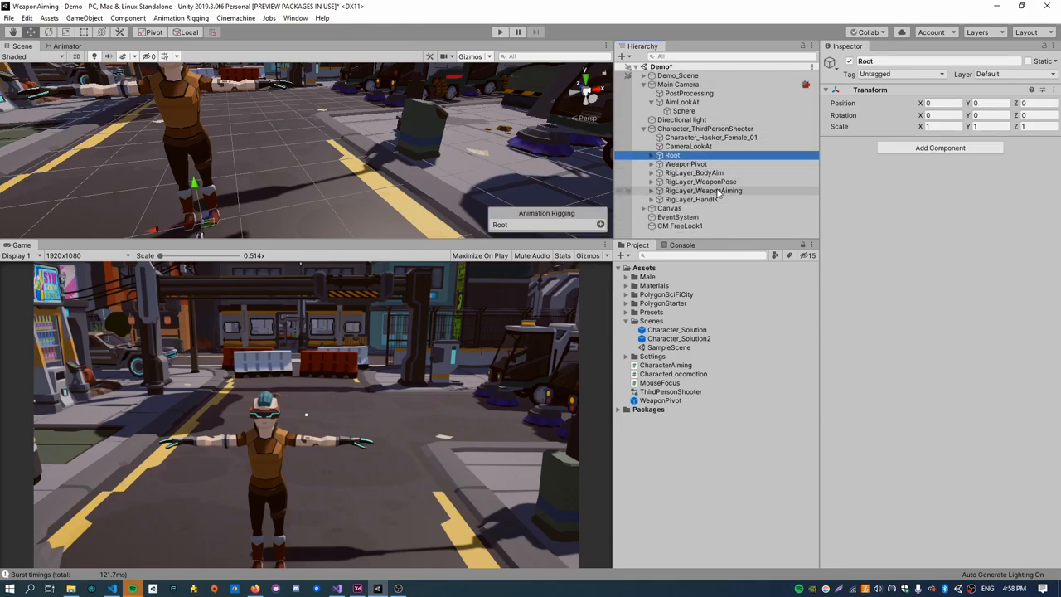
{"action": "left_click", "coordinate": [703, 190]}
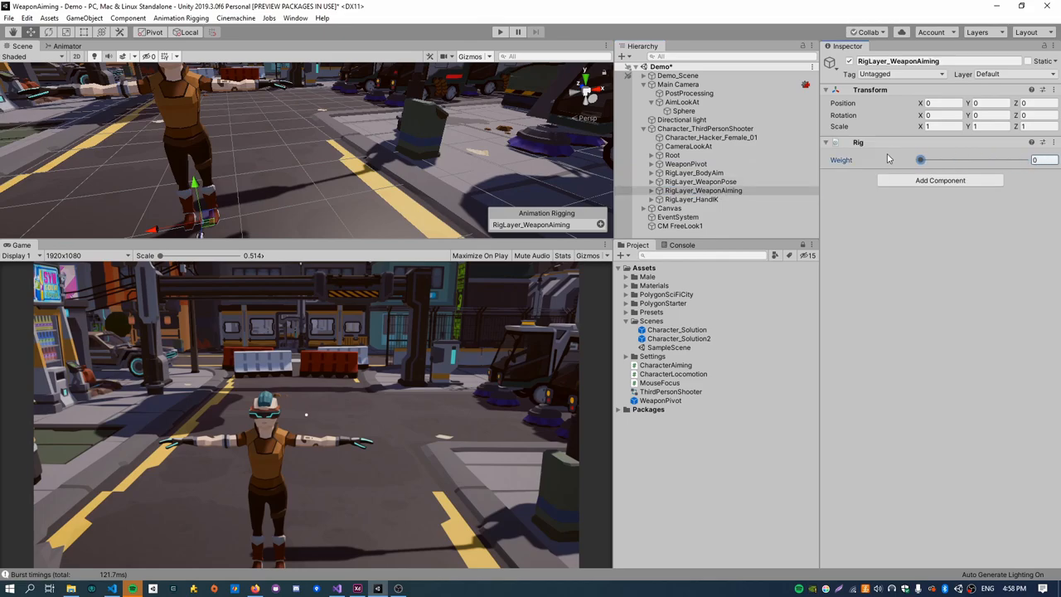
{"action": "left_click_drag", "start_coordinate": [920, 159], "coordinate": [1026, 159]}
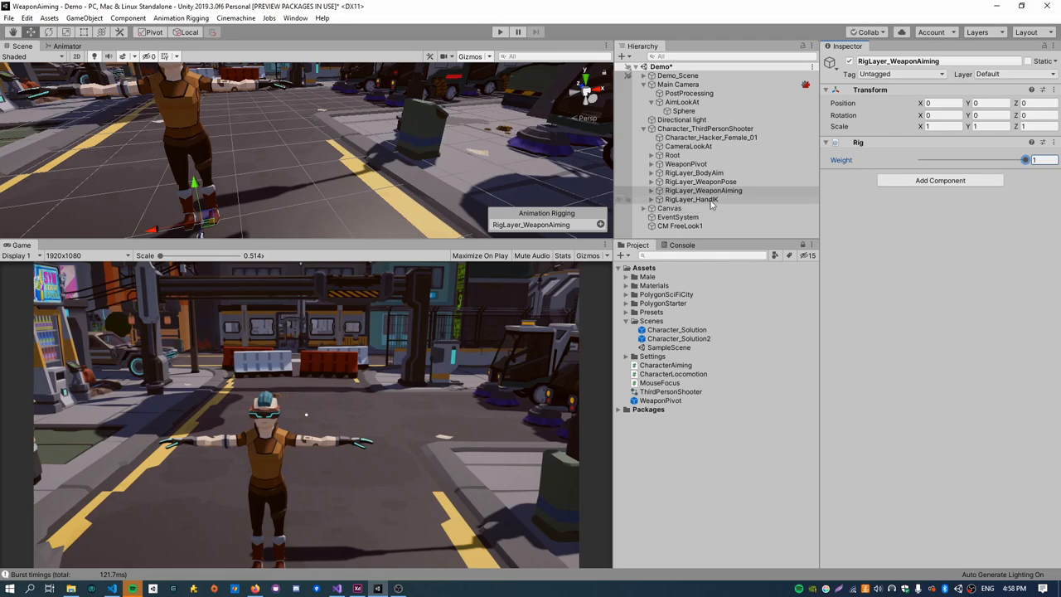
{"action": "left_click", "coordinate": [705, 128]}
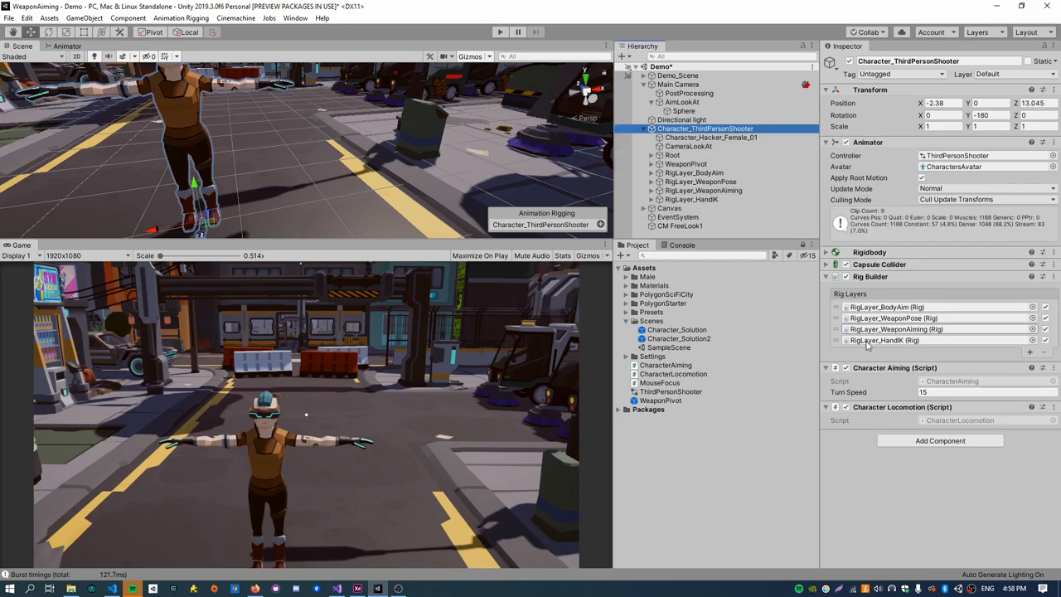
{"action": "left_click", "coordinate": [665, 365]}
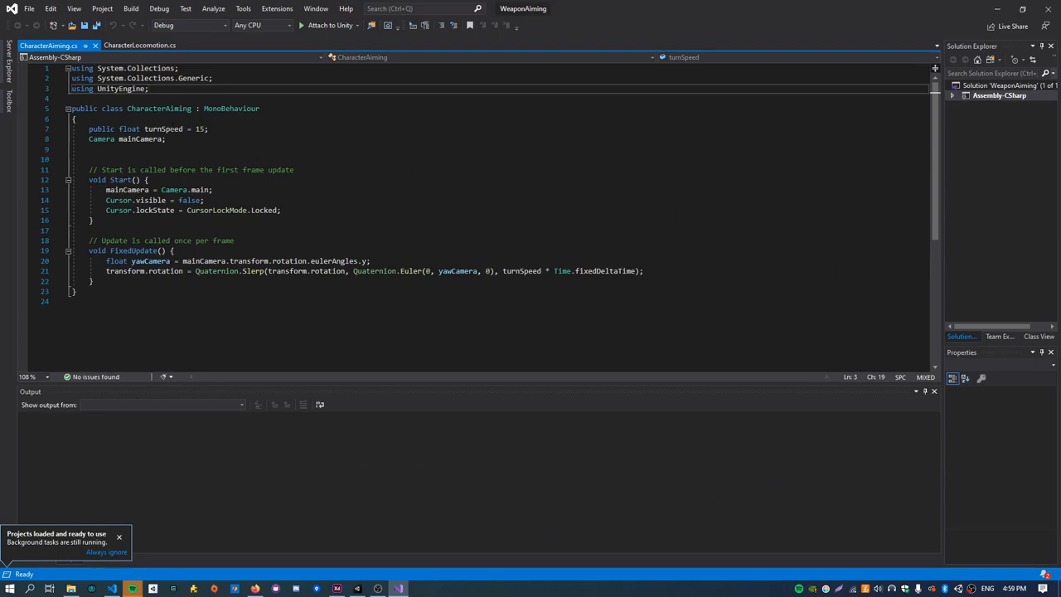
Add 'using UnityEngine.Animations.Rigging;' and declare a 'Rig aimLayer' field in CharacterAiming.
{"action": "double_click", "coordinate": [159, 108]}
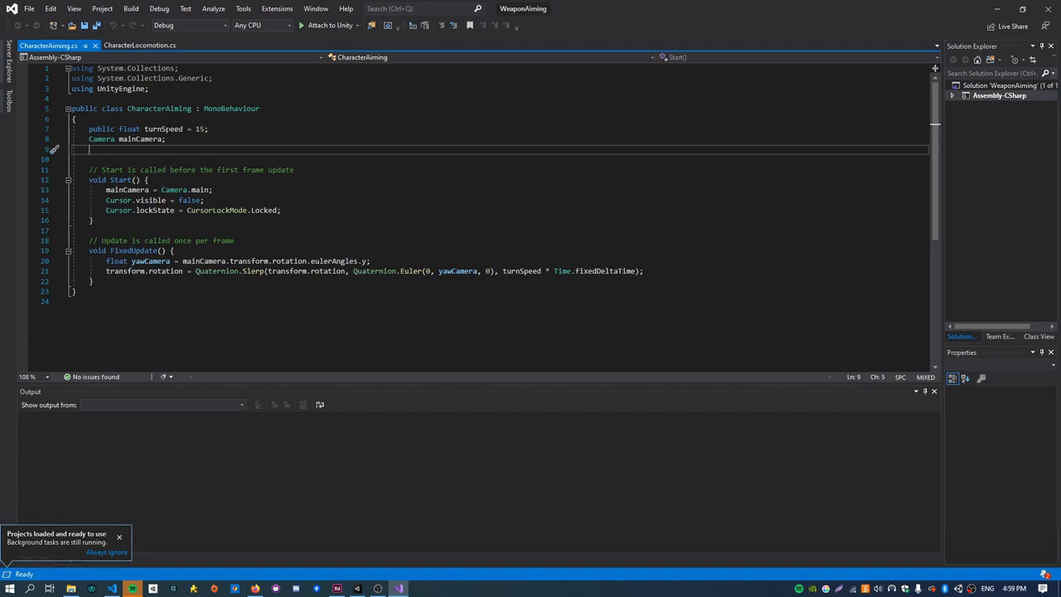
{"action": "type", "text": "using"}
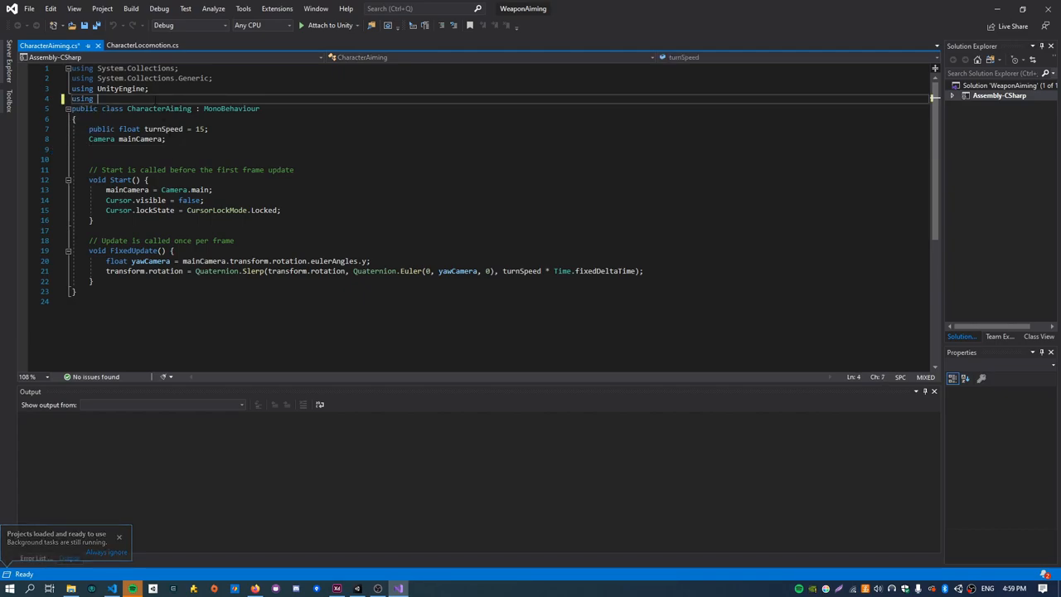
{"action": "type", "text": "Unitye"}
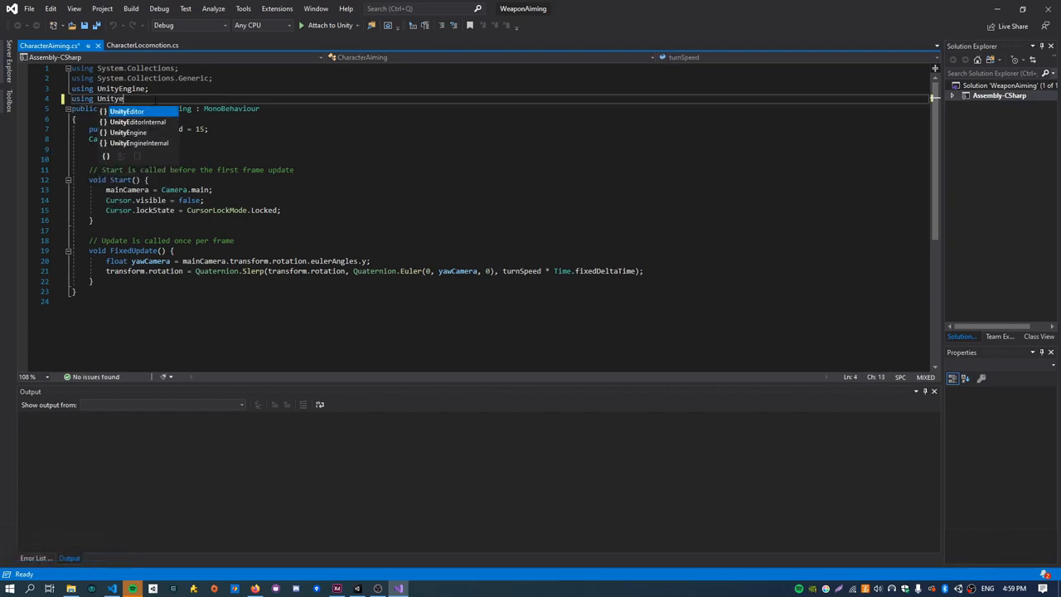
{"action": "type", "text": ".a"}
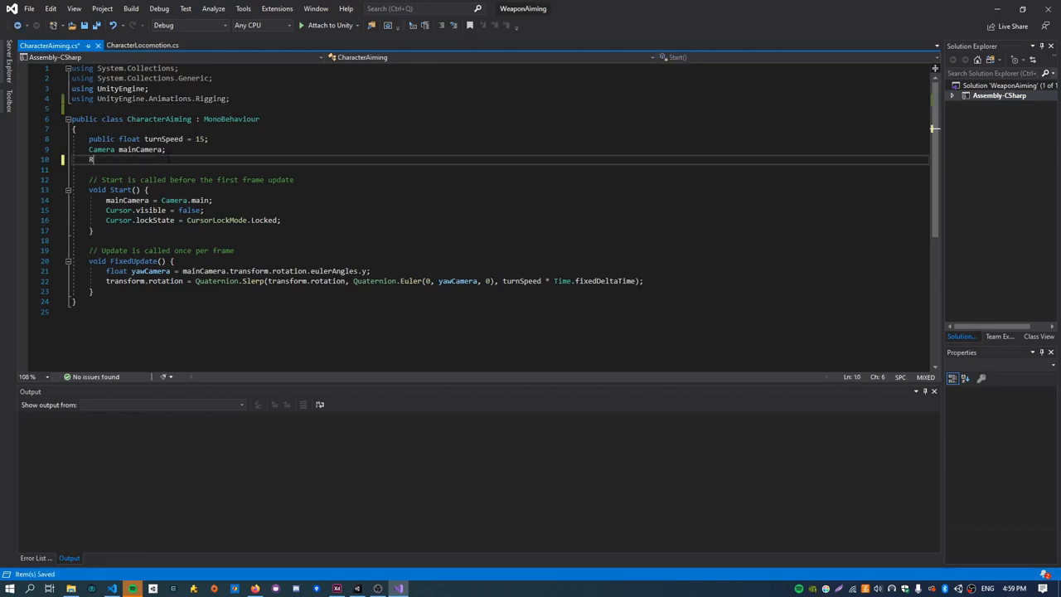
{"action": "type", "text": "Rig"}
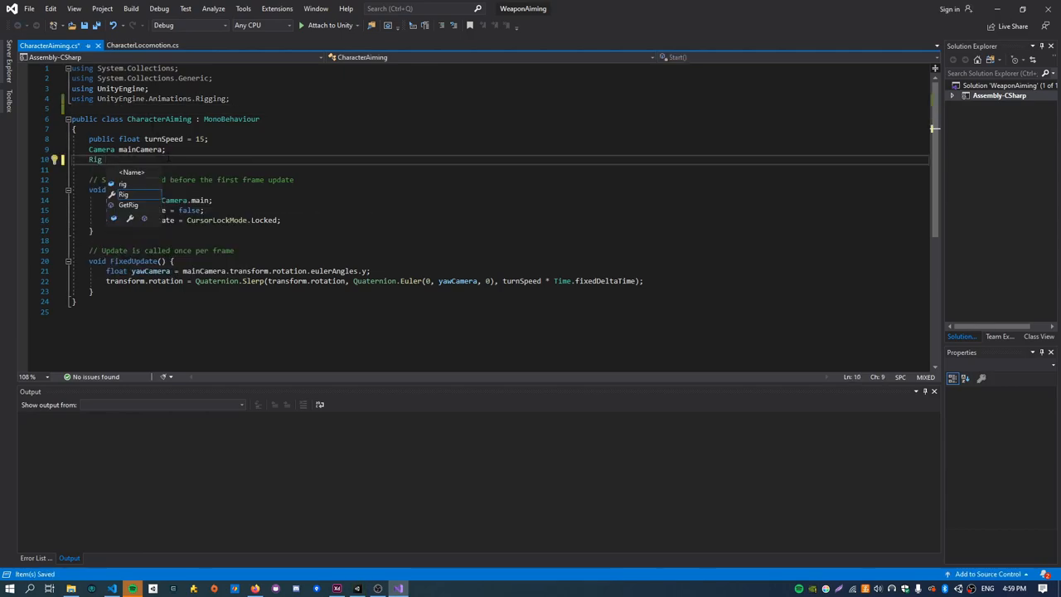
{"action": "type", "text": "aiml"}
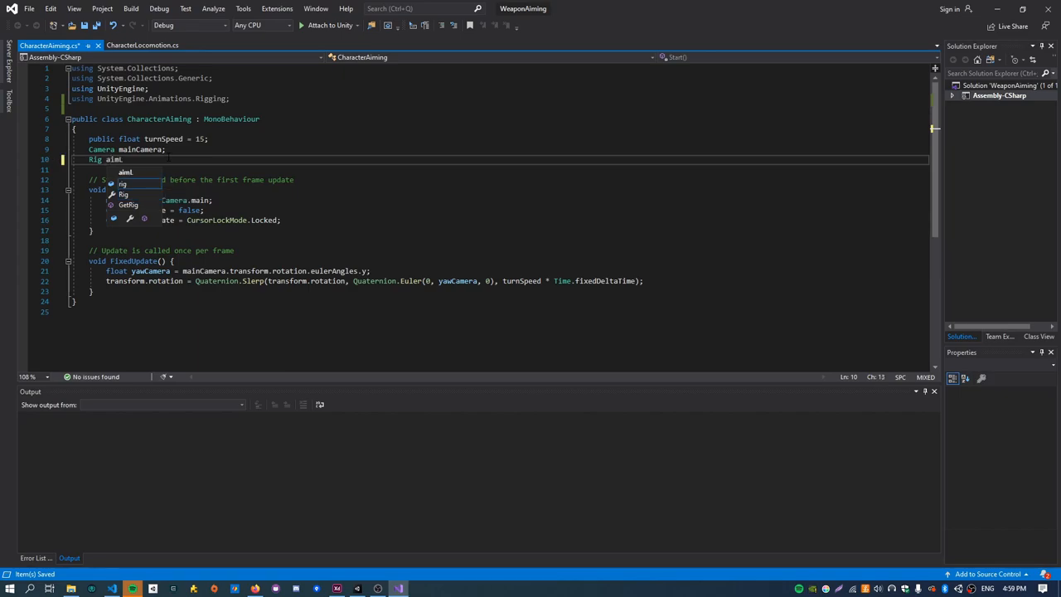
{"action": "type", "text": "aimLayer;"}
{"action": "left_click", "coordinate": [500, 312]}
{"action": "type", "text": "private void Update() {"}
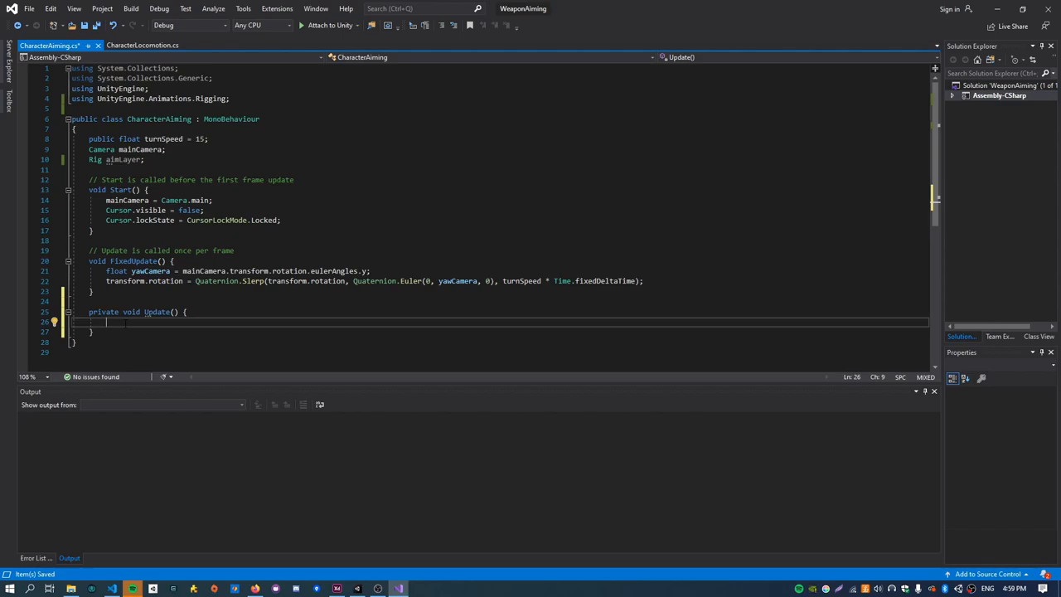
Write the 'if (Input.GetMouseButton(1))' right-mouse-button check in Update.
{"action": "type", "text": "if(I"}
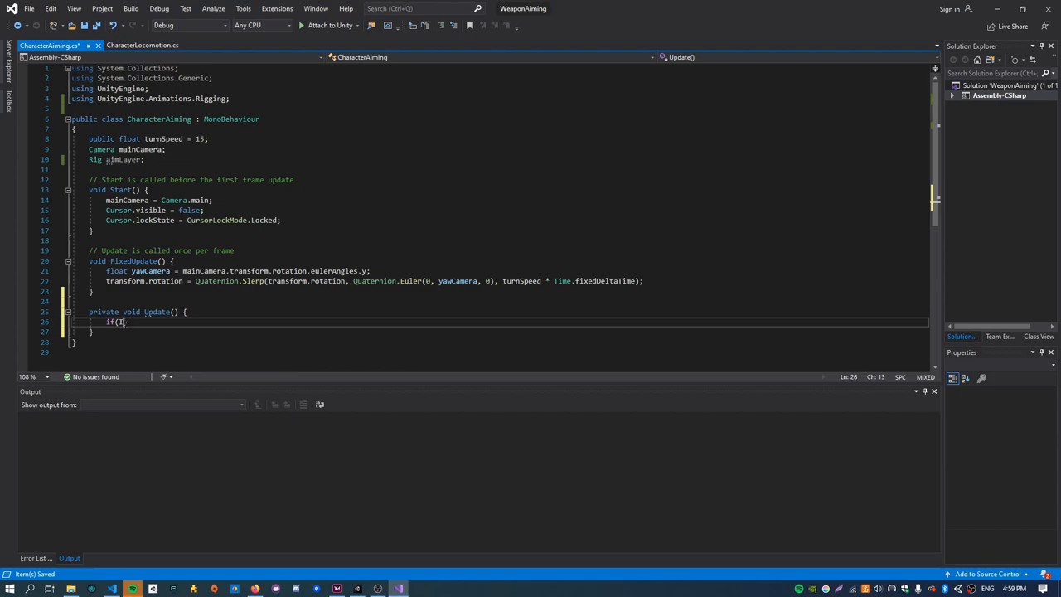
{"action": "type", "text": "Input.mouse"}
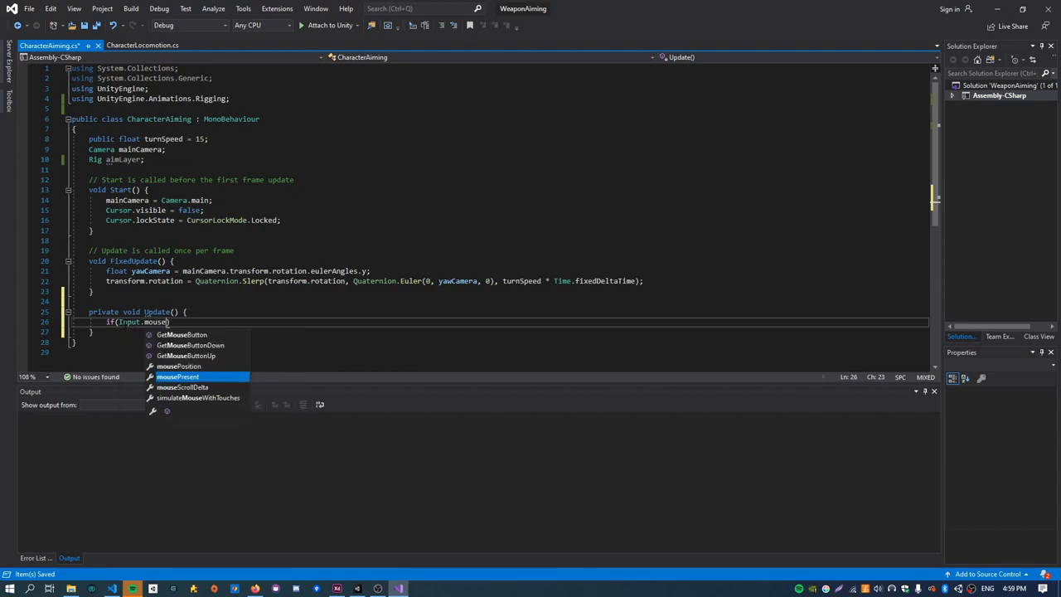
{"action": "type", "text": "GetMouseButton"}
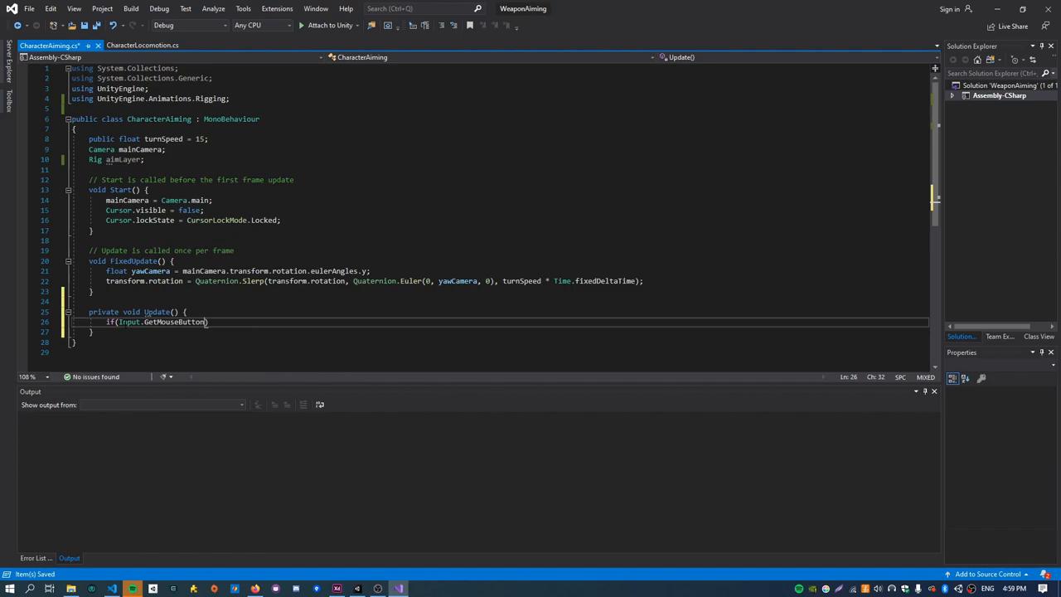
{"action": "type", "text": "(1)) {"}
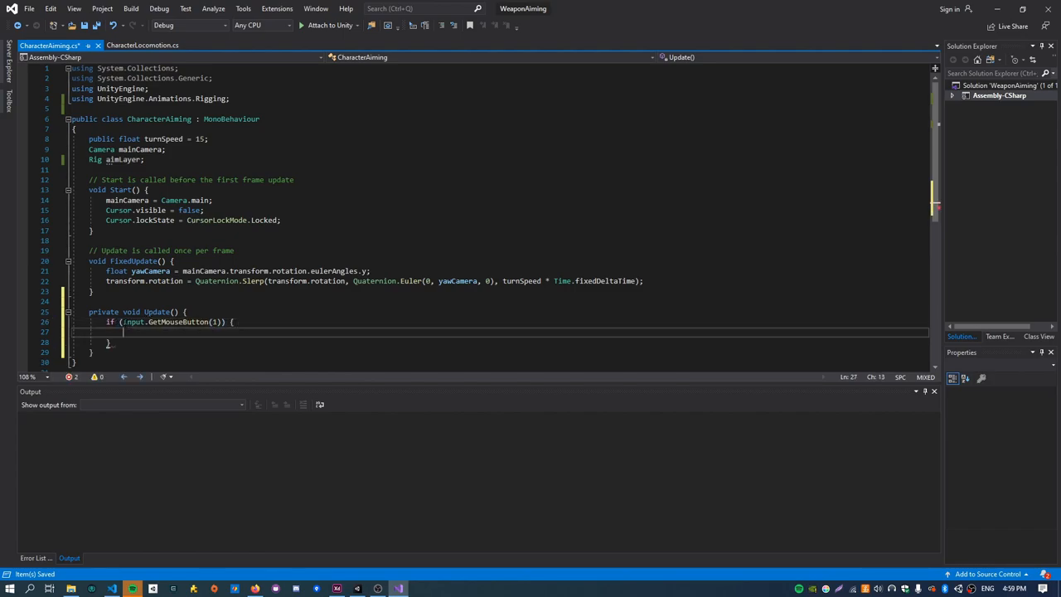
Declare the field 'public float aimDuration = 0.3f;'.
{"action": "type", "text": "public float"}
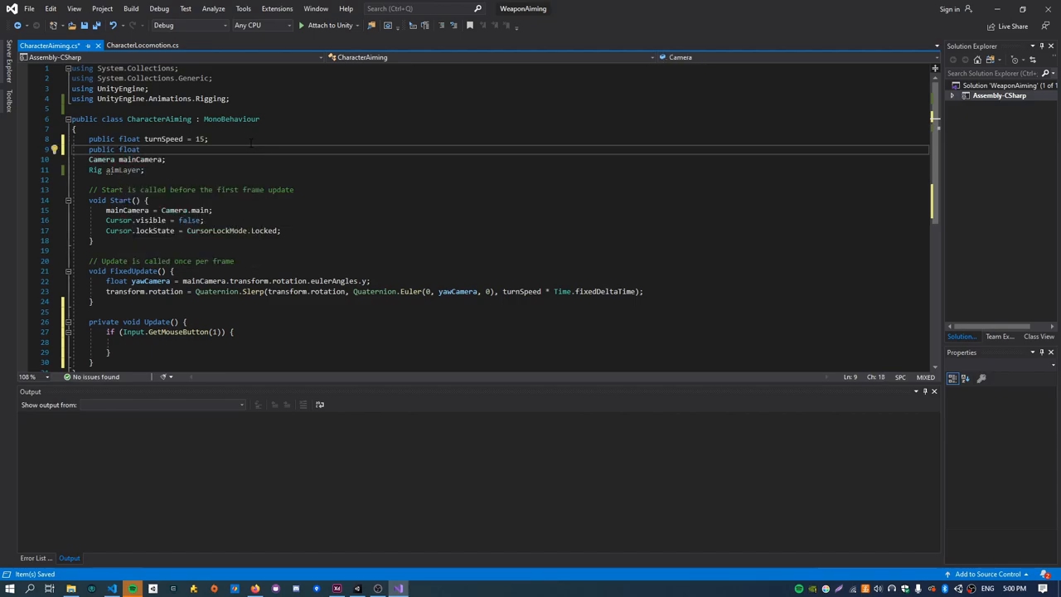
{"action": "type", "text": "aimDuration ="}
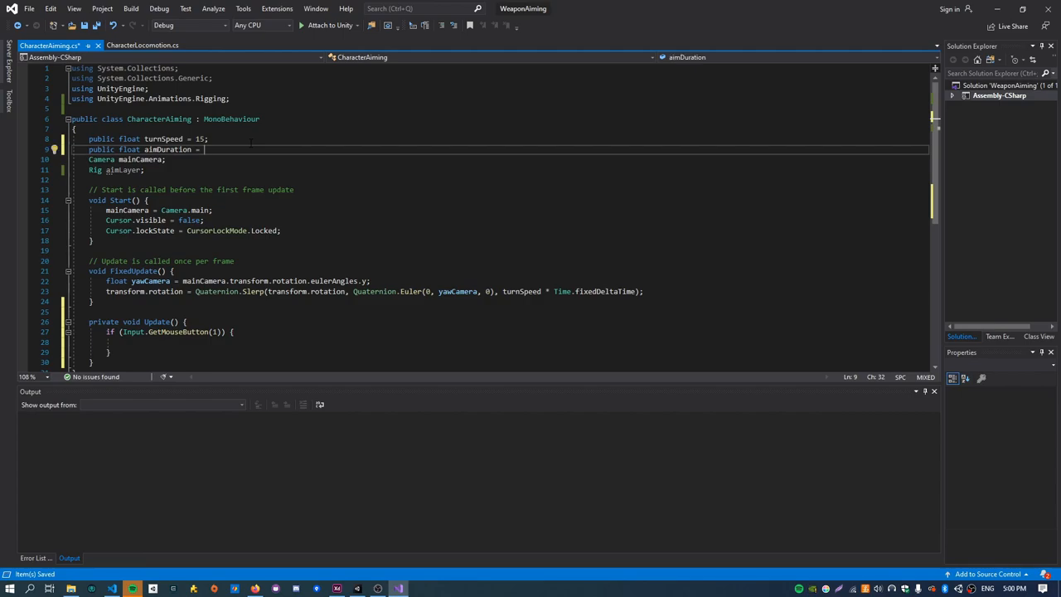
{"action": "type", "text": "0.3"}
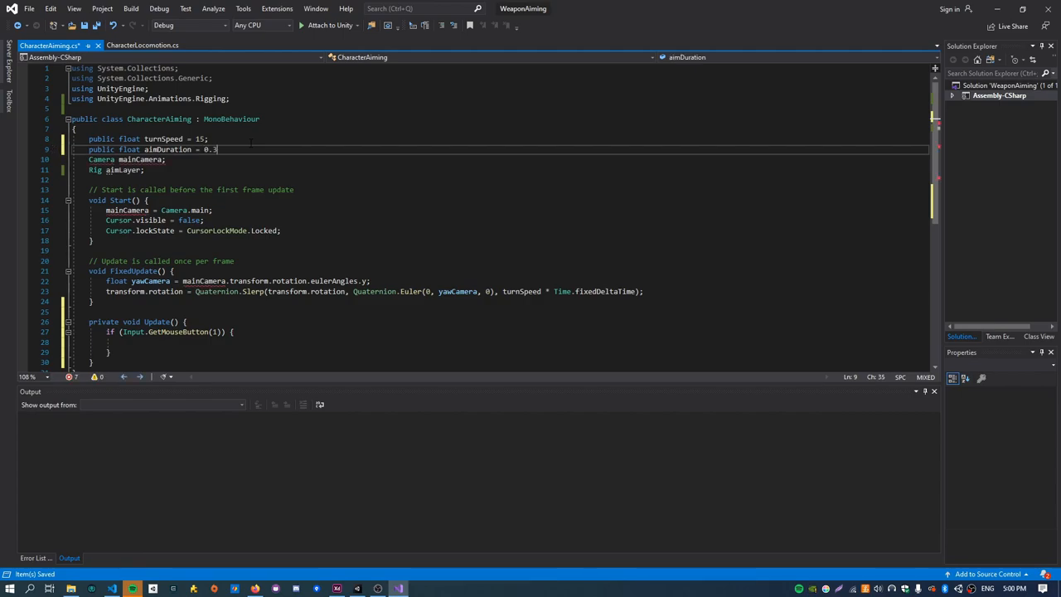
{"action": "type", "text": "f;"}
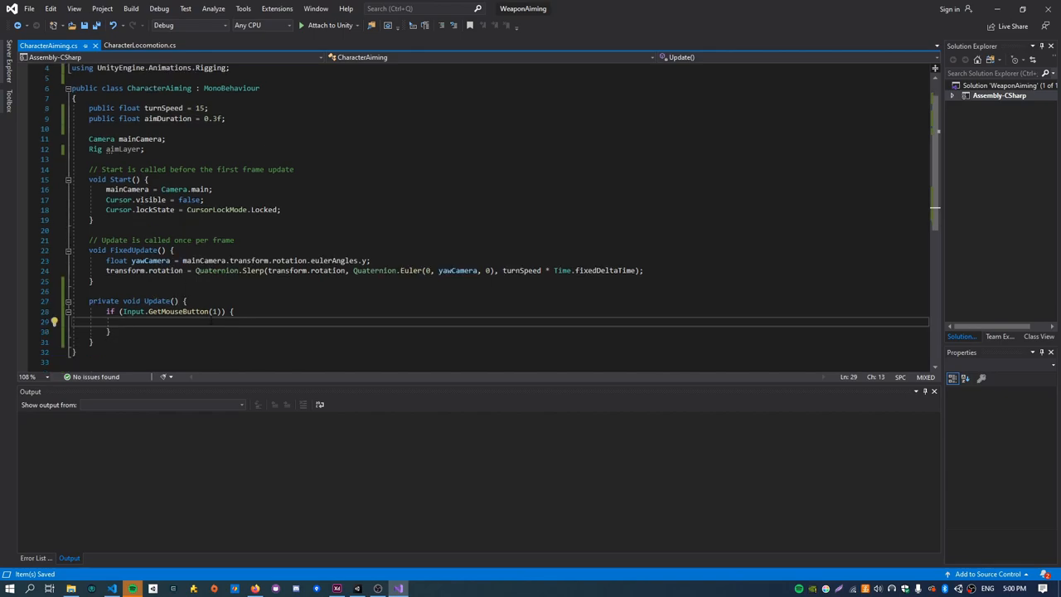
Make the check add Time.deltaTime / aimDuration to aimLayer.weight.
{"action": "type", "text": "aimLayer."}
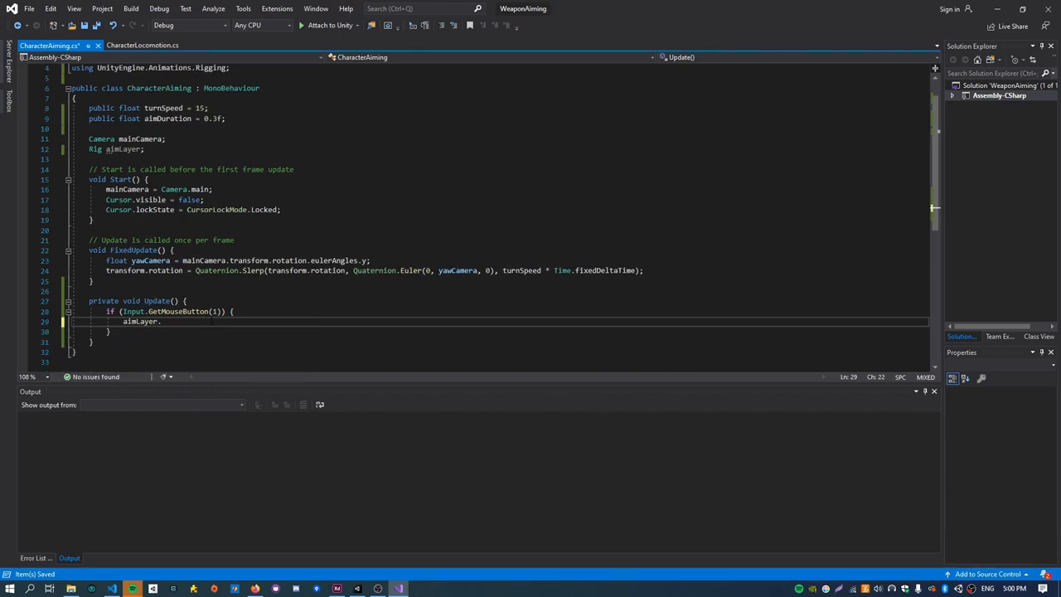
{"action": "type", "text": "weight"}
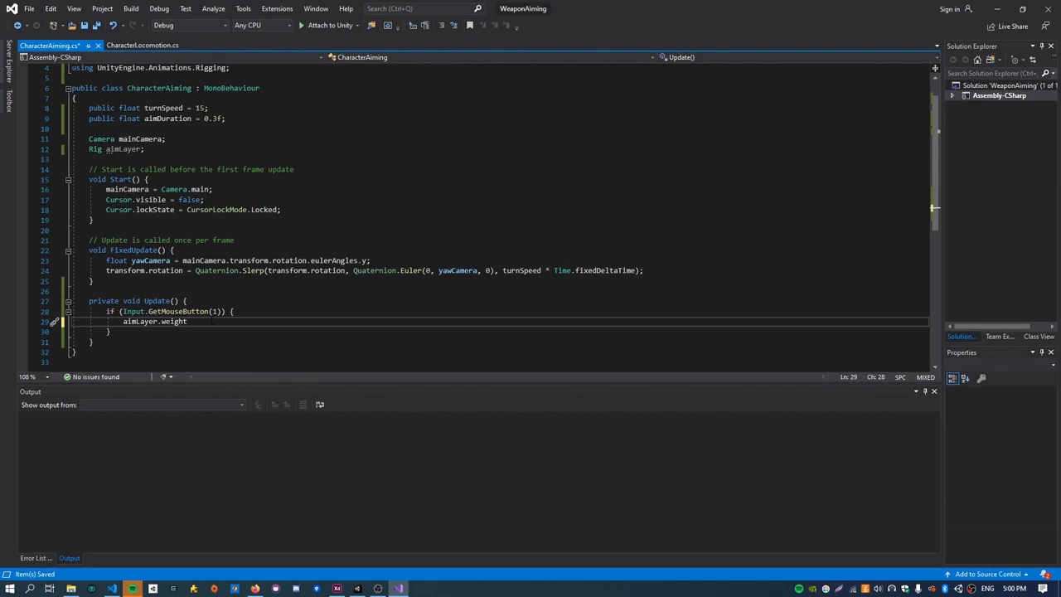
{"action": "type", "text": "+="}
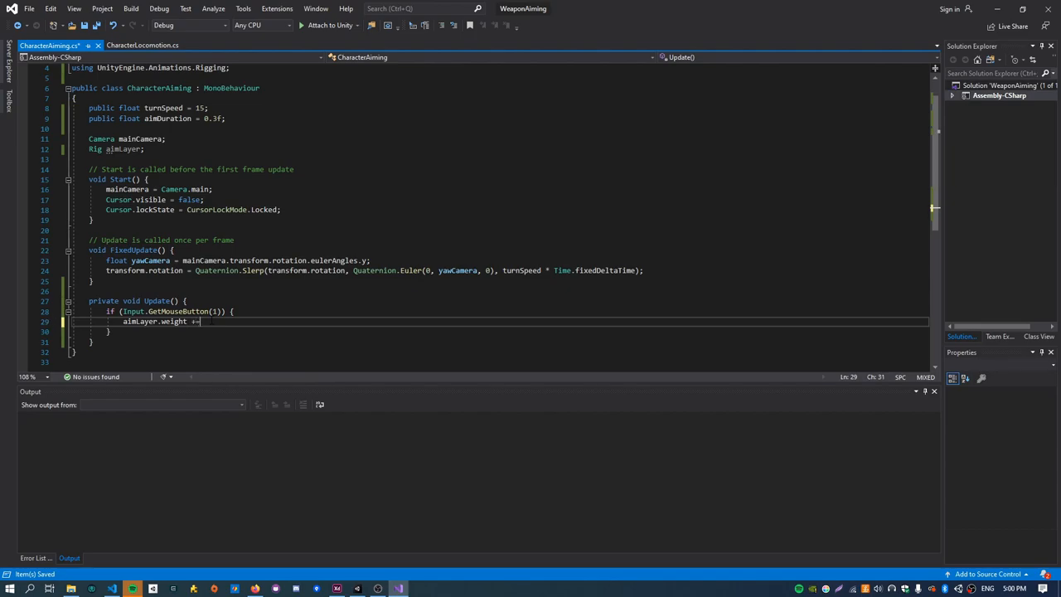
{"action": "type", "text": "Time.deltaTime / aimDuration;"}
{"action": "left_click", "coordinate": [500, 331]}
{"action": "type", "text": " else {"}
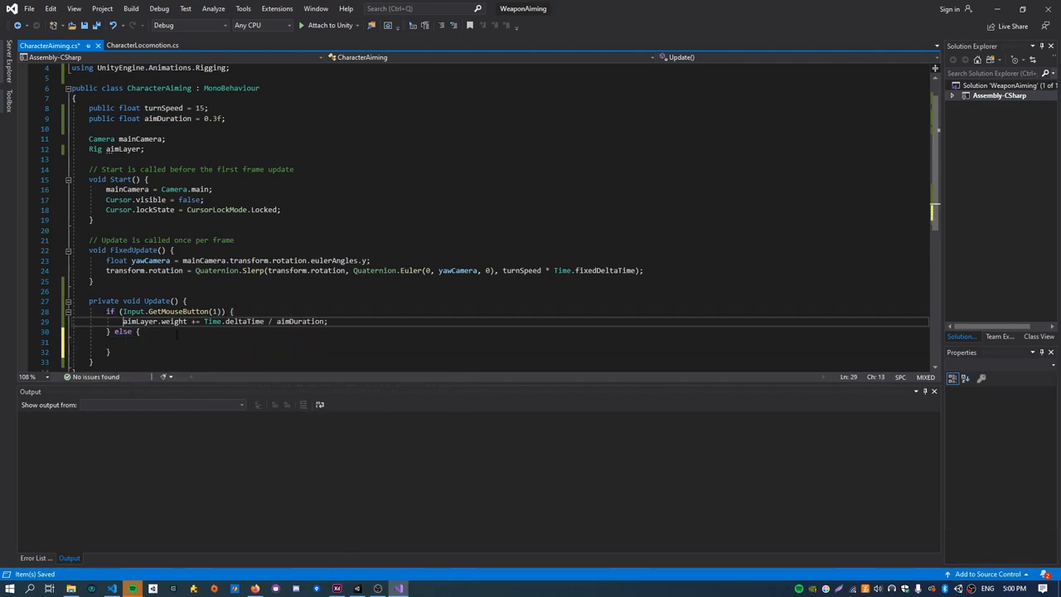
{"action": "type", "text": "aimLayer.weight += Time.deltaTime / aimDuration;"}
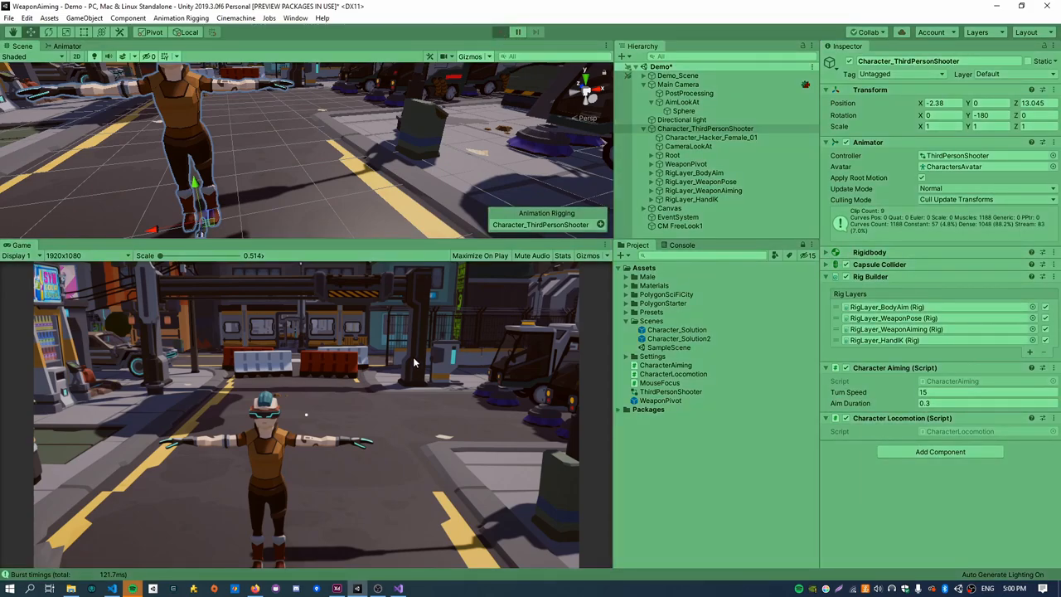
Exit play mode and inspect the CharacterAiming.Update NullReferenceException in the Console.
{"action": "left_click", "coordinate": [500, 32]}
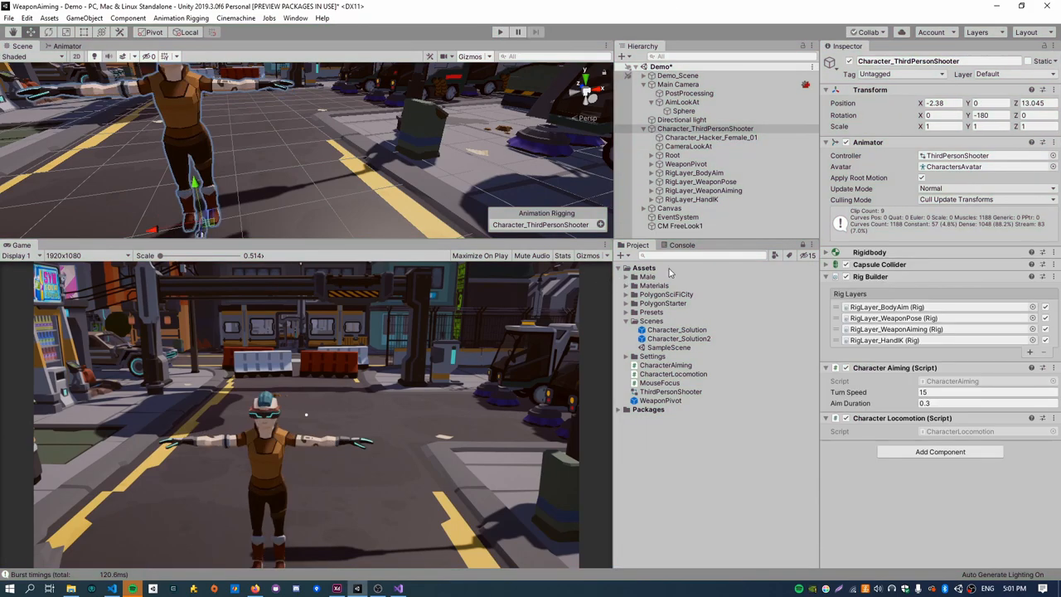
{"action": "left_click", "coordinate": [681, 245]}
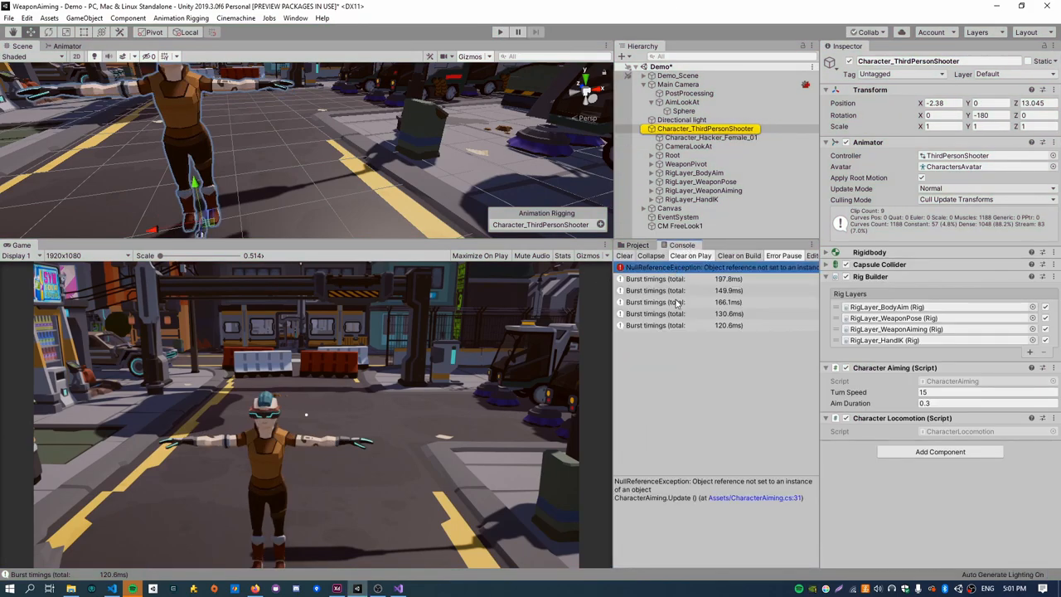
{"action": "left_click", "coordinate": [987, 391]}
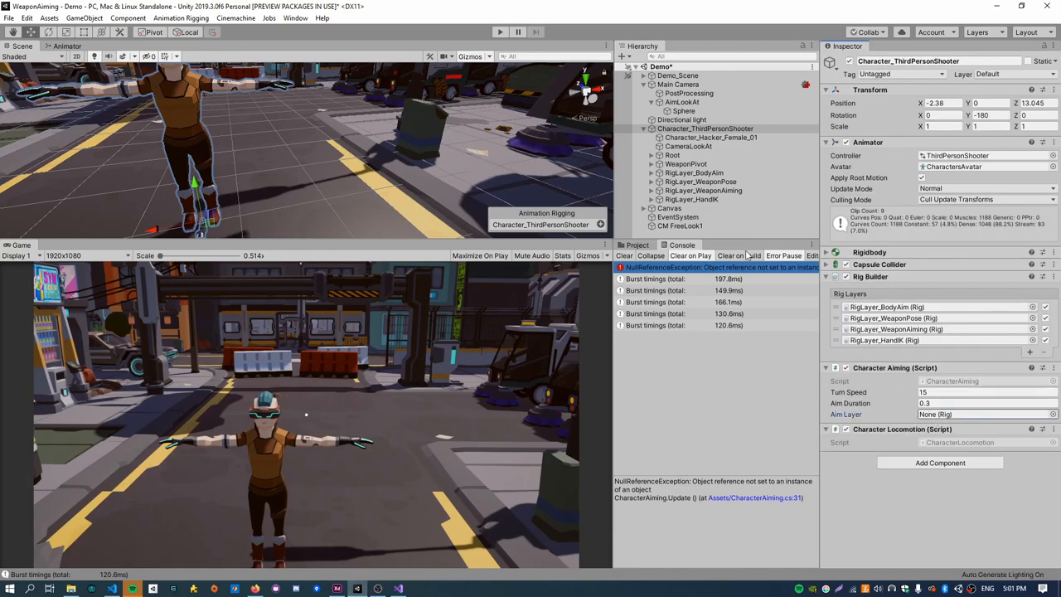
Assign RigLayer_WeaponAiming as Aim Layer, play, and lower Aim Duration to 0.2, then 0.18.
{"action": "left_click", "coordinate": [983, 414]}
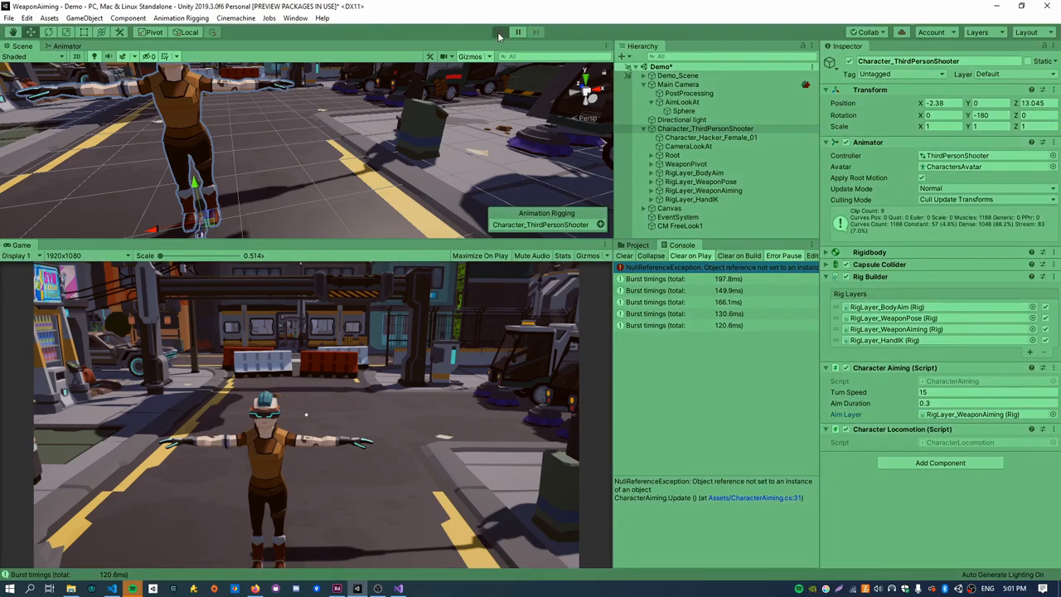
{"action": "left_click", "coordinate": [500, 31]}
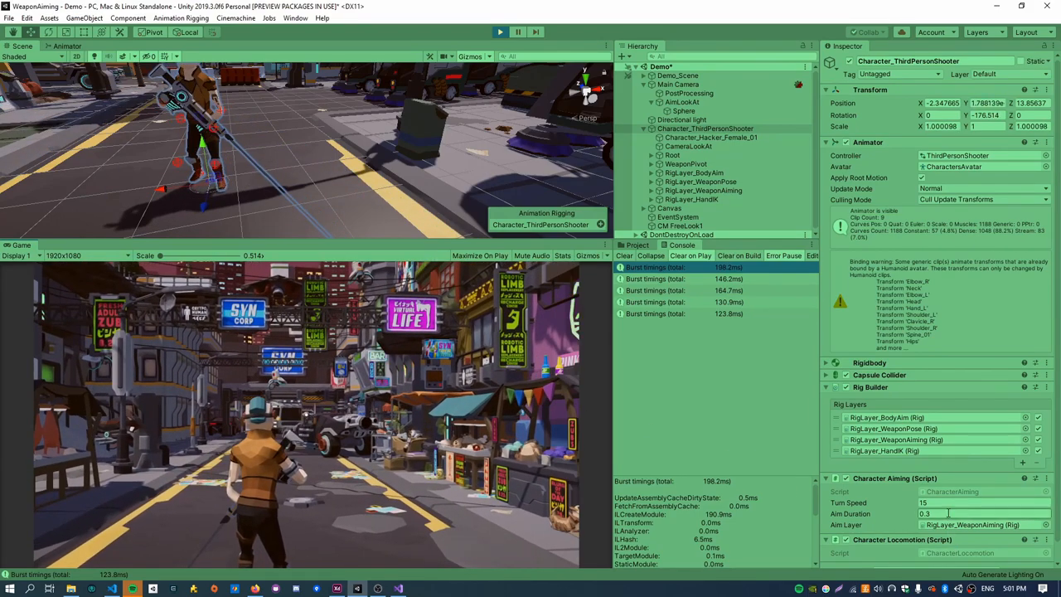
{"action": "type", "text": "0.2"}
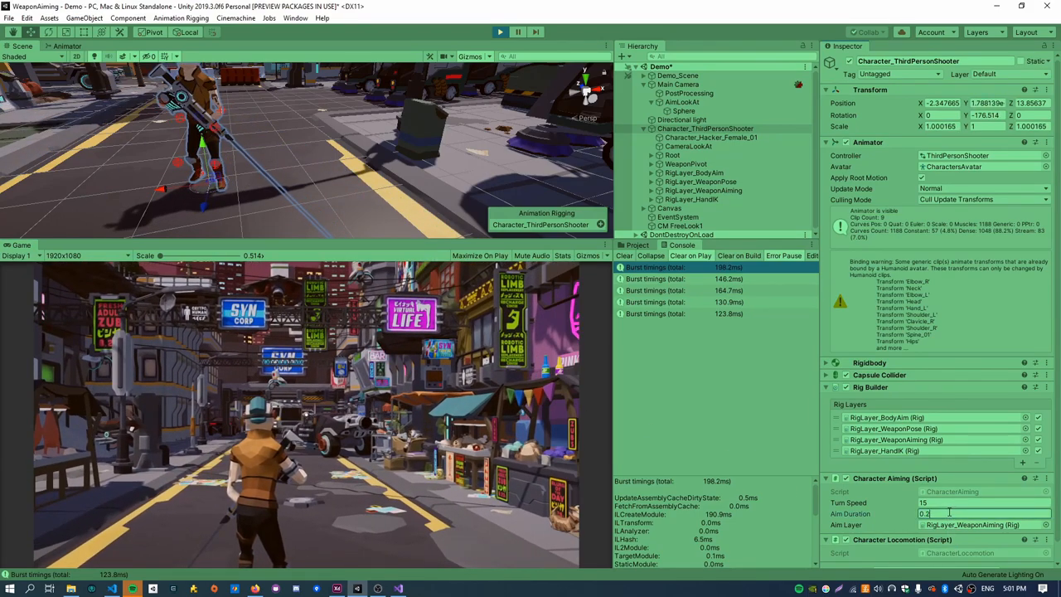
{"action": "type", "text": "0.18"}
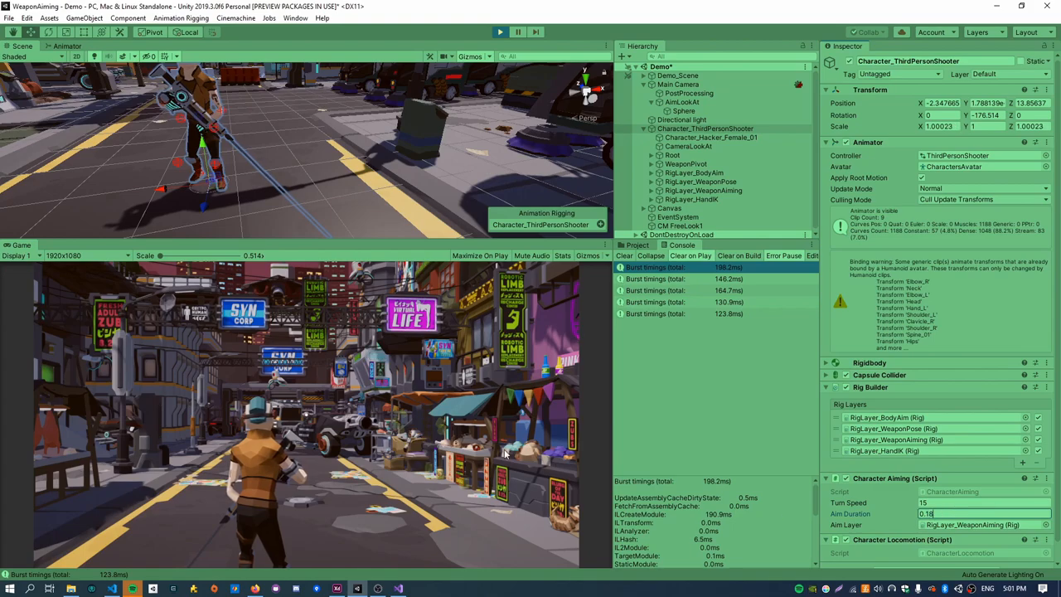